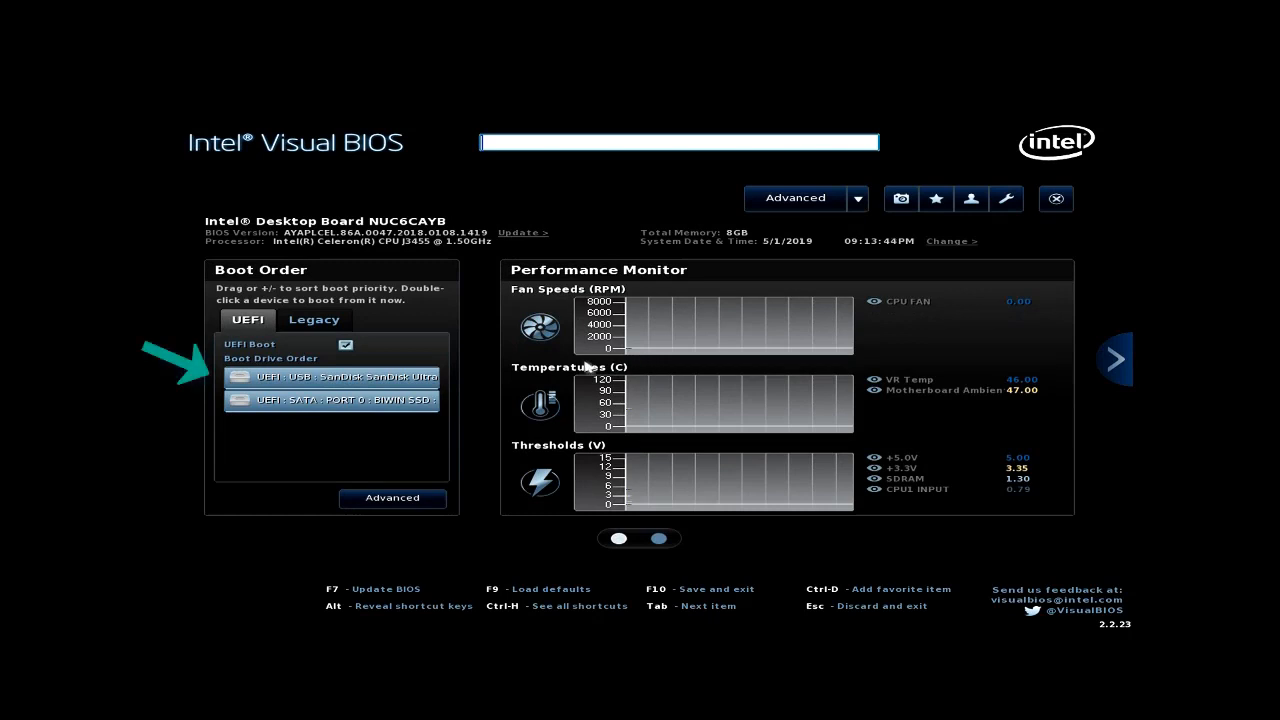
{"action": "mouse_move", "coordinate": [375, 378]}
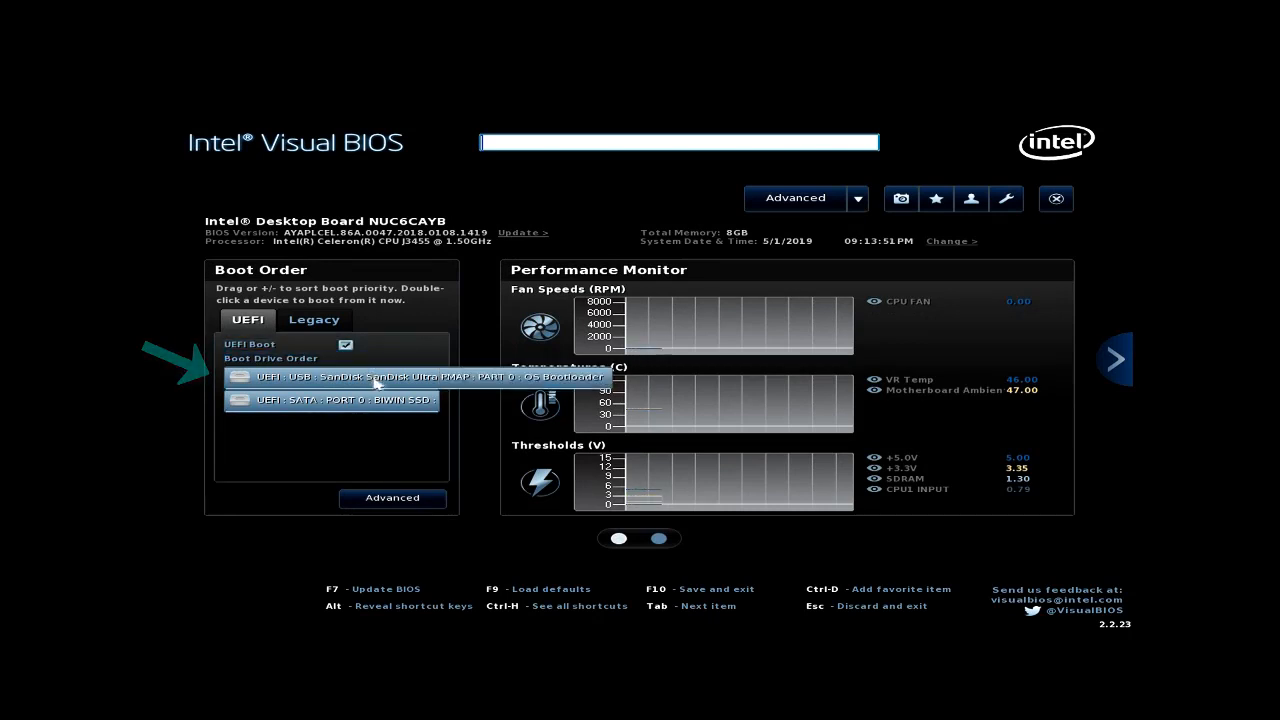
Boot from the UEFI USB SanDisk entry and save on exiting Visual BIOS
{"action": "left_click", "coordinate": [1055, 198]}
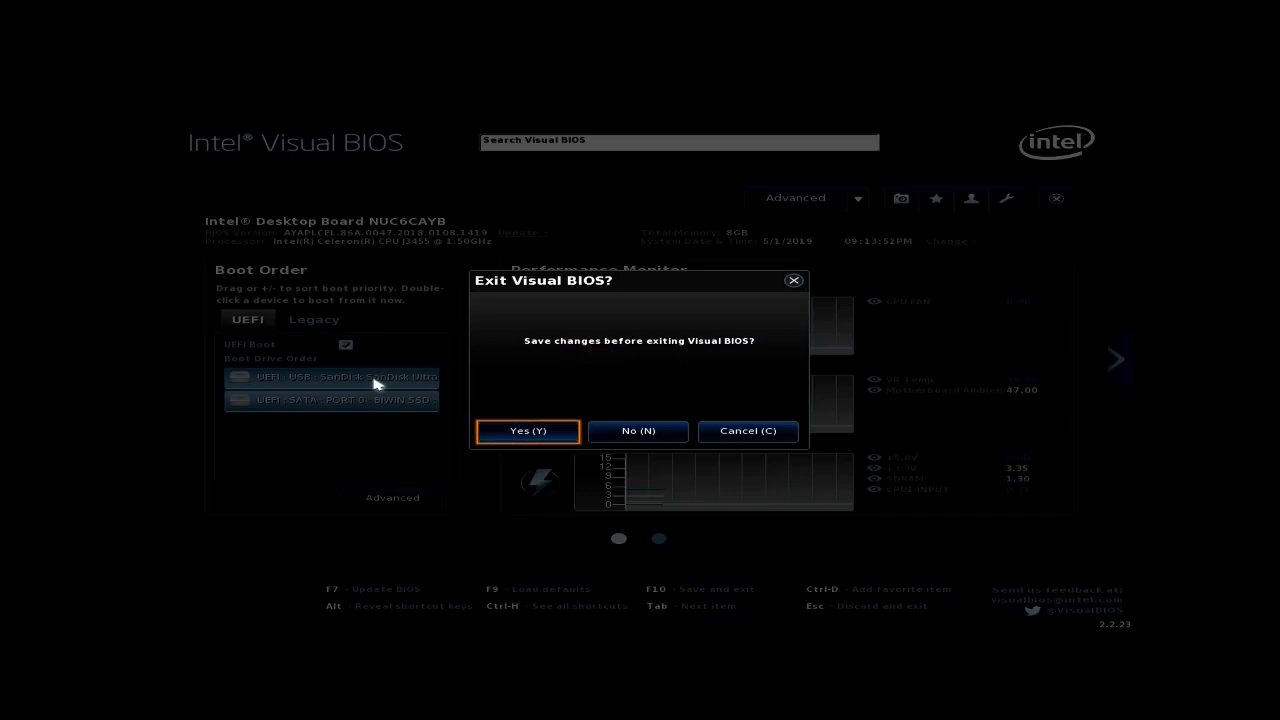
{"action": "left_click", "coordinate": [527, 431]}
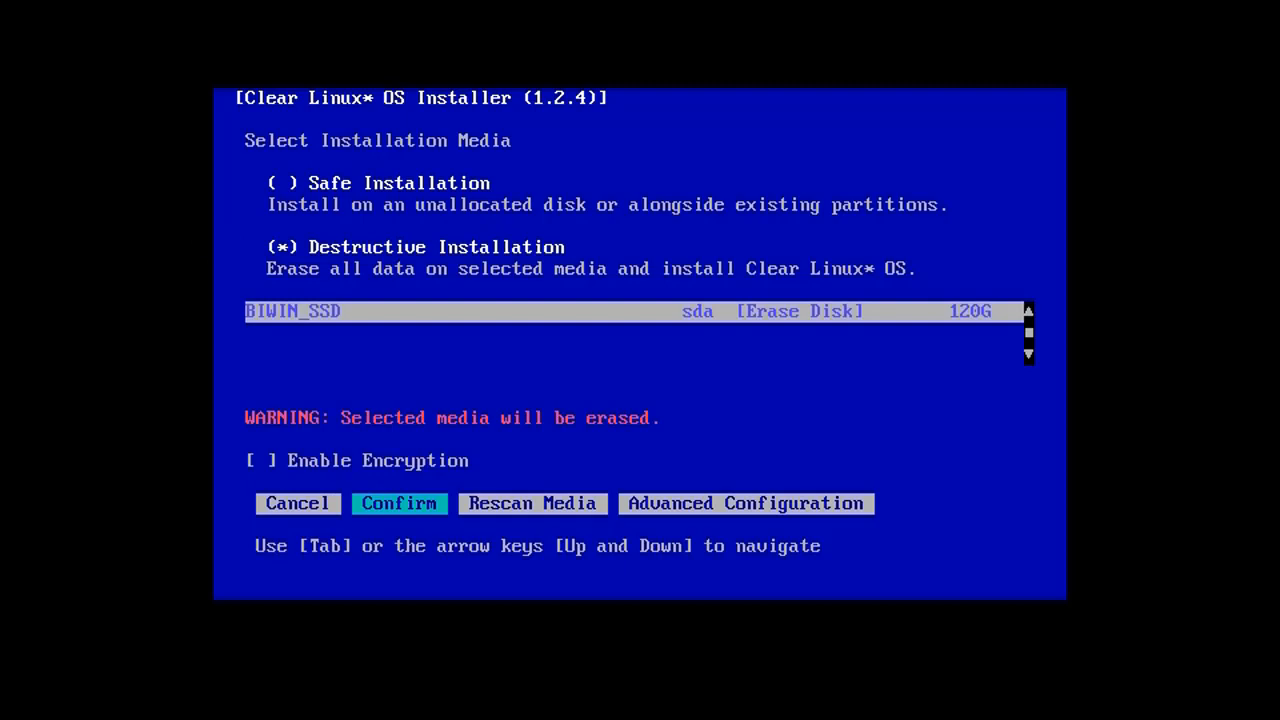
Confirm a destructive installation that erases BIWIN_SSD
{"action": "left_click", "coordinate": [398, 503]}
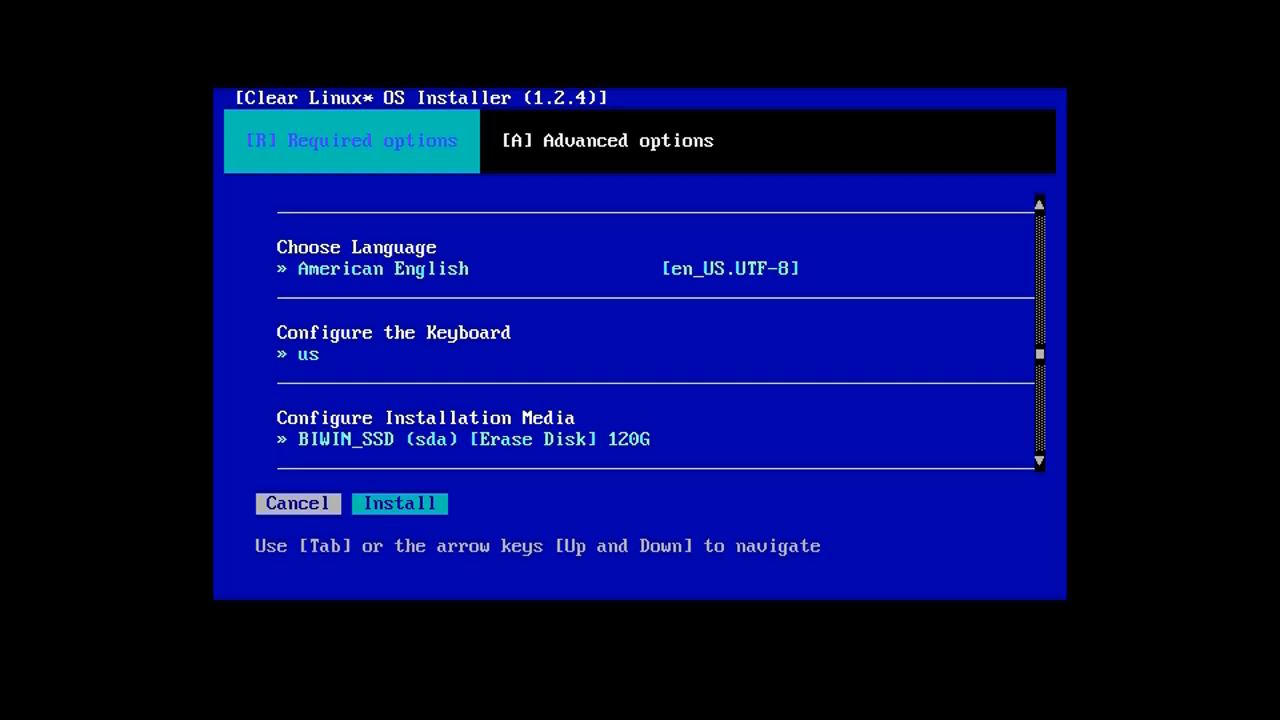
Go to Advanced options and open Additional Bundle Selection
{"action": "left_click", "coordinate": [607, 140]}
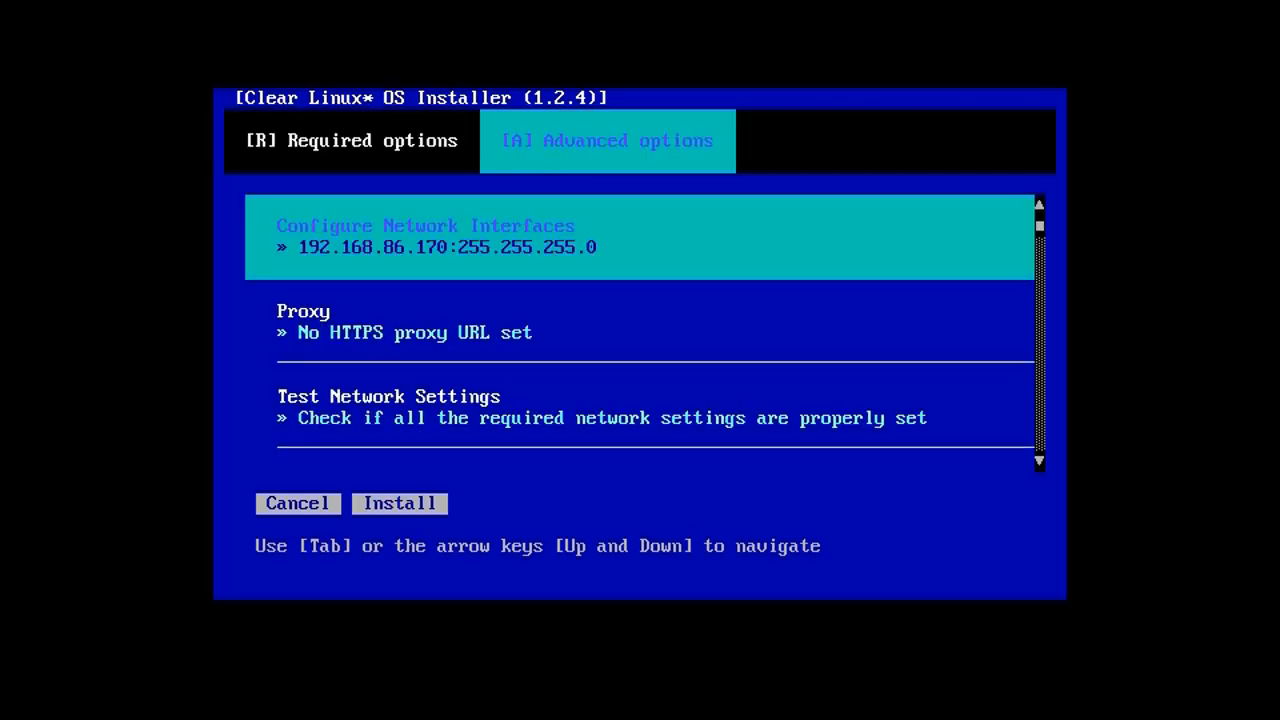
{"action": "key", "text": "Down"}
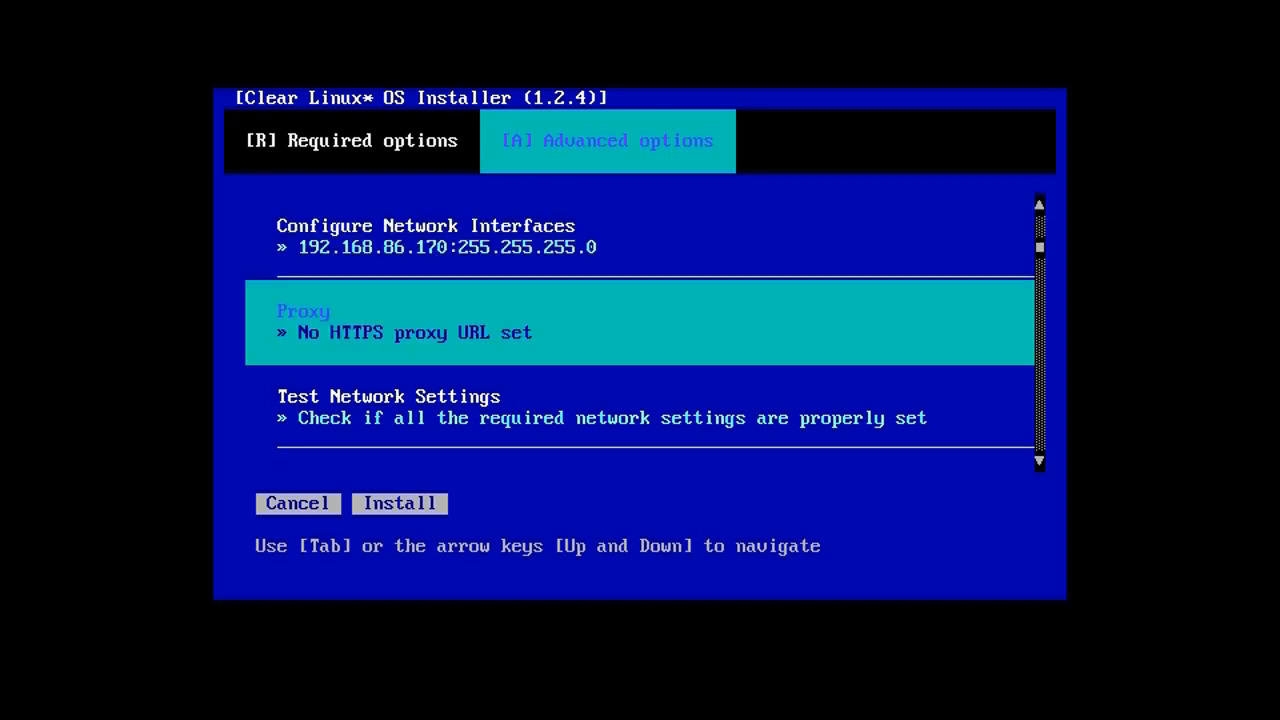
{"action": "scroll", "scroll_direction": "down", "scroll_amount": 3}
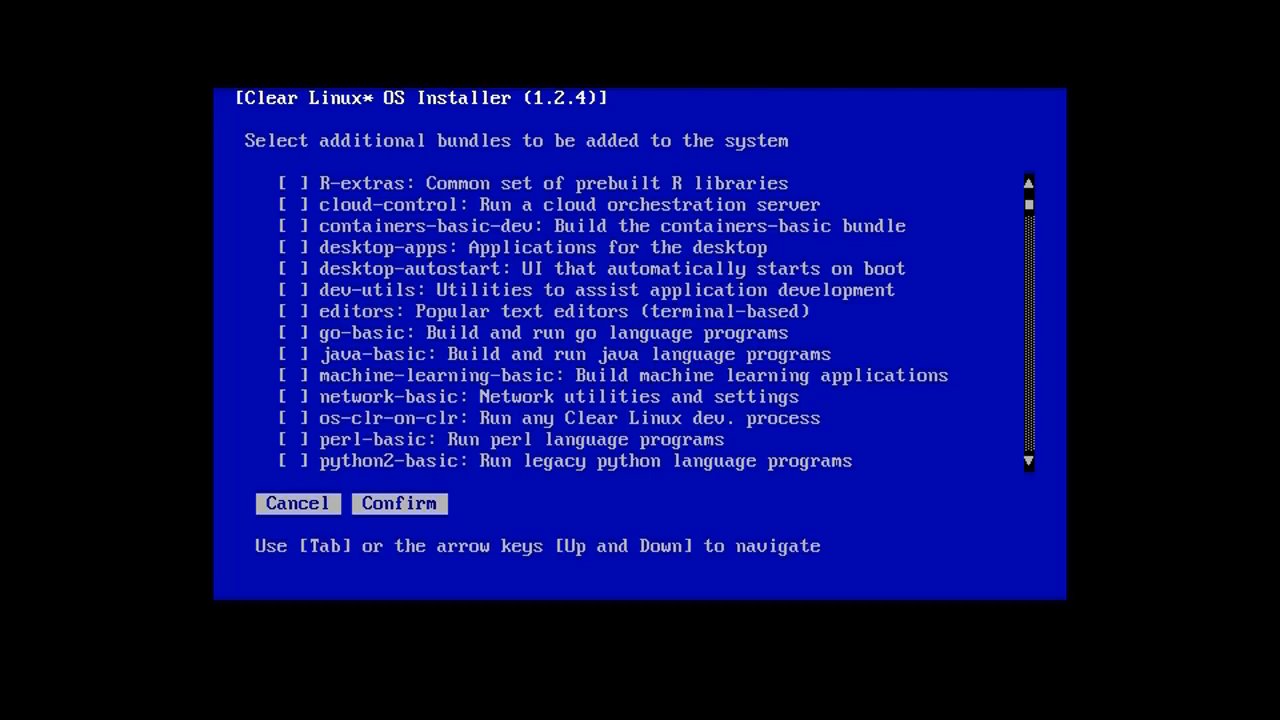
Check desktop-autostart, editors, network-basic and user-basic, then confirm the bundle selection
{"action": "key", "text": "Down"}
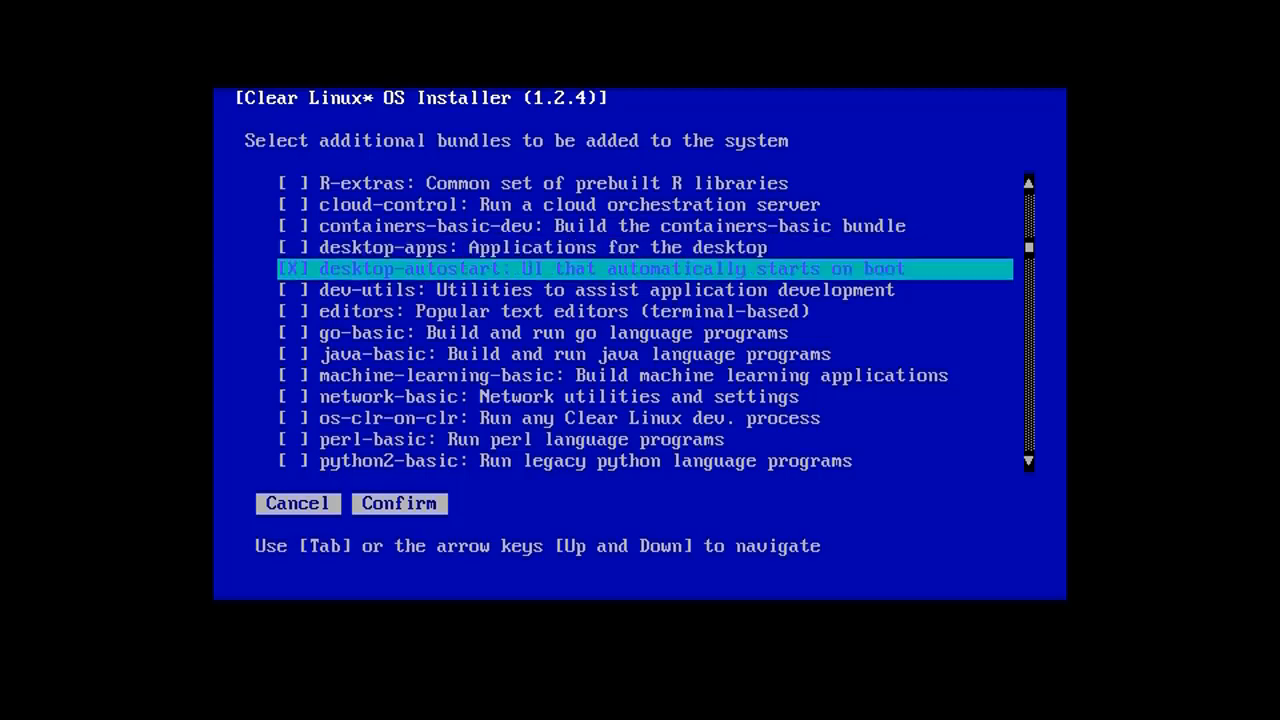
{"action": "key", "text": "Down"}
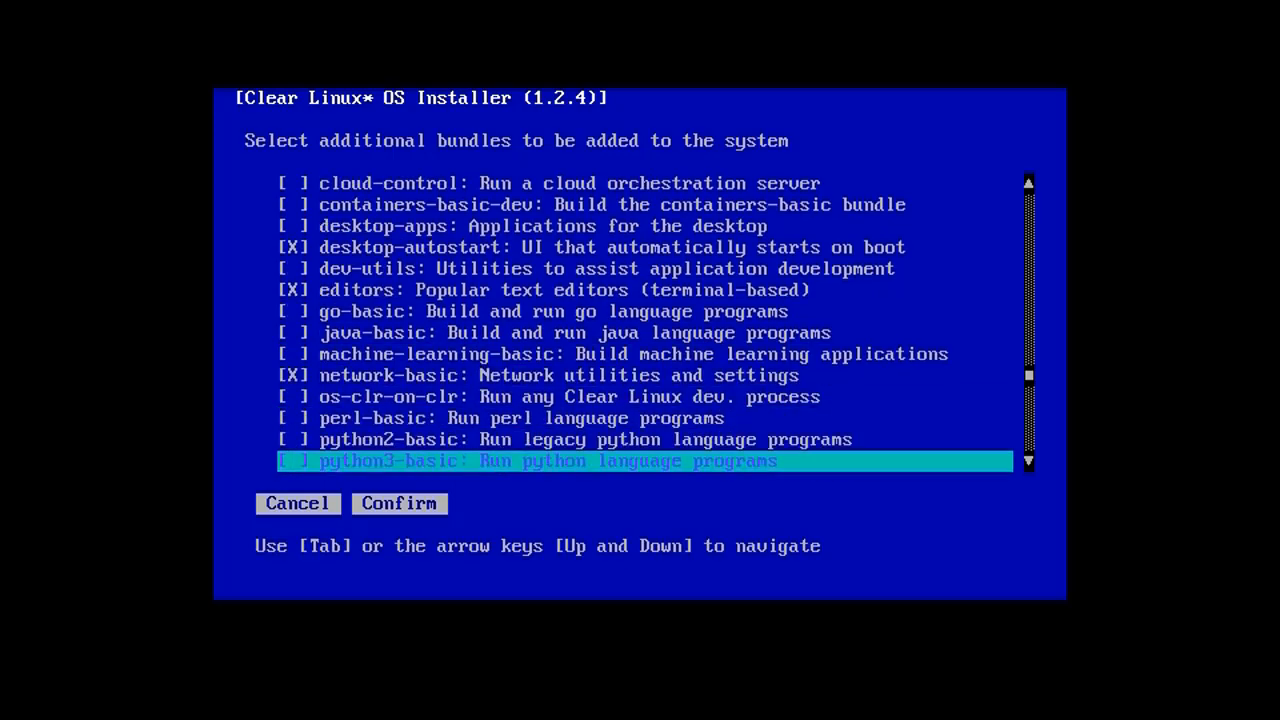
{"action": "scroll", "scroll_direction": "down", "scroll_amount": 3}
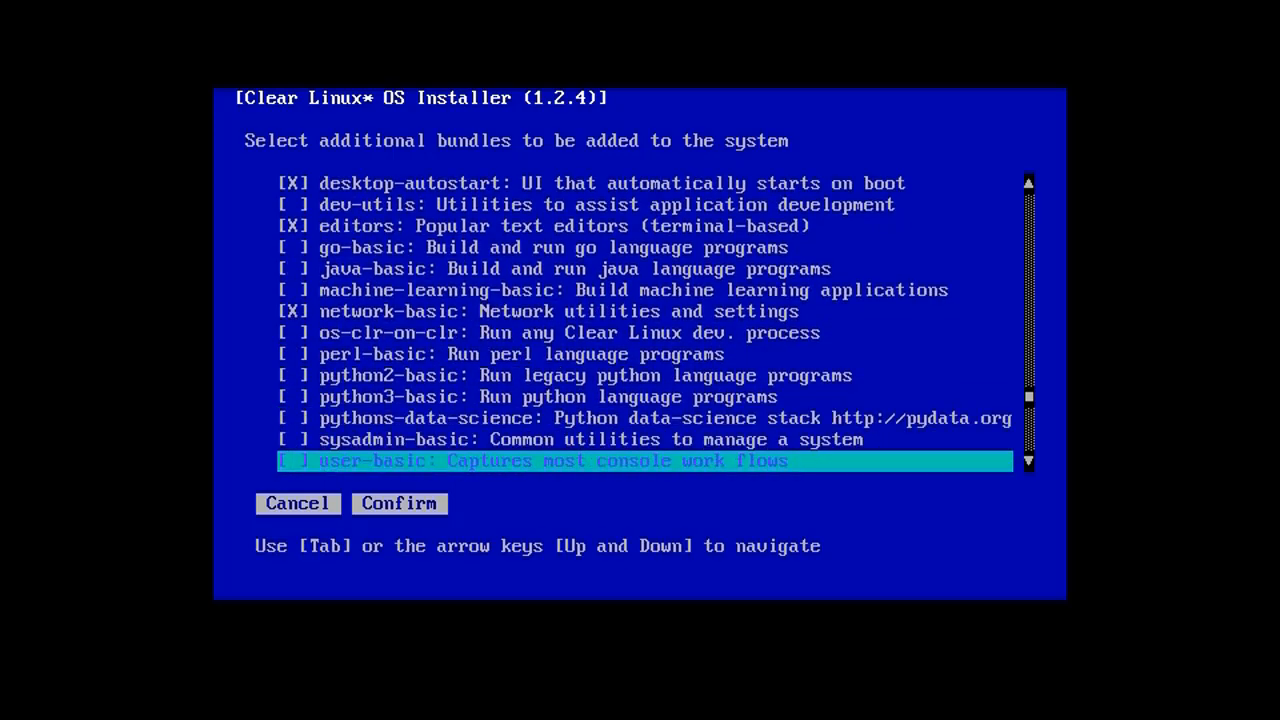
{"action": "key", "text": "space"}
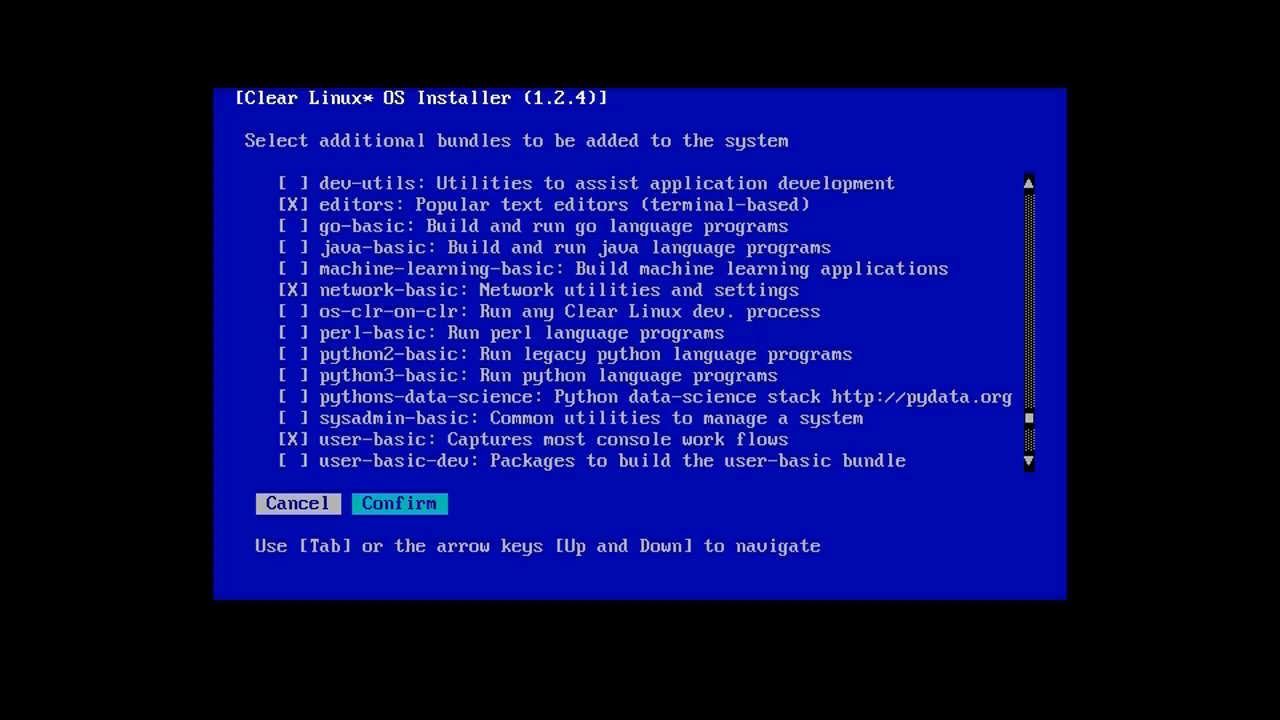
{"action": "left_click", "coordinate": [398, 503]}
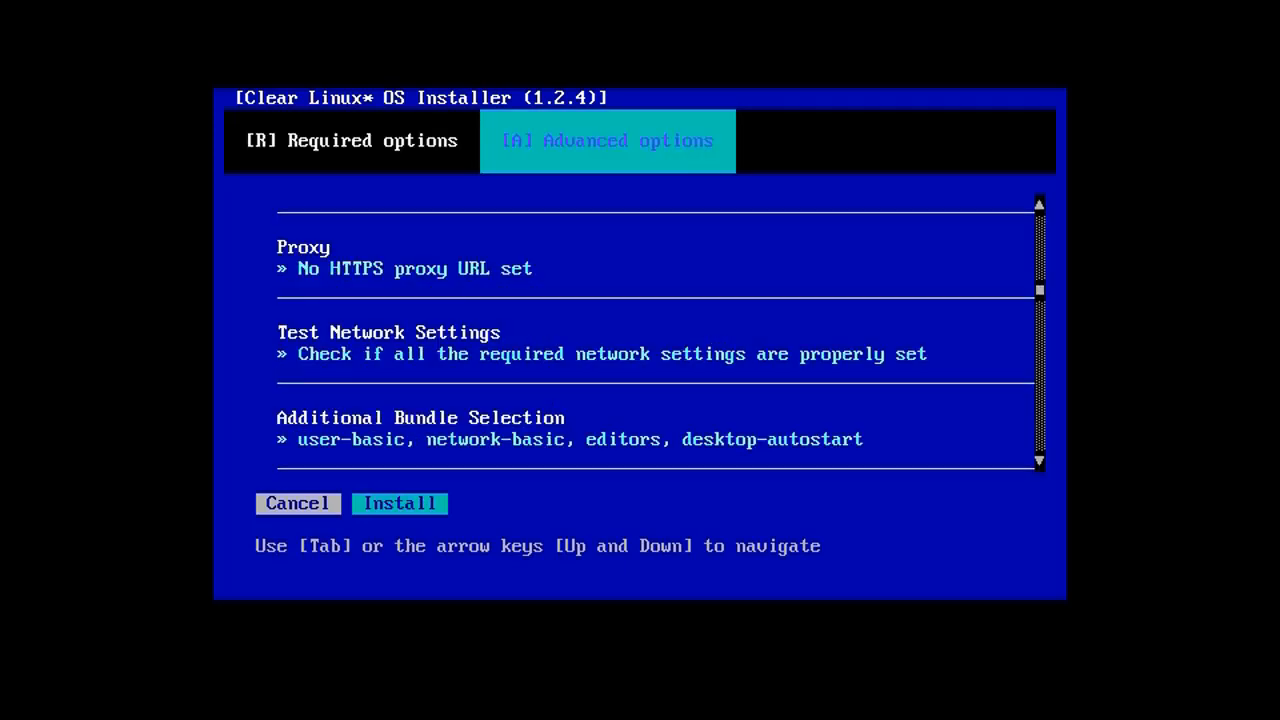
{"action": "scroll", "scroll_direction": "up", "scroll_amount": 3}
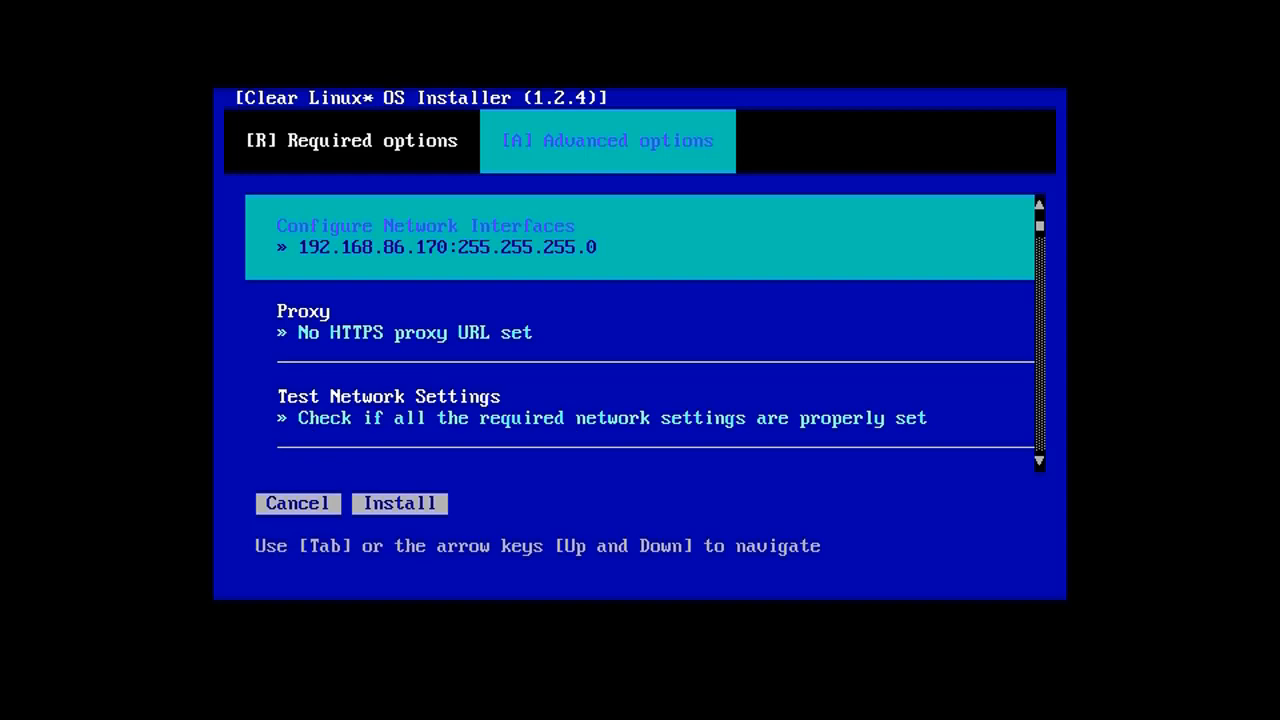
{"action": "scroll", "scroll_direction": "down", "scroll_amount": 3}
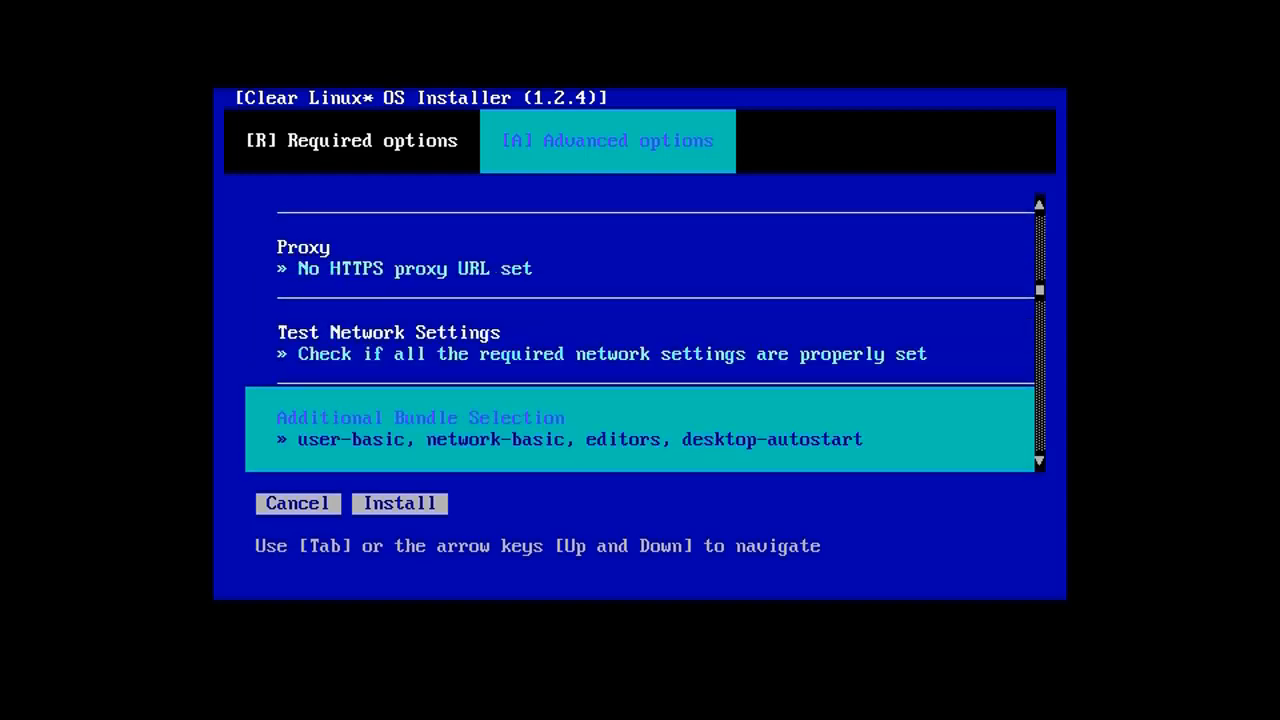
{"action": "scroll", "scroll_direction": "down", "scroll_amount": 3}
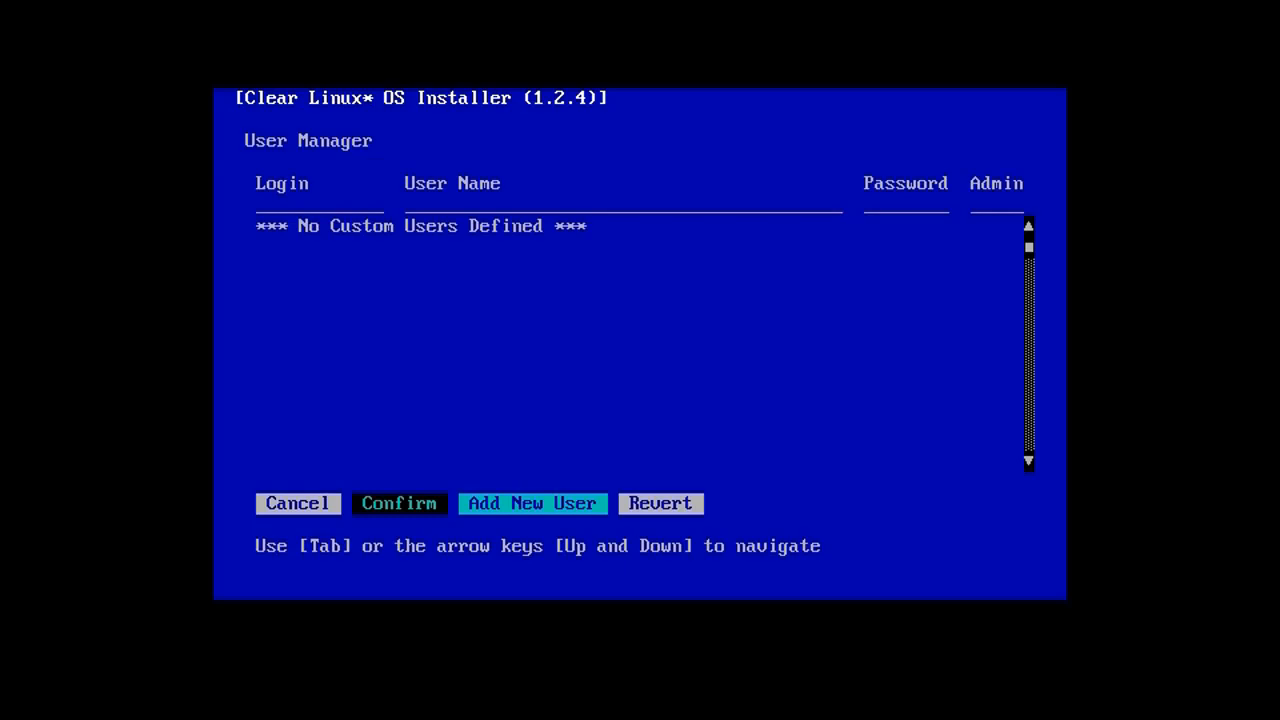
Add the administrative user 'clear' with a password and confirm the user list
{"action": "left_click", "coordinate": [531, 503]}
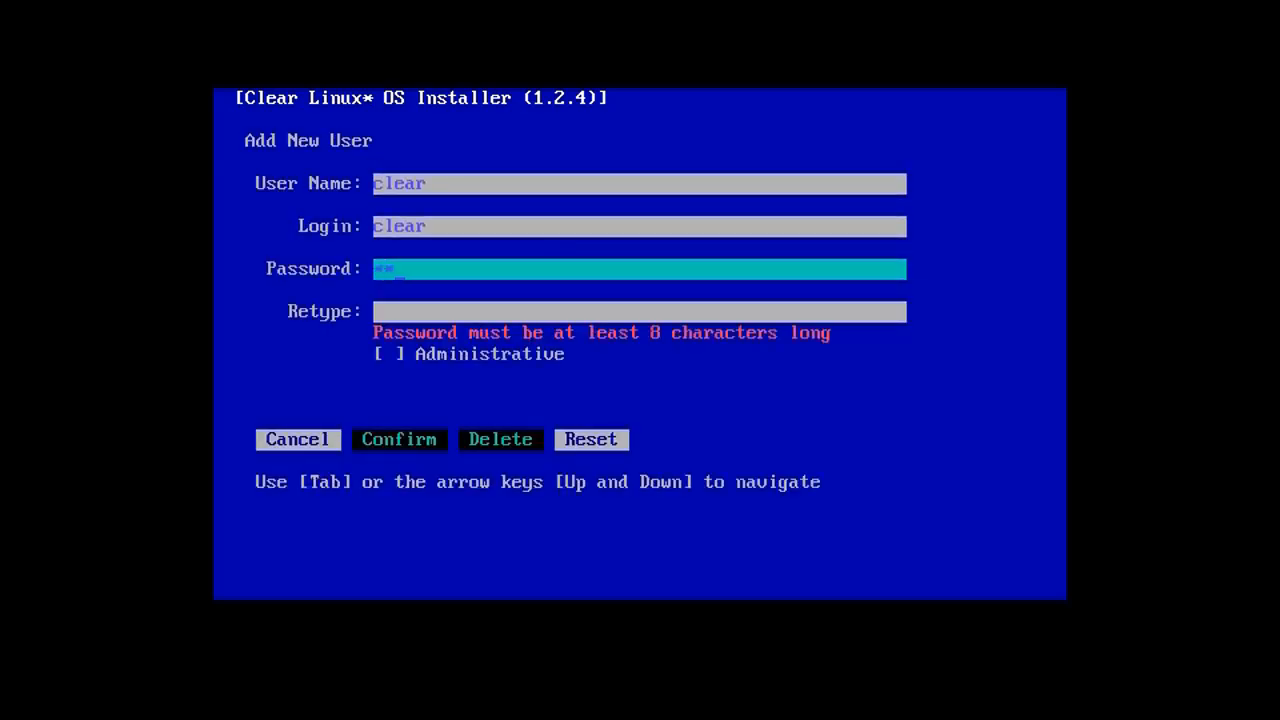
{"action": "type", "text": "*****"}
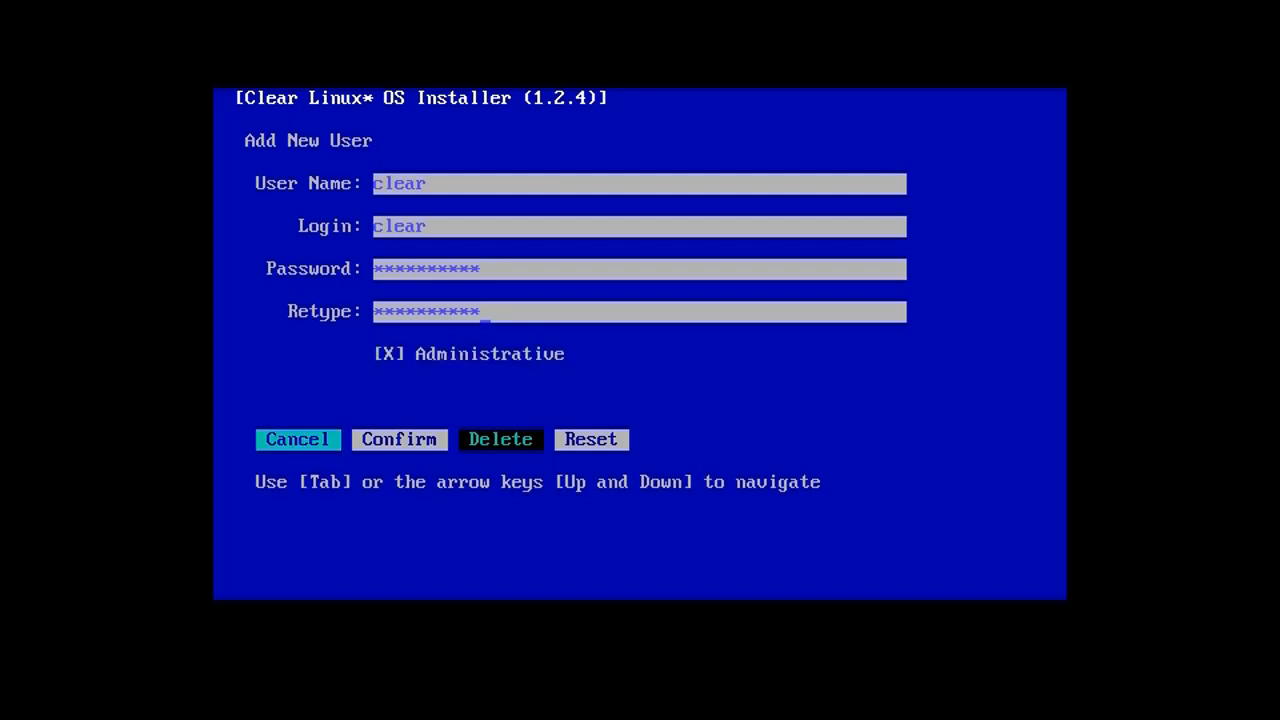
{"action": "left_click", "coordinate": [398, 439]}
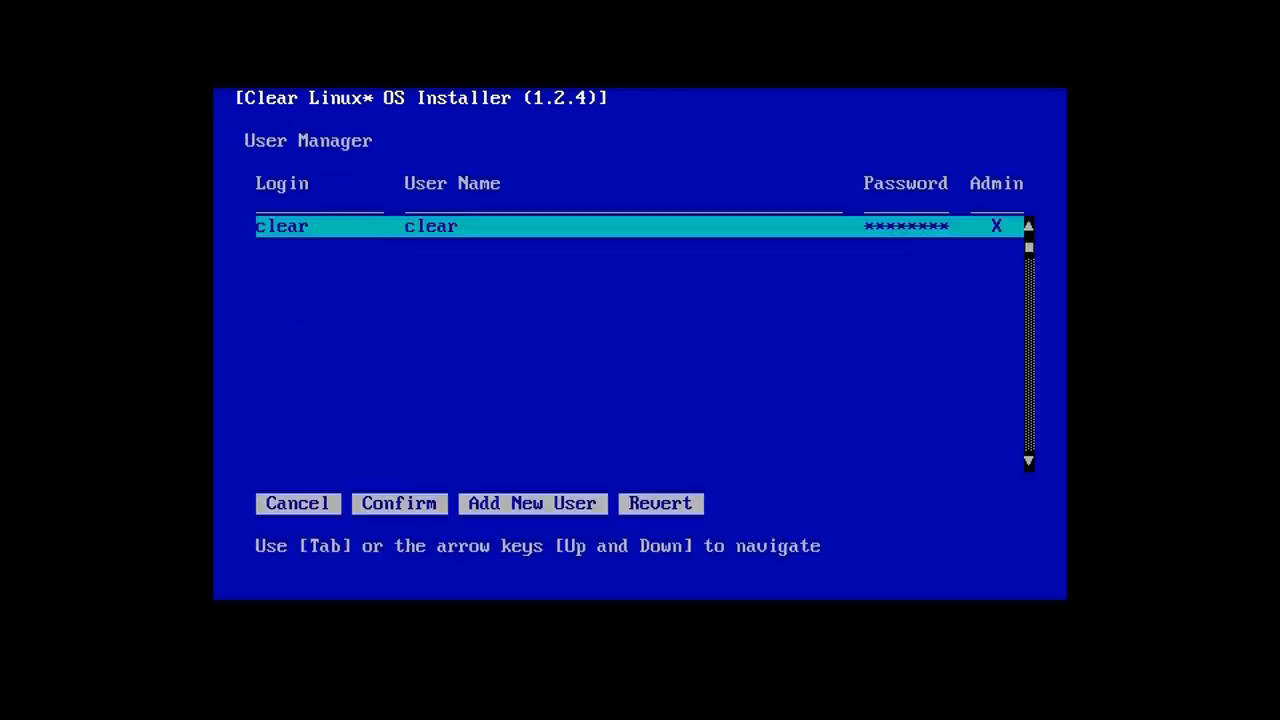
{"action": "left_click", "coordinate": [297, 503]}
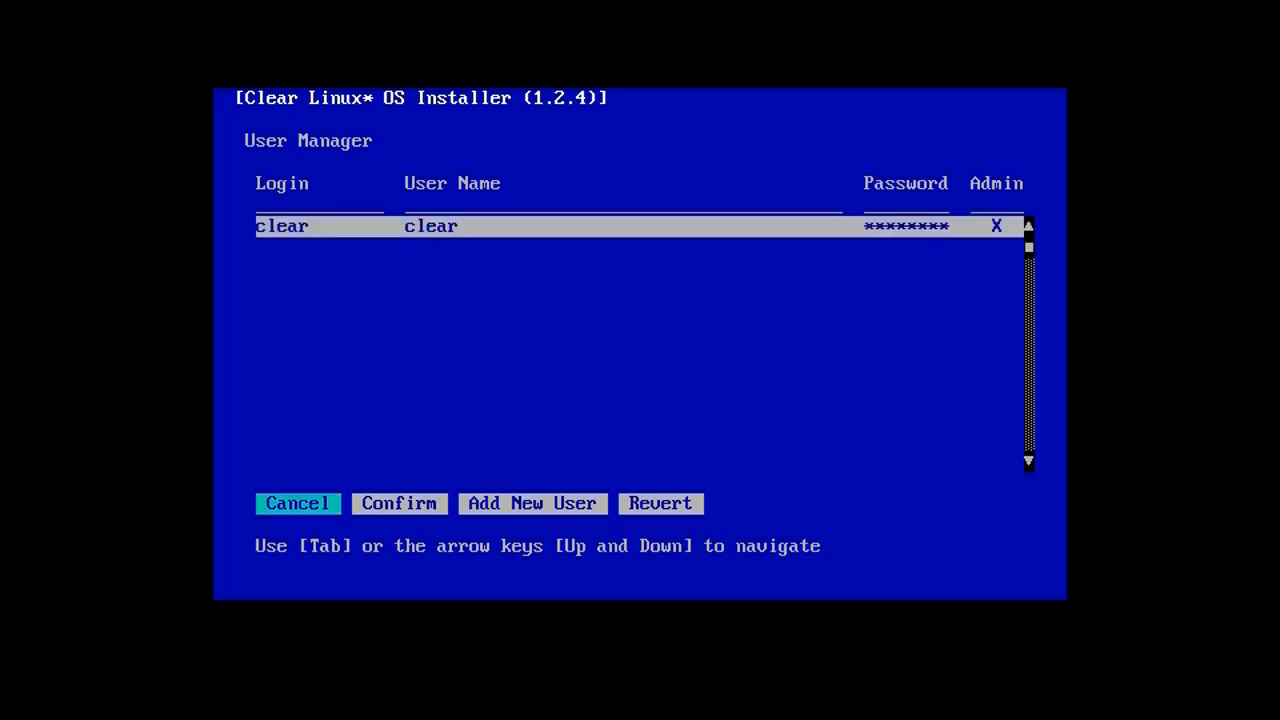
{"action": "left_click", "coordinate": [398, 503]}
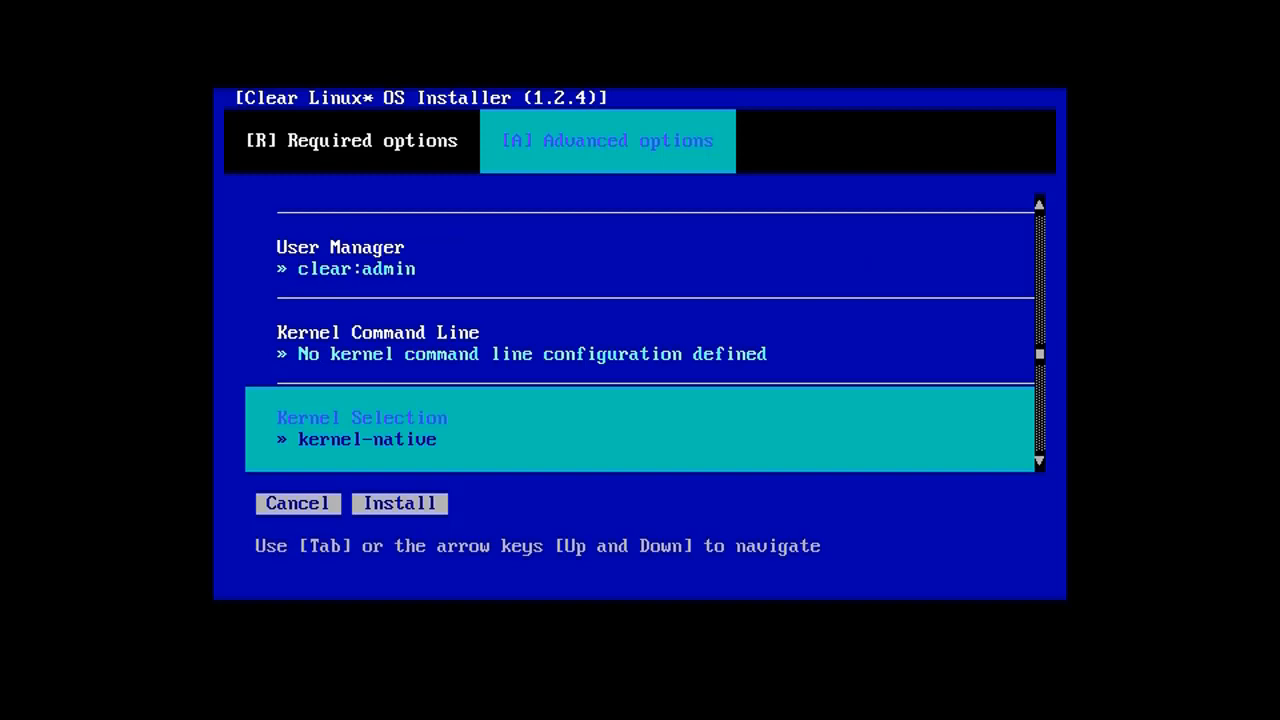
Assign the hostname 'clr-sos-guest' in the advanced options
{"action": "scroll", "scroll_direction": "down", "scroll_amount": 3}
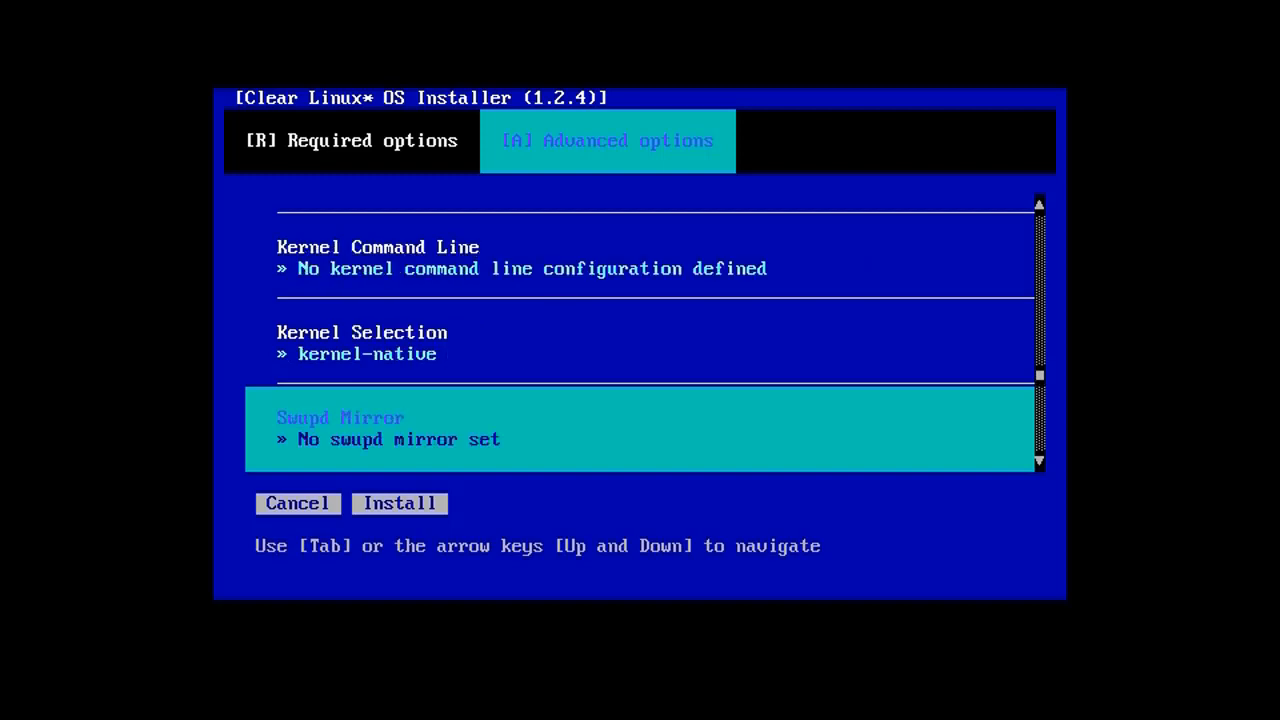
{"action": "scroll", "scroll_direction": "down", "scroll_amount": 3}
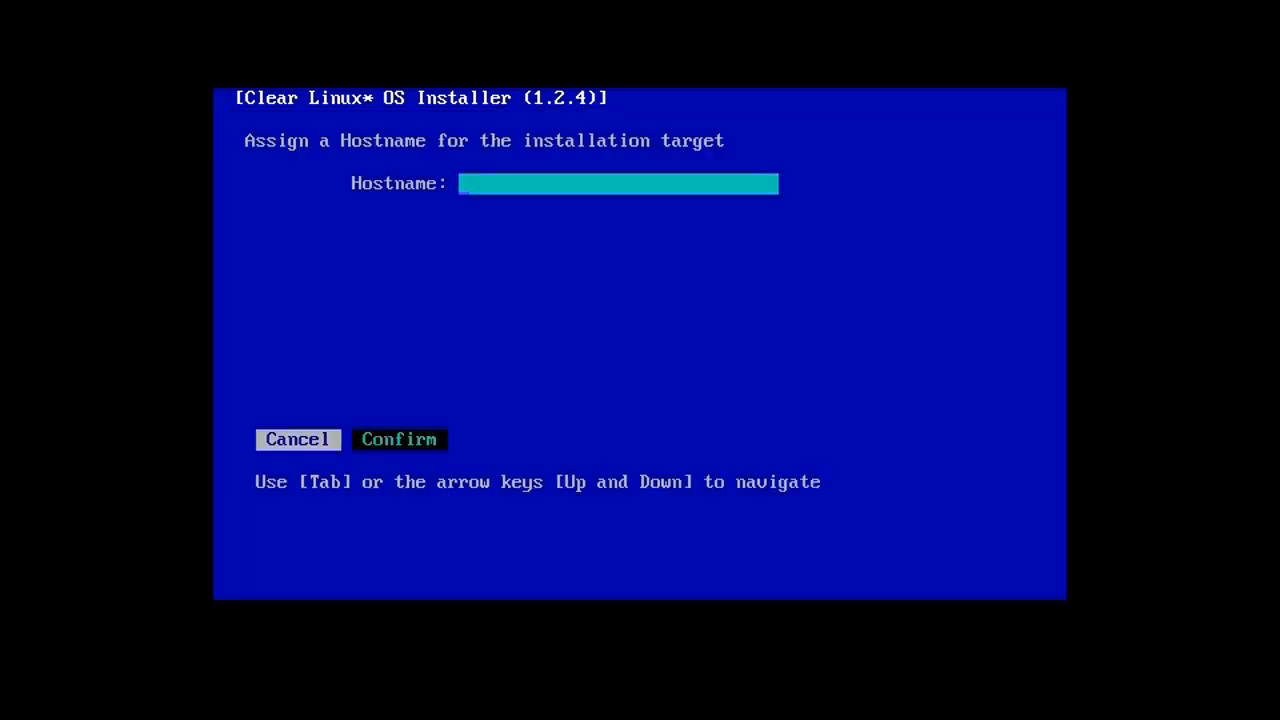
{"action": "type", "text": "clr"}
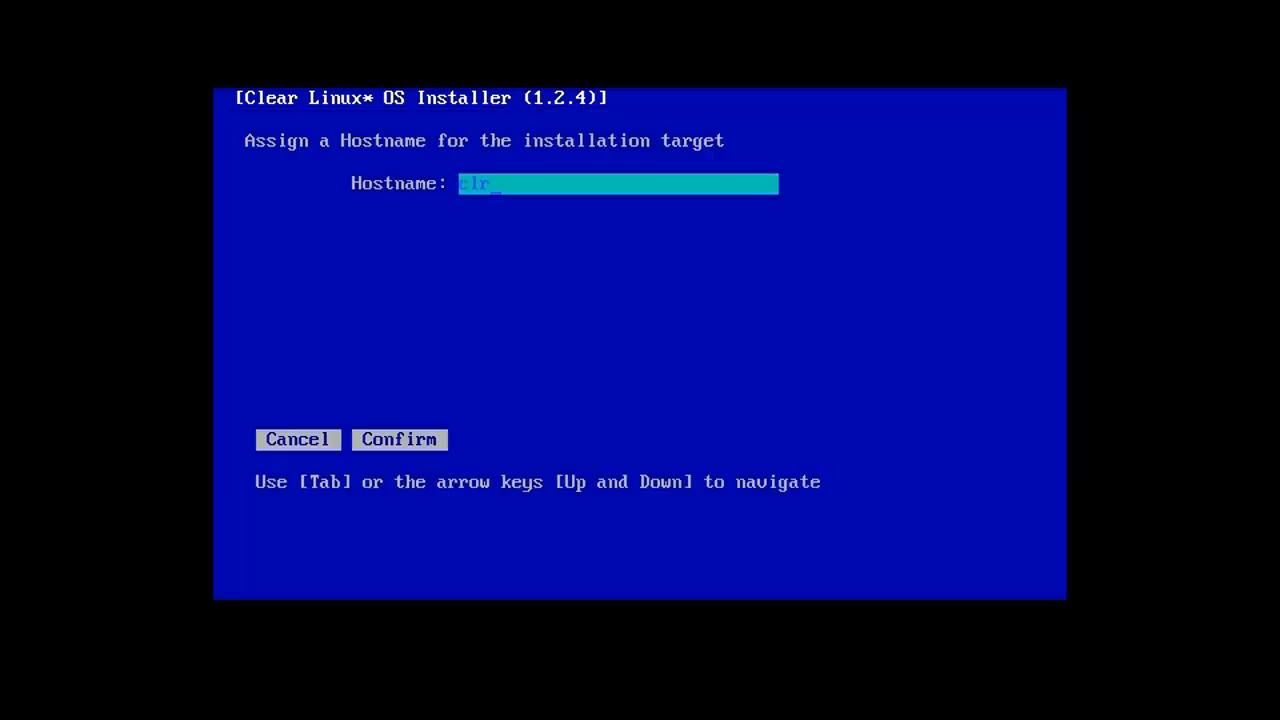
{"action": "type", "text": "-"}
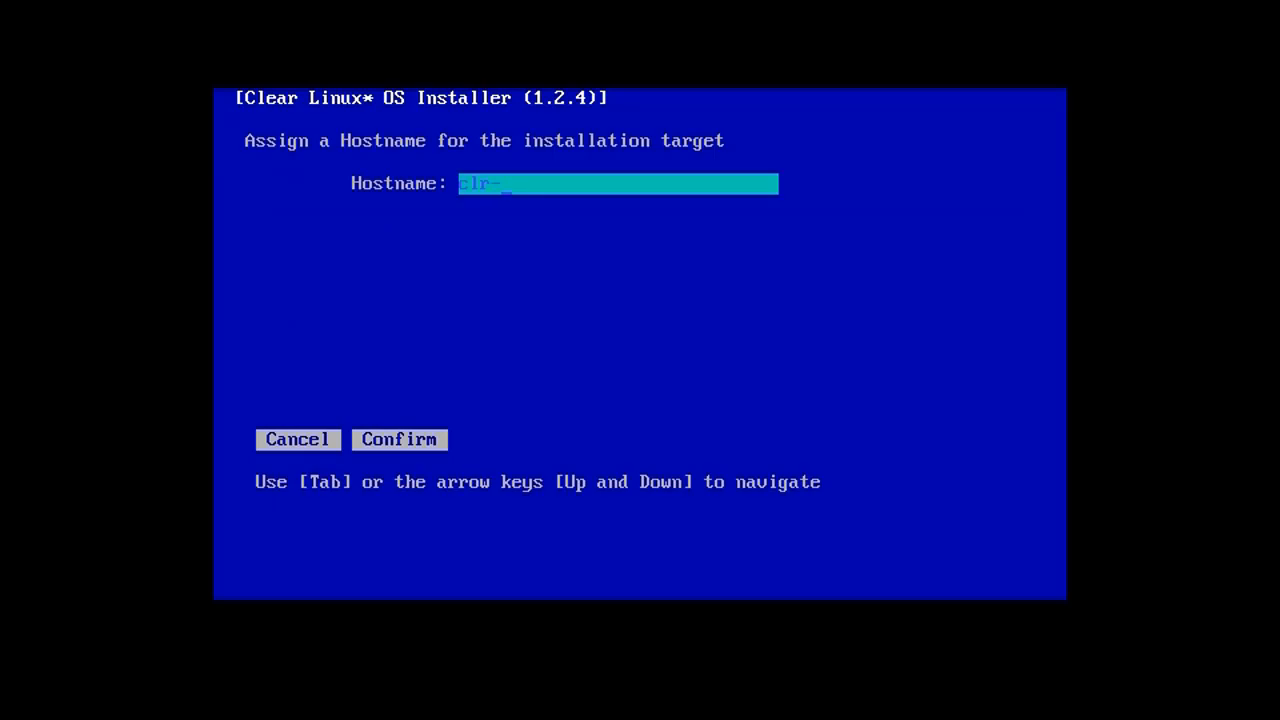
{"action": "type", "text": "sos-guest"}
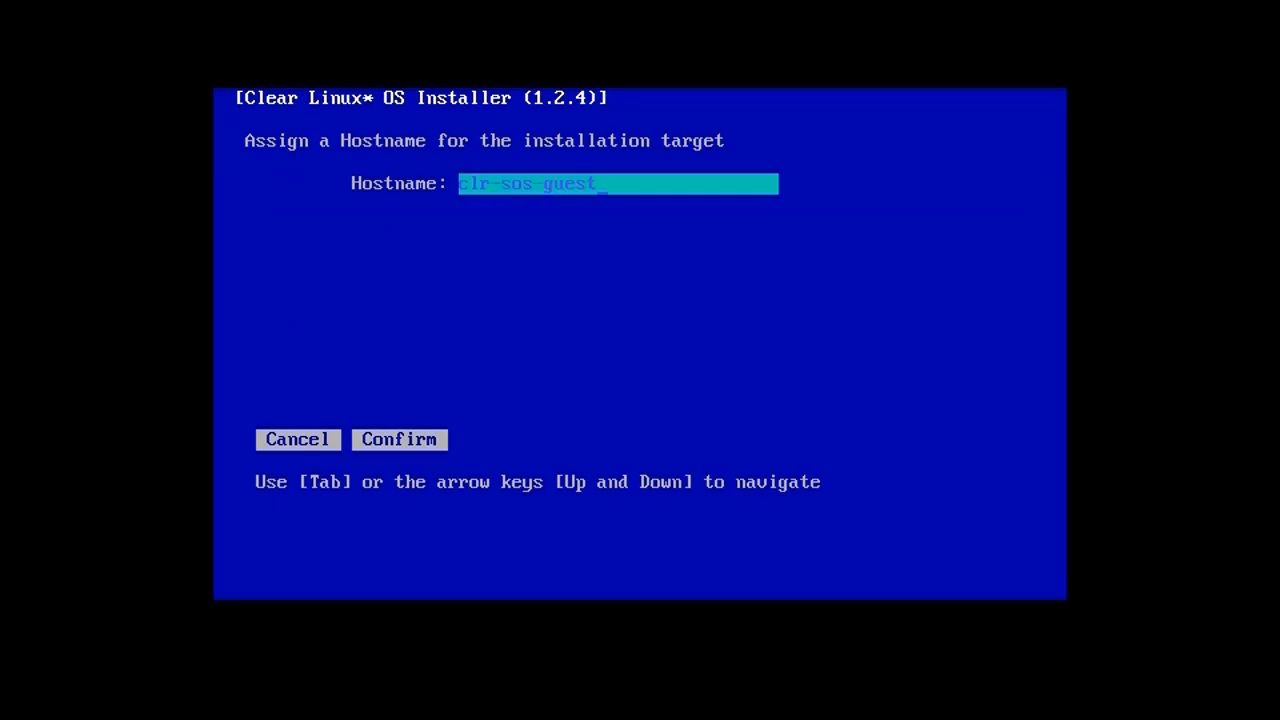
{"action": "key", "text": "Tab"}
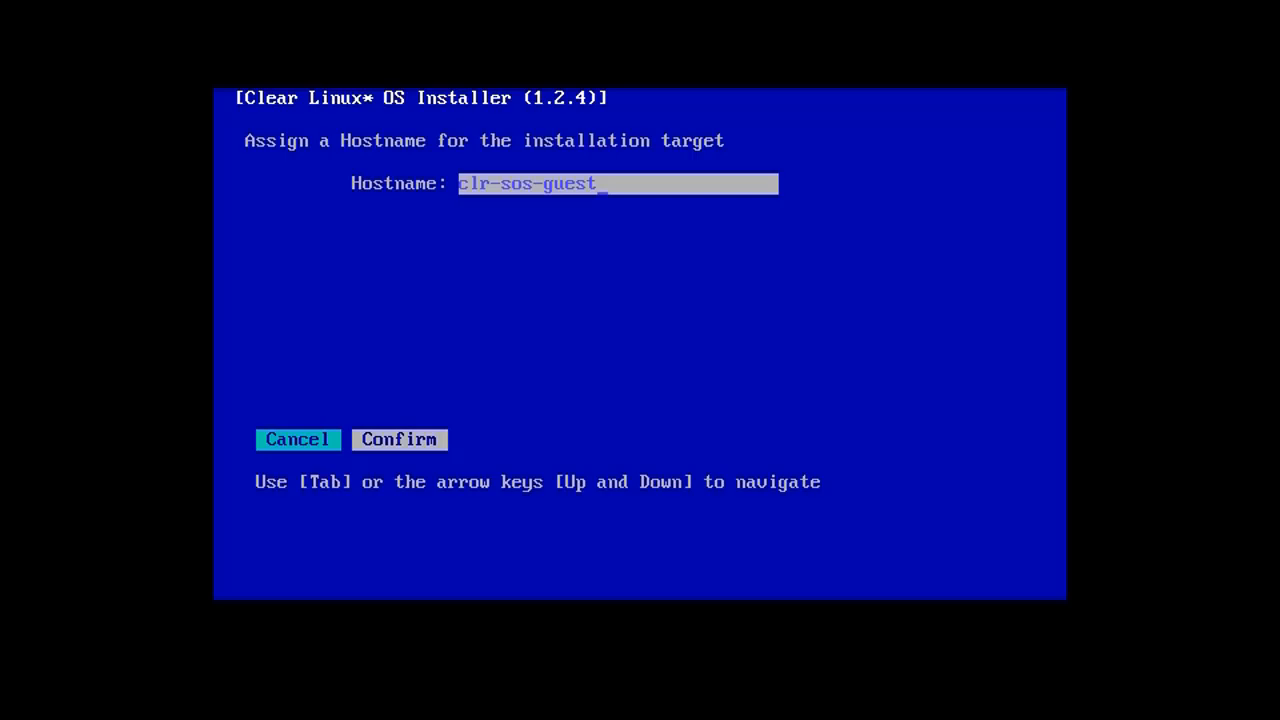
{"action": "left_click", "coordinate": [399, 439]}
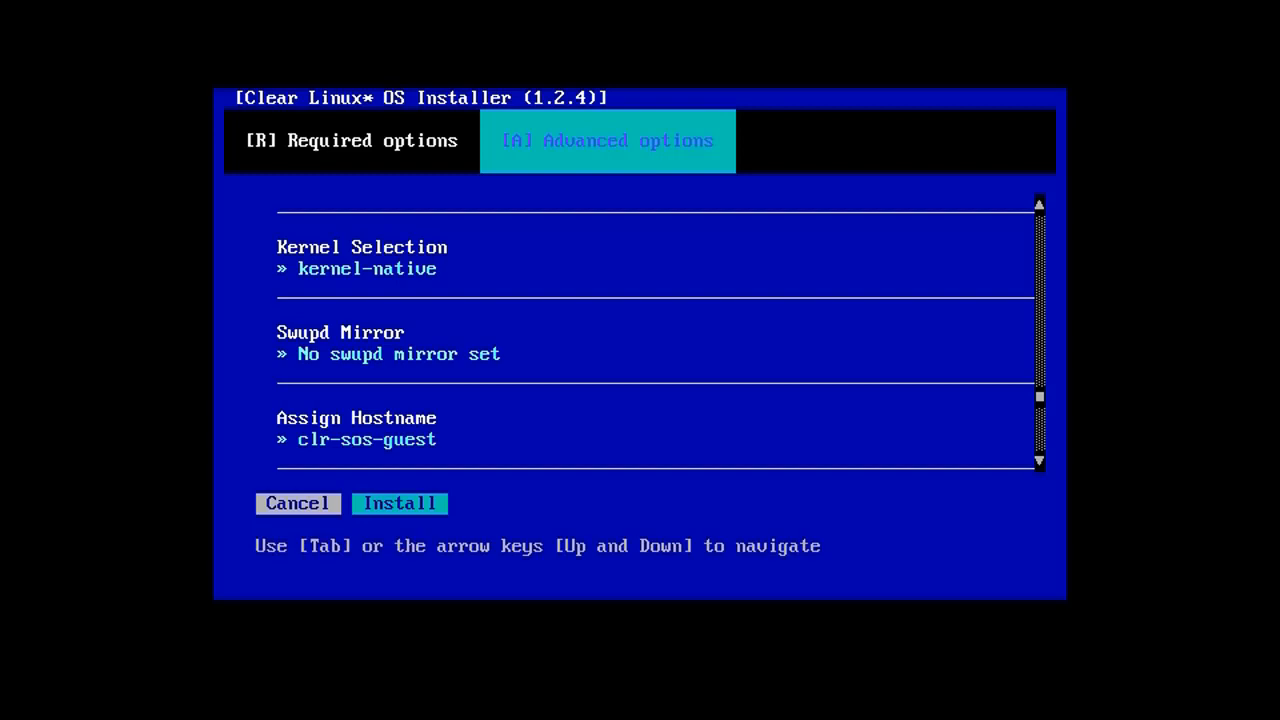
Start the install, accept the network test, and confirm erasing /dev/sda
{"action": "left_click", "coordinate": [399, 503]}
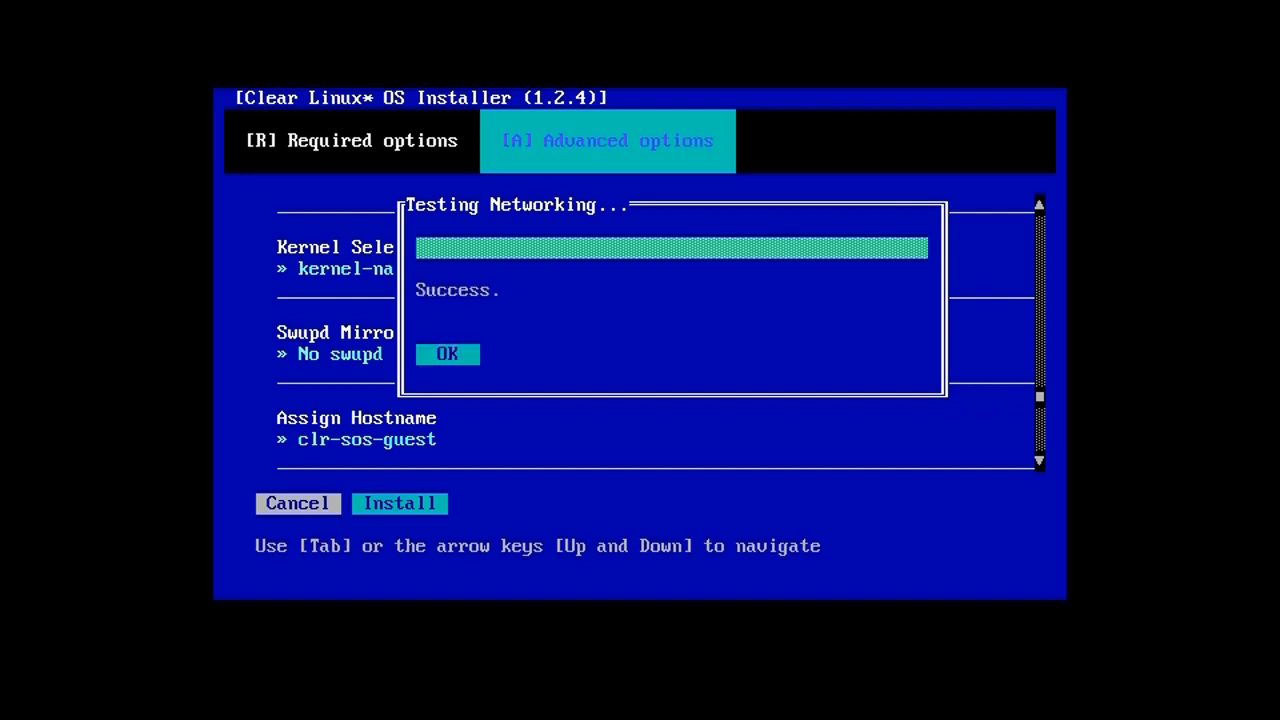
{"action": "left_click", "coordinate": [447, 354]}
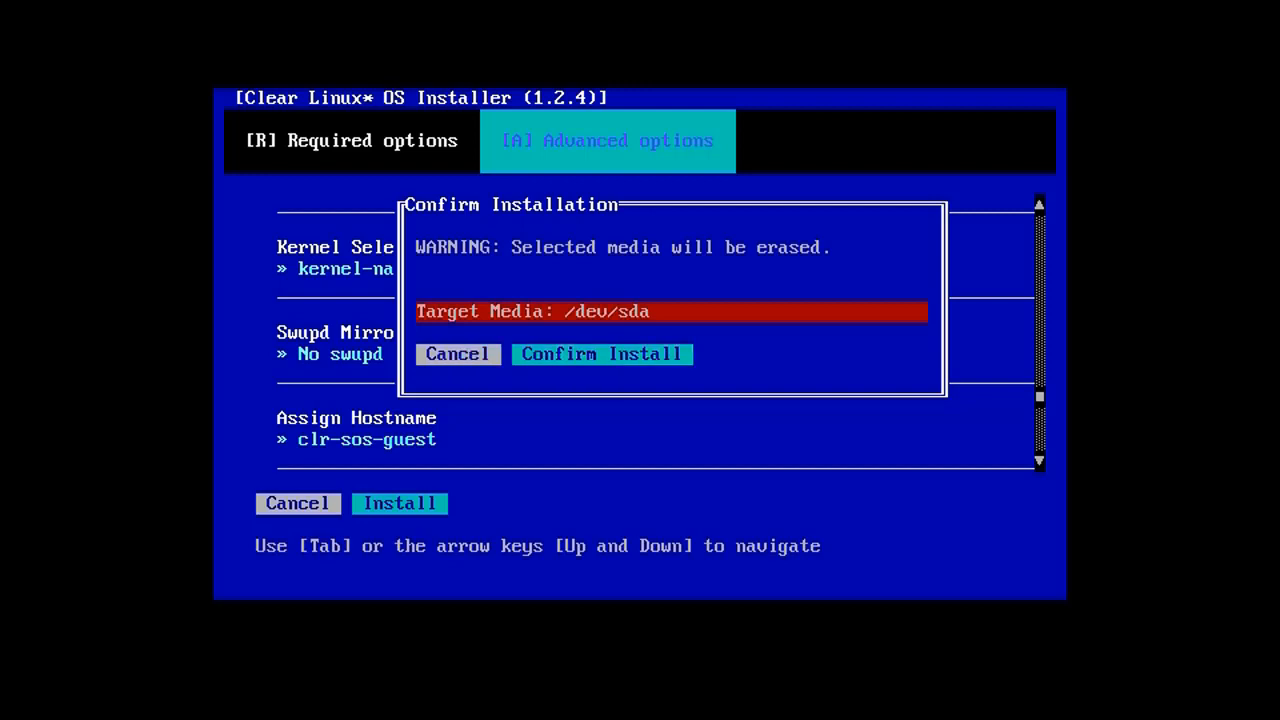
{"action": "left_click", "coordinate": [602, 354]}
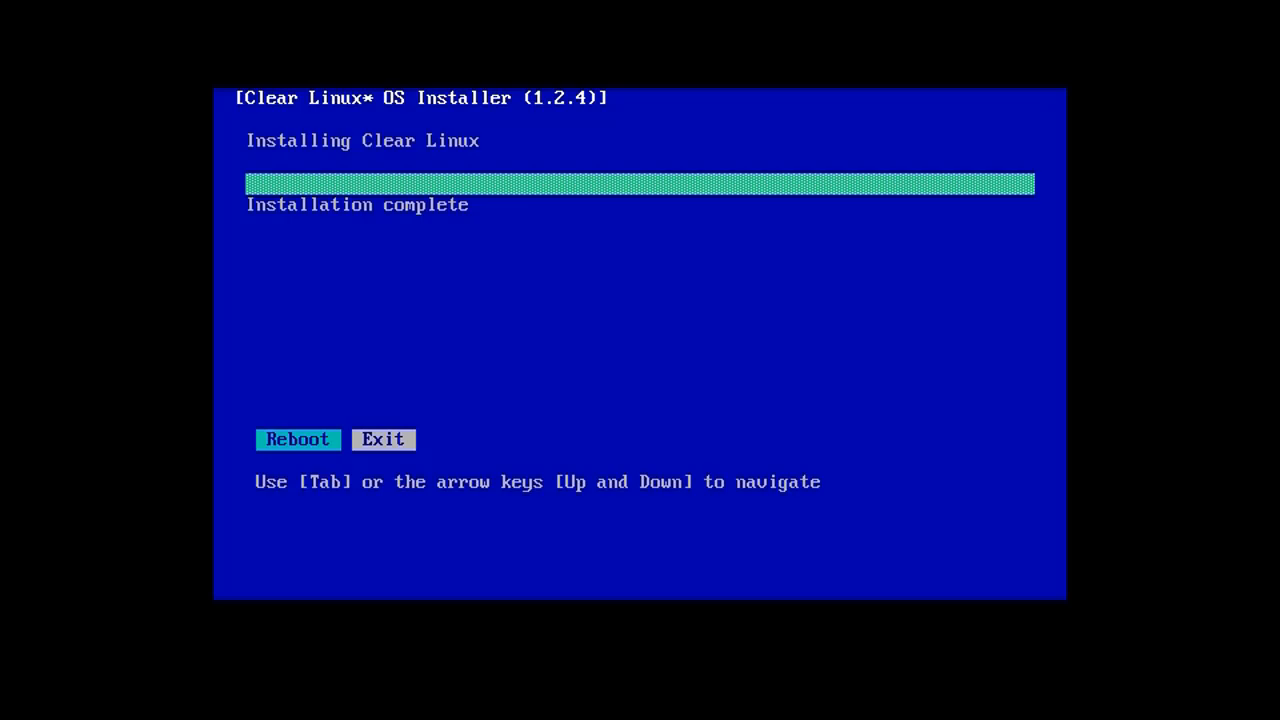
Reboot the machine once installation completes
{"action": "left_click", "coordinate": [297, 440]}
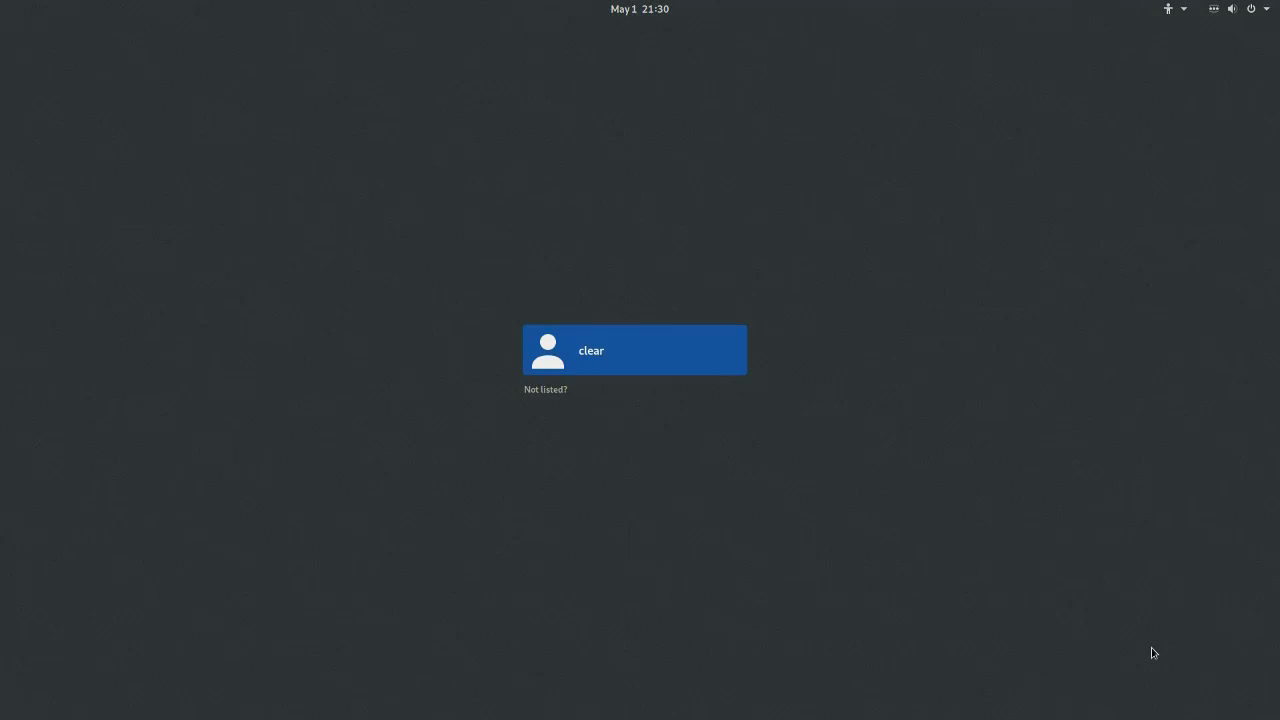
Sign in as the 'clear' user with its password
{"action": "left_click", "coordinate": [634, 349]}
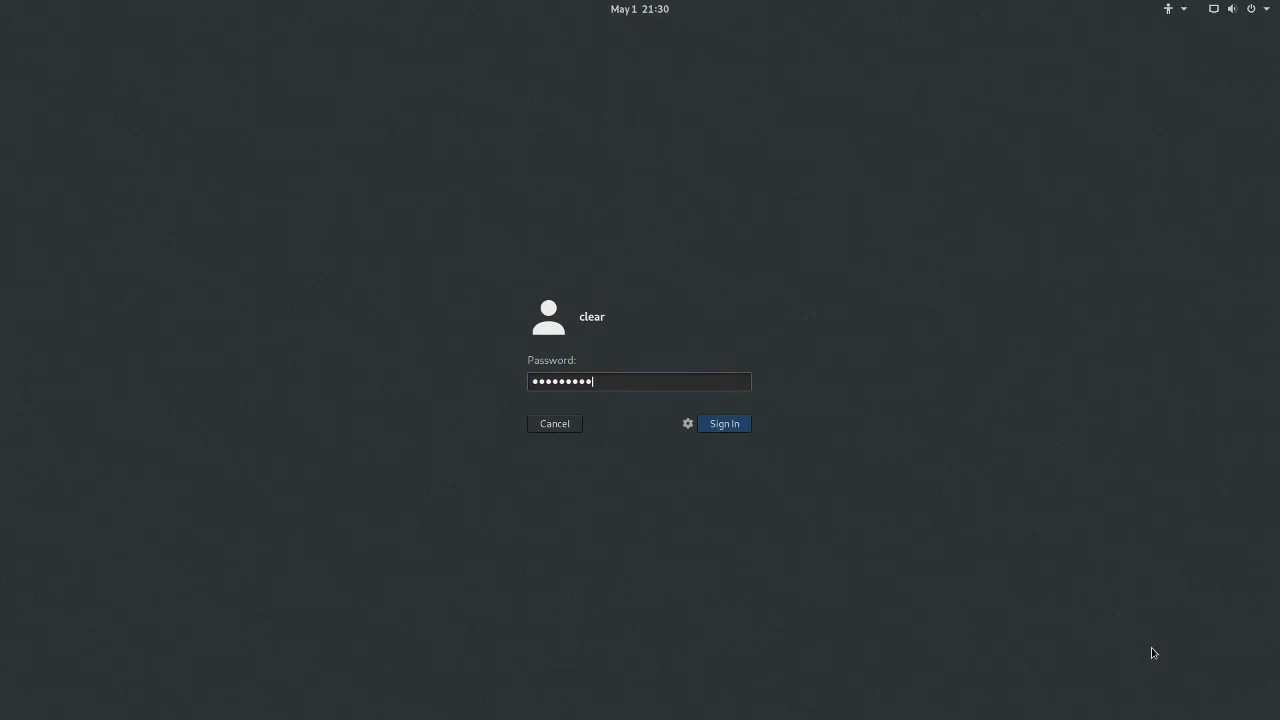
{"action": "left_click", "coordinate": [724, 423]}
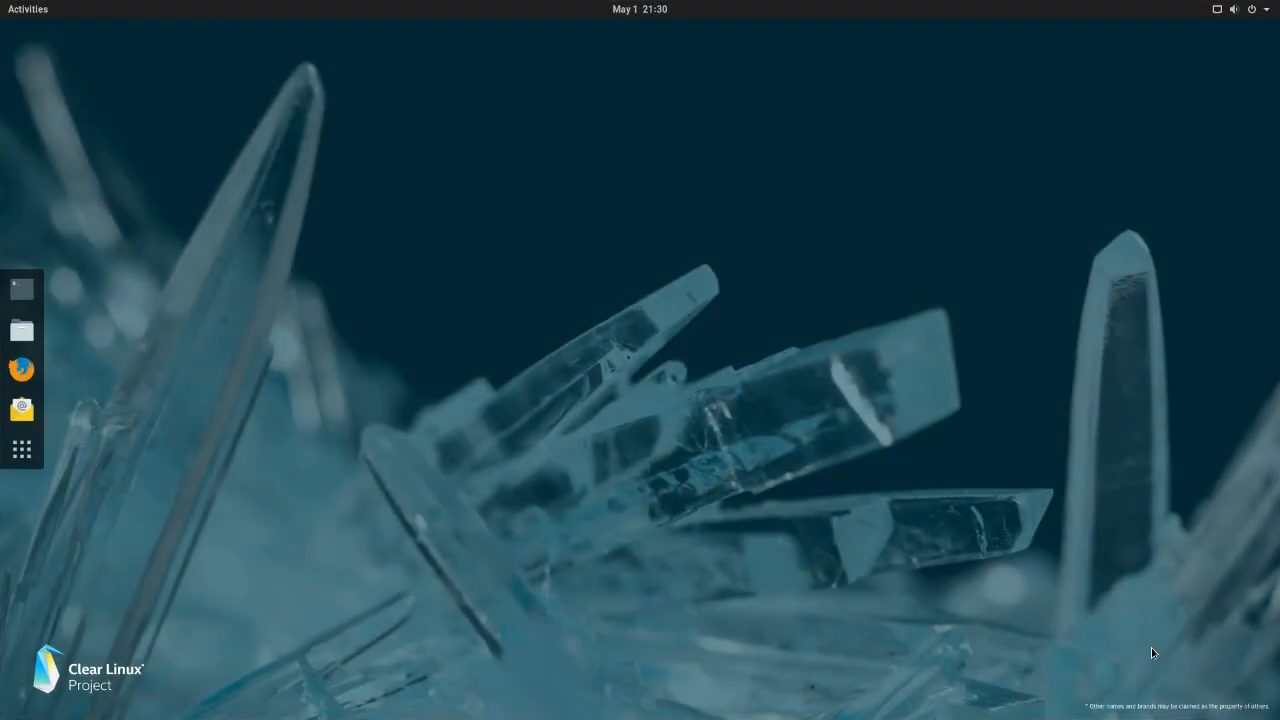
{"action": "mouse_move", "coordinate": [204, 321]}
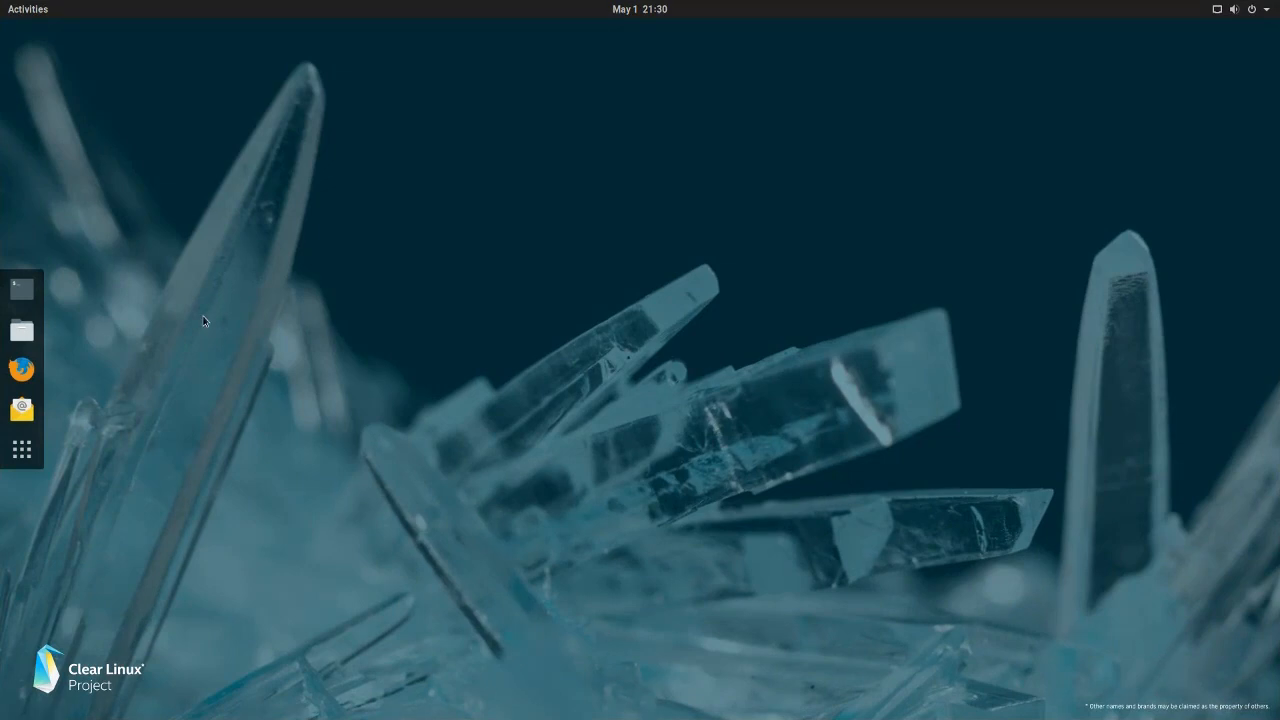
{"action": "mouse_move", "coordinate": [22, 289]}
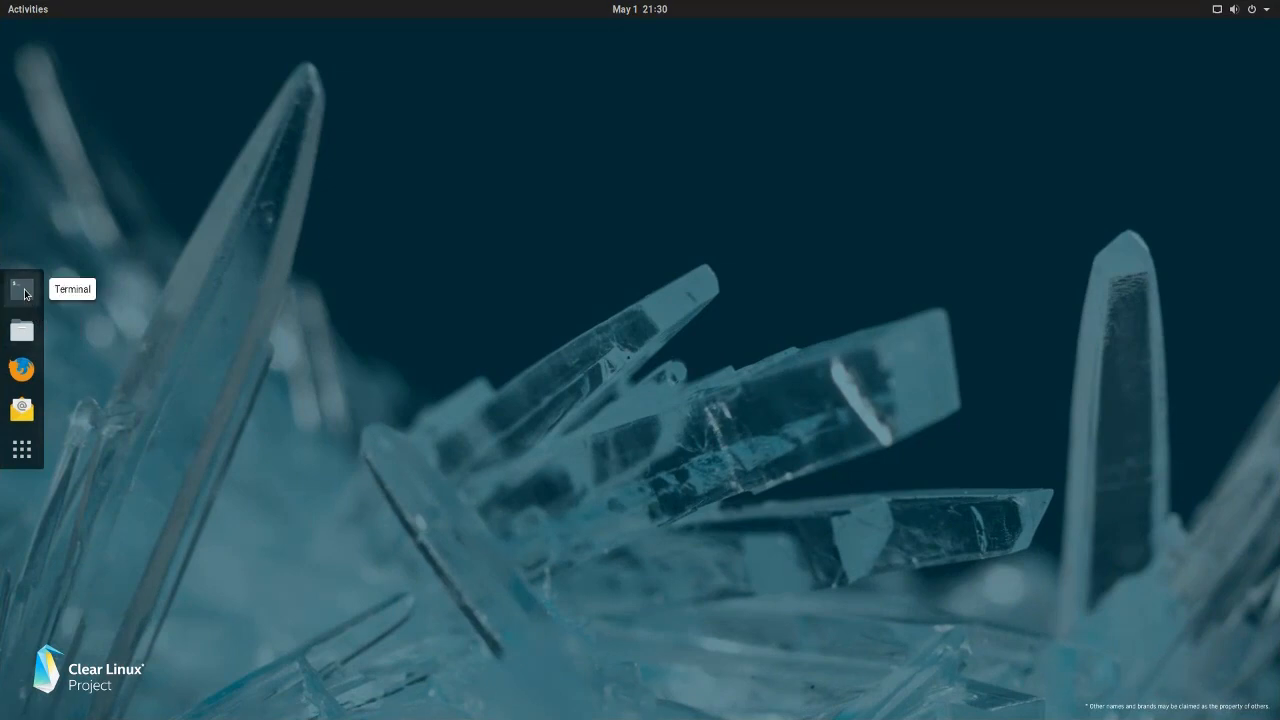
In a new terminal, wget acrn_quick_setup.sh from the projectacrn acrn-hypervisor master docs
{"action": "left_click", "coordinate": [21, 288]}
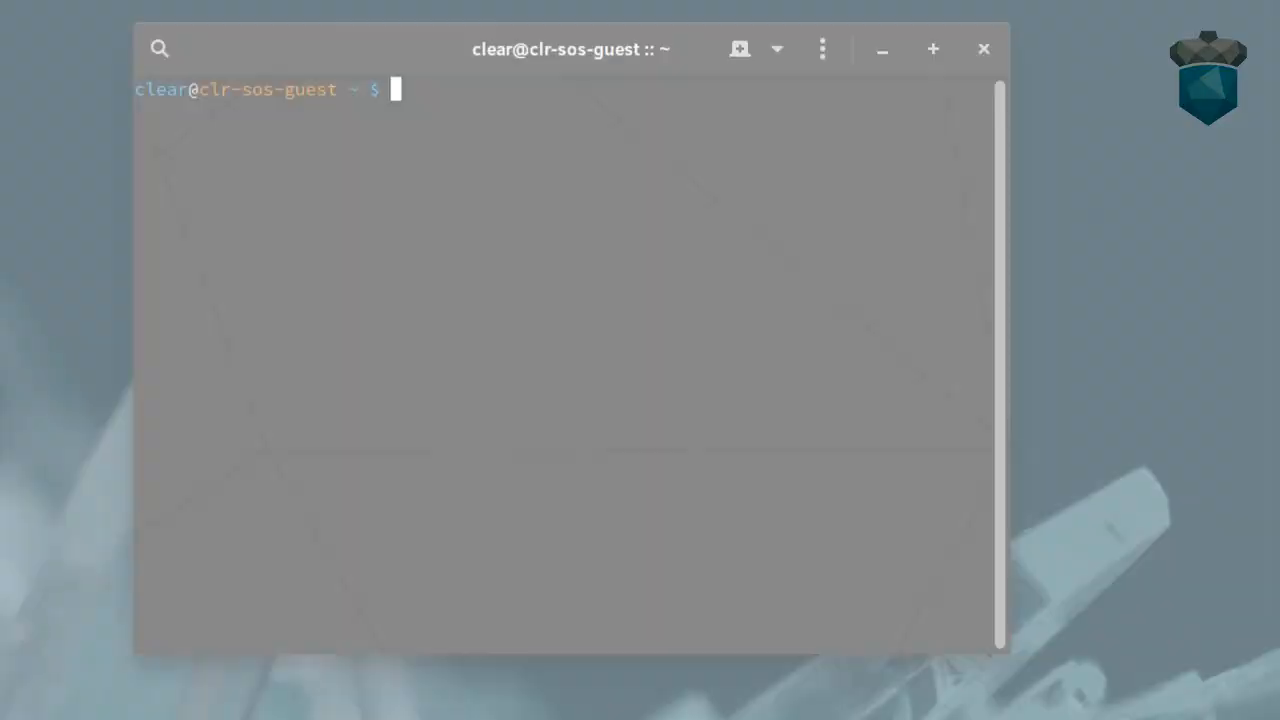
{"action": "type", "text": "wget https:"}
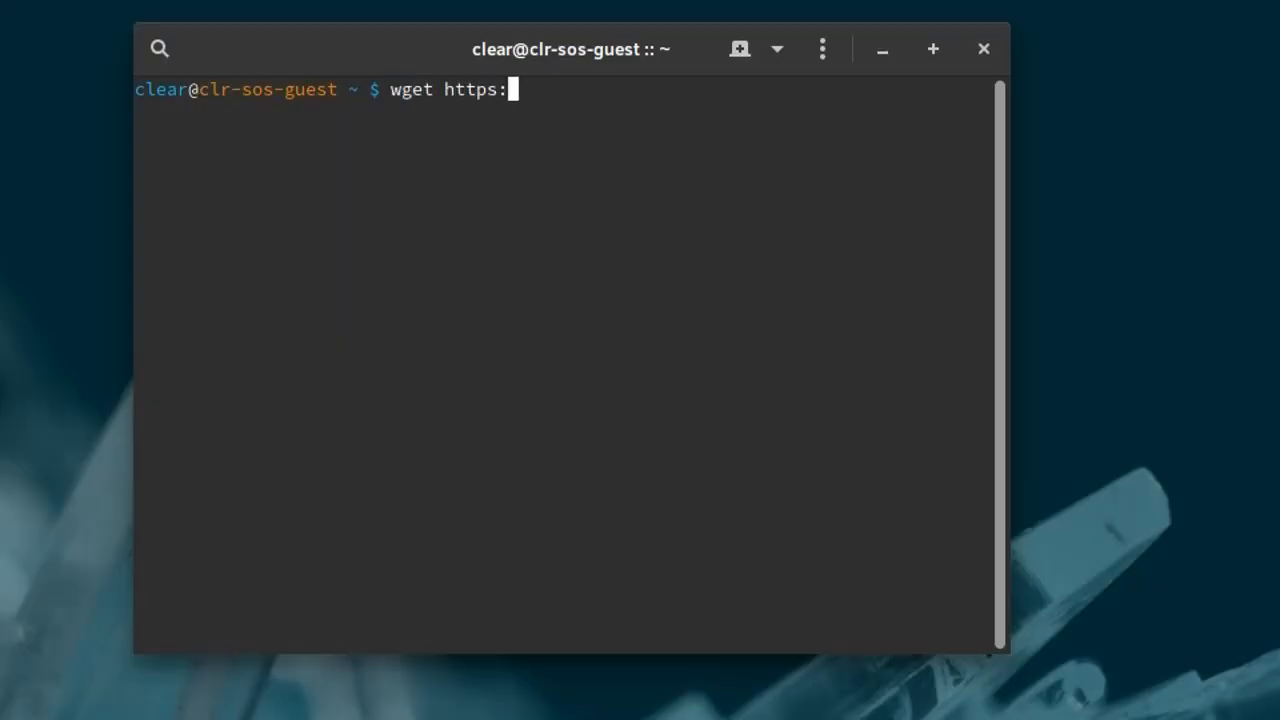
{"action": "type", "text": "//raw.githubusercontent."}
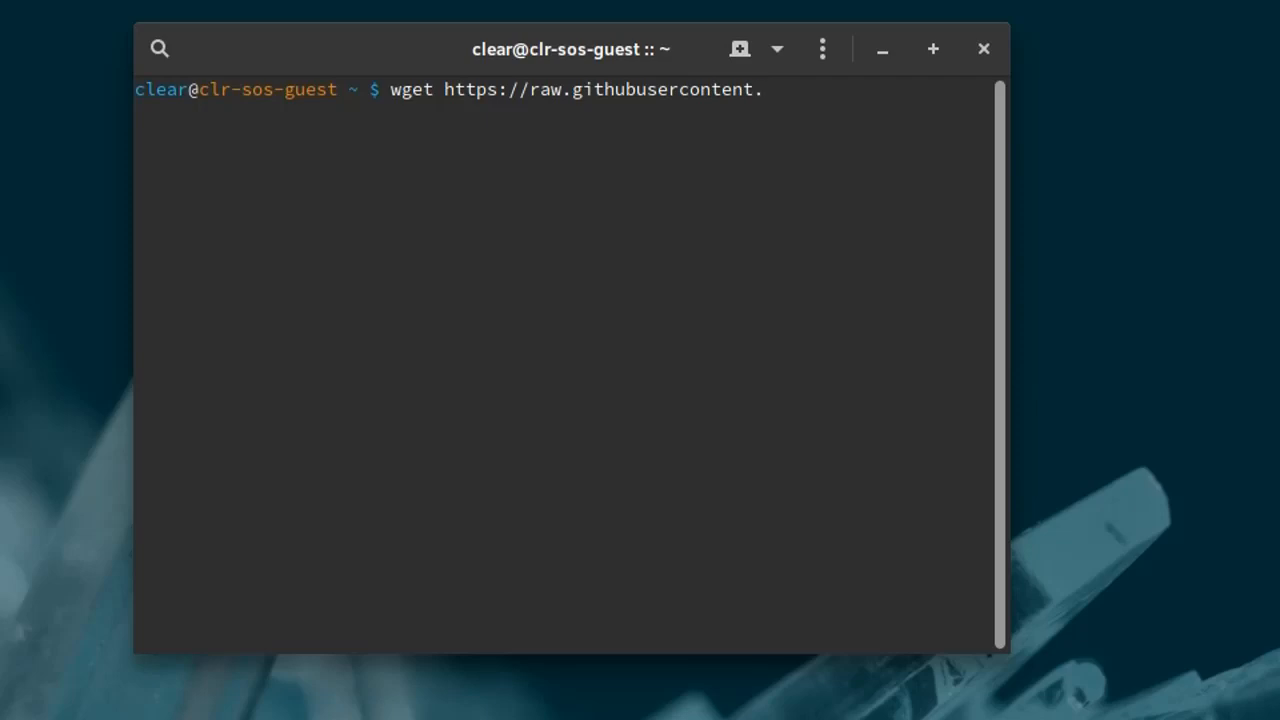
{"action": "type", "text": "com/project"}
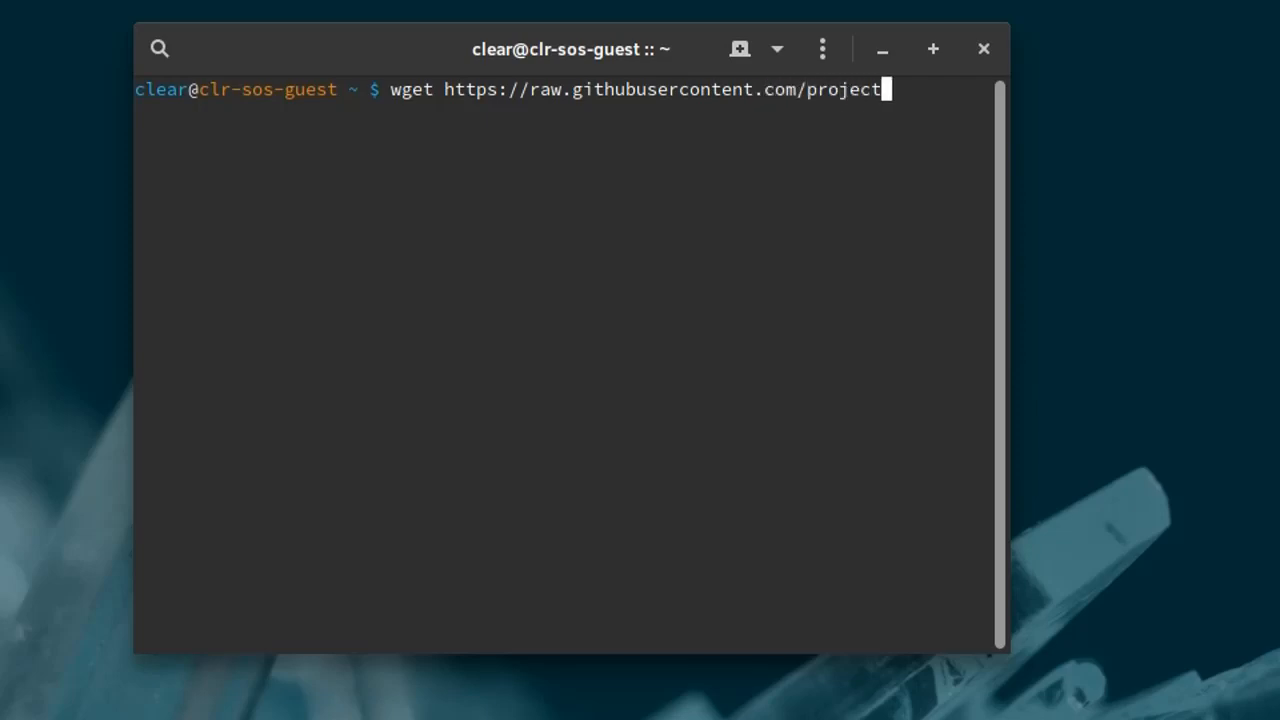
{"action": "type", "text": "acrn/acrn-hyper"}
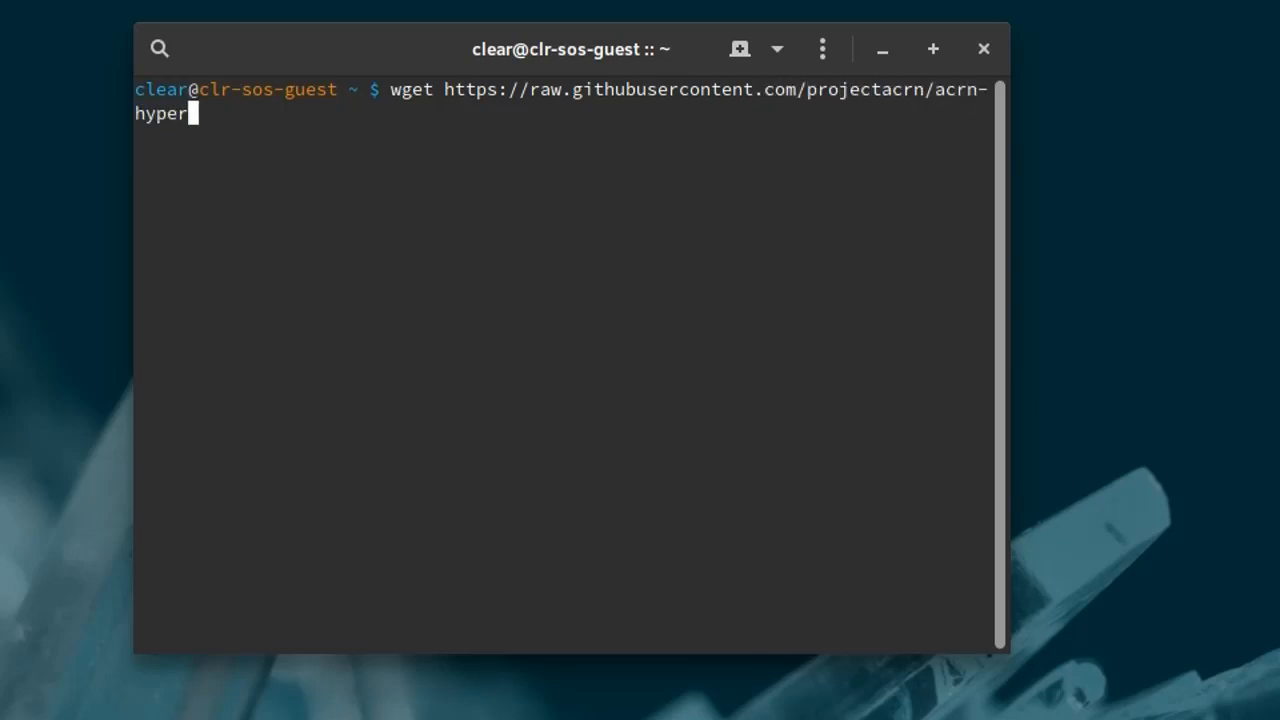
{"action": "type", "text": "visor/master/doc/get"}
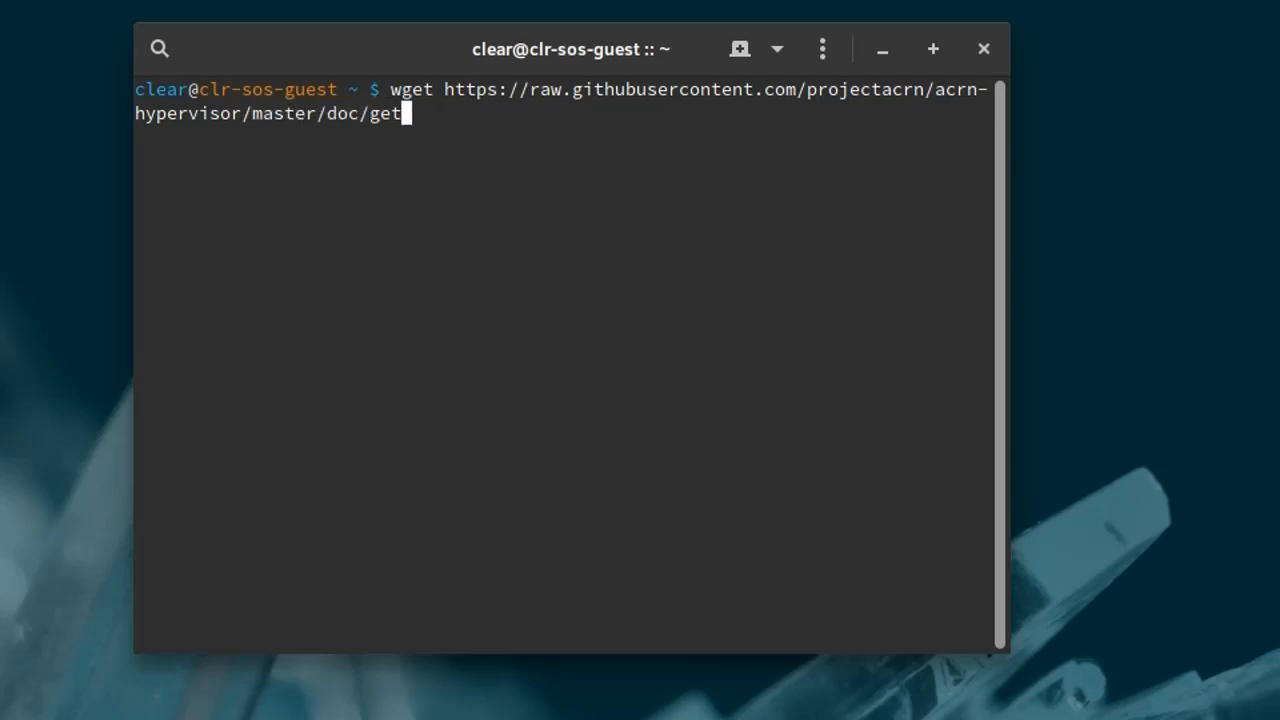
{"action": "type", "text": "ting-started/acrn_qui"}
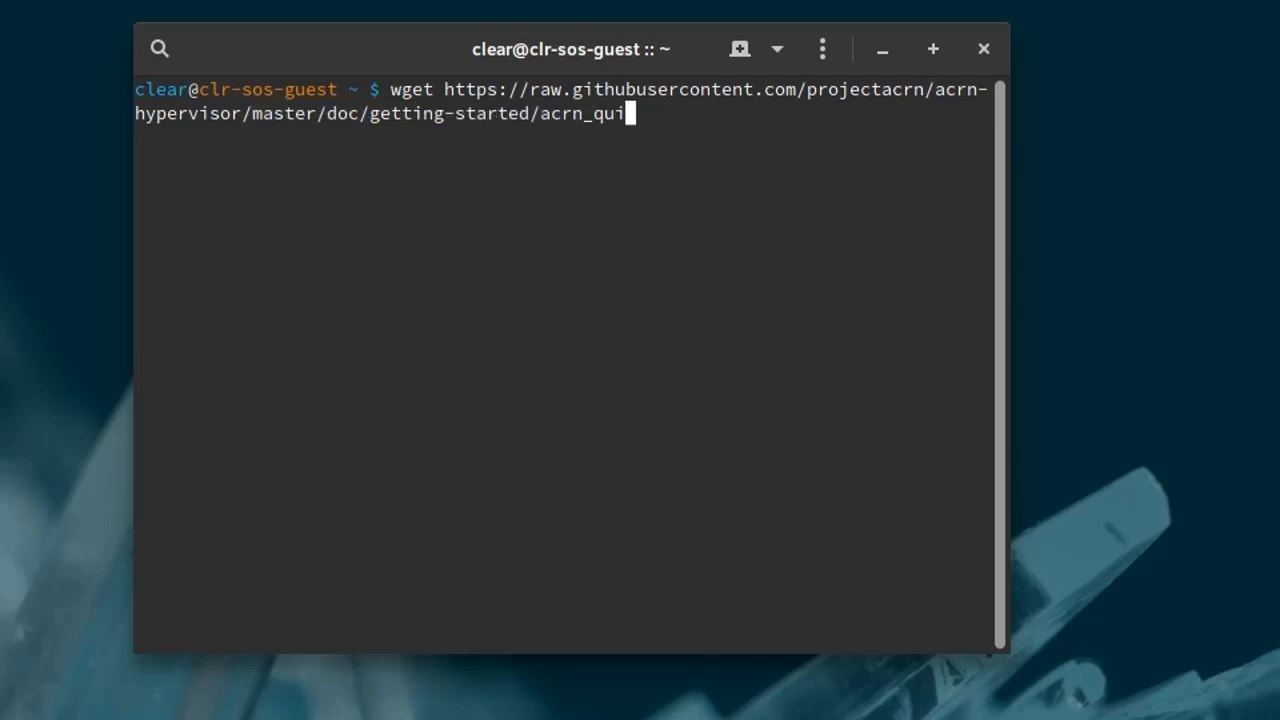
{"action": "type", "text": "ck_setup."}
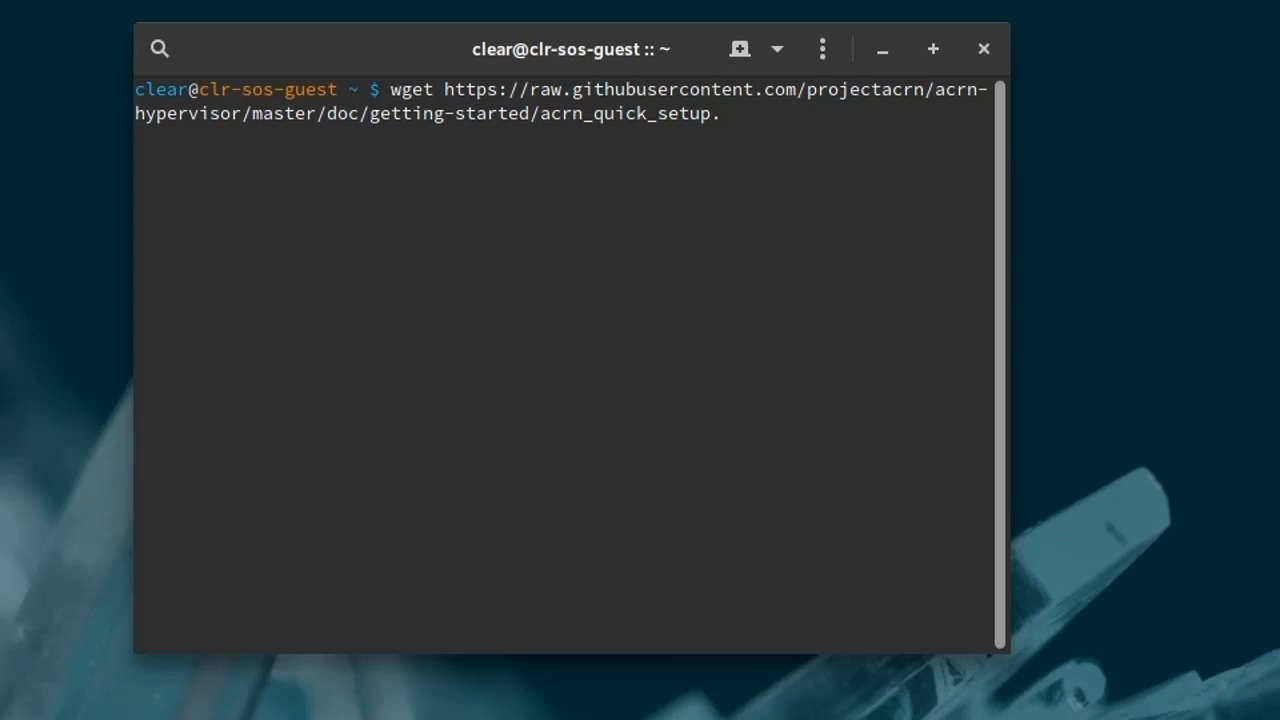
{"action": "type", "text": "sh"}
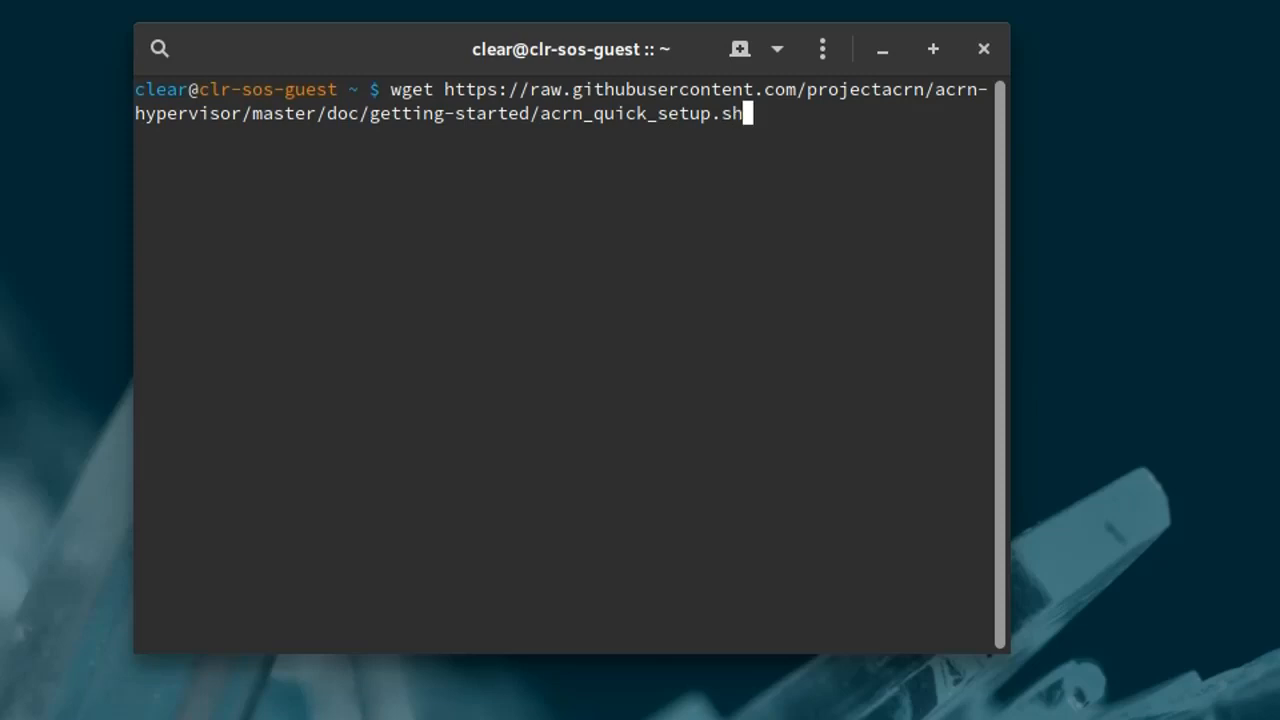
{"action": "key", "text": "Return"}
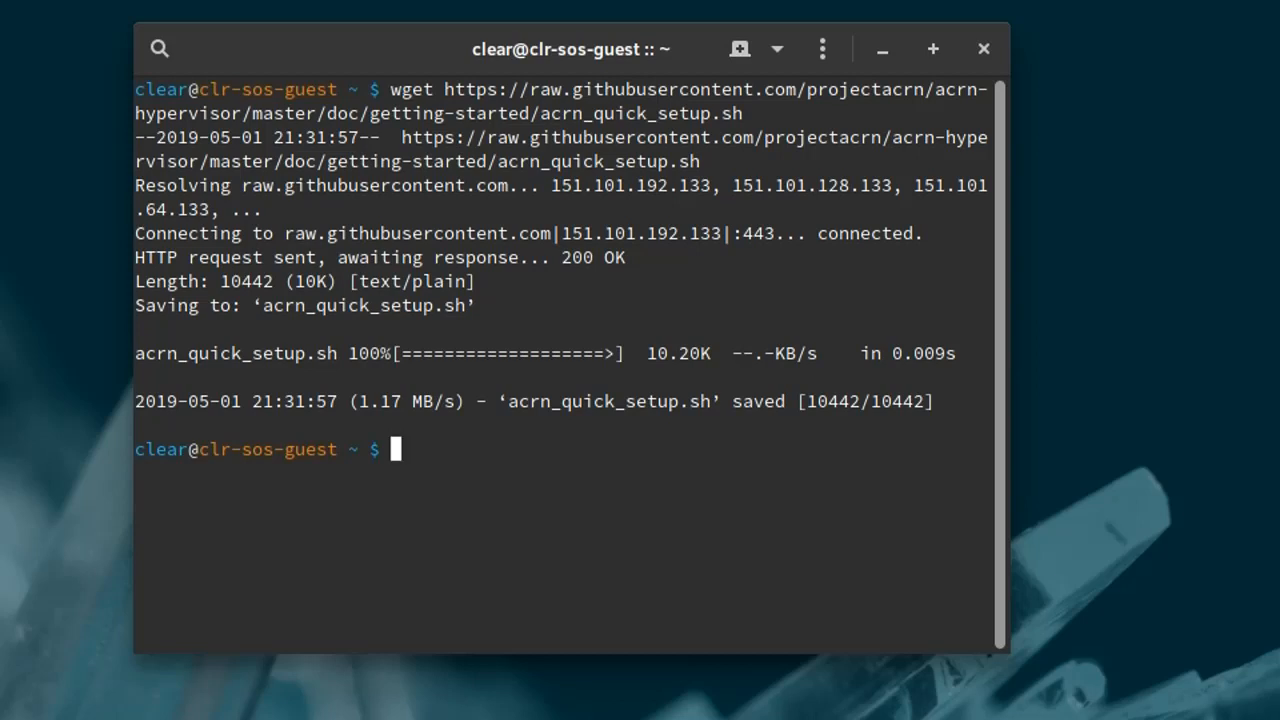
{"action": "type", "text": "cat"}
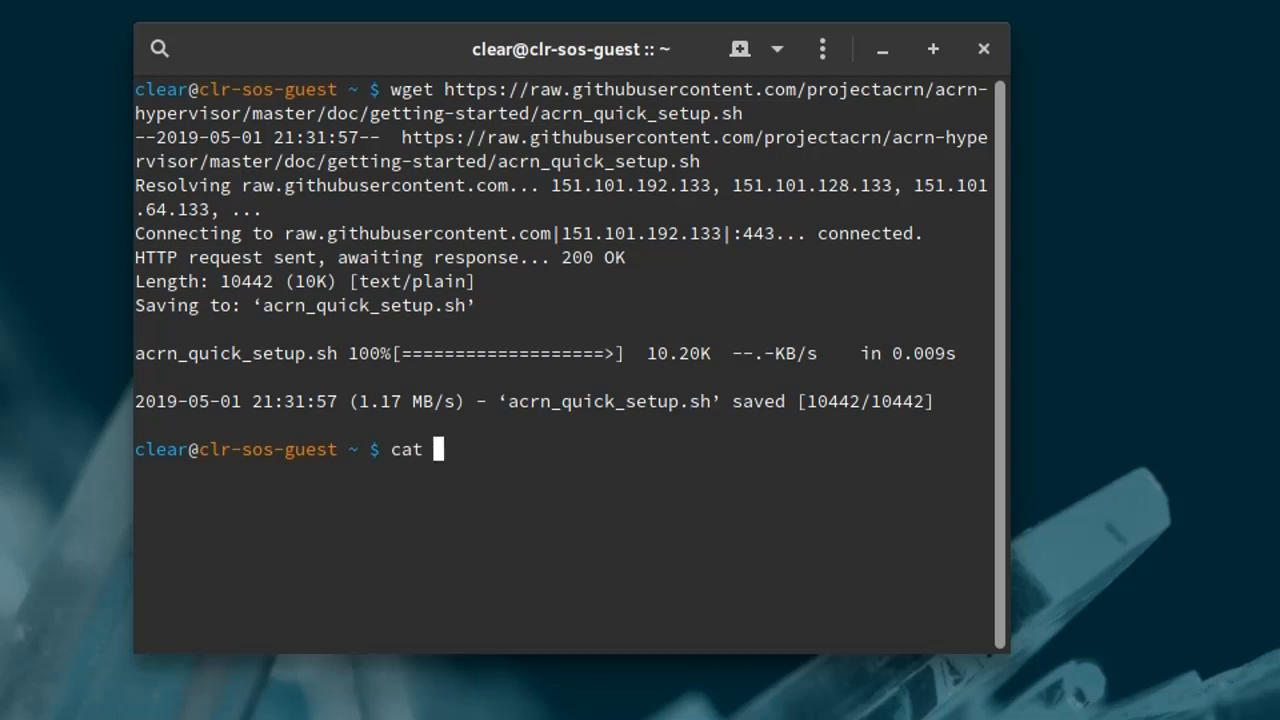
Print /etc/os-release to confirm Clear Linux OS VERSION_ID 29150
{"action": "type", "text": "/etc/os-release"}
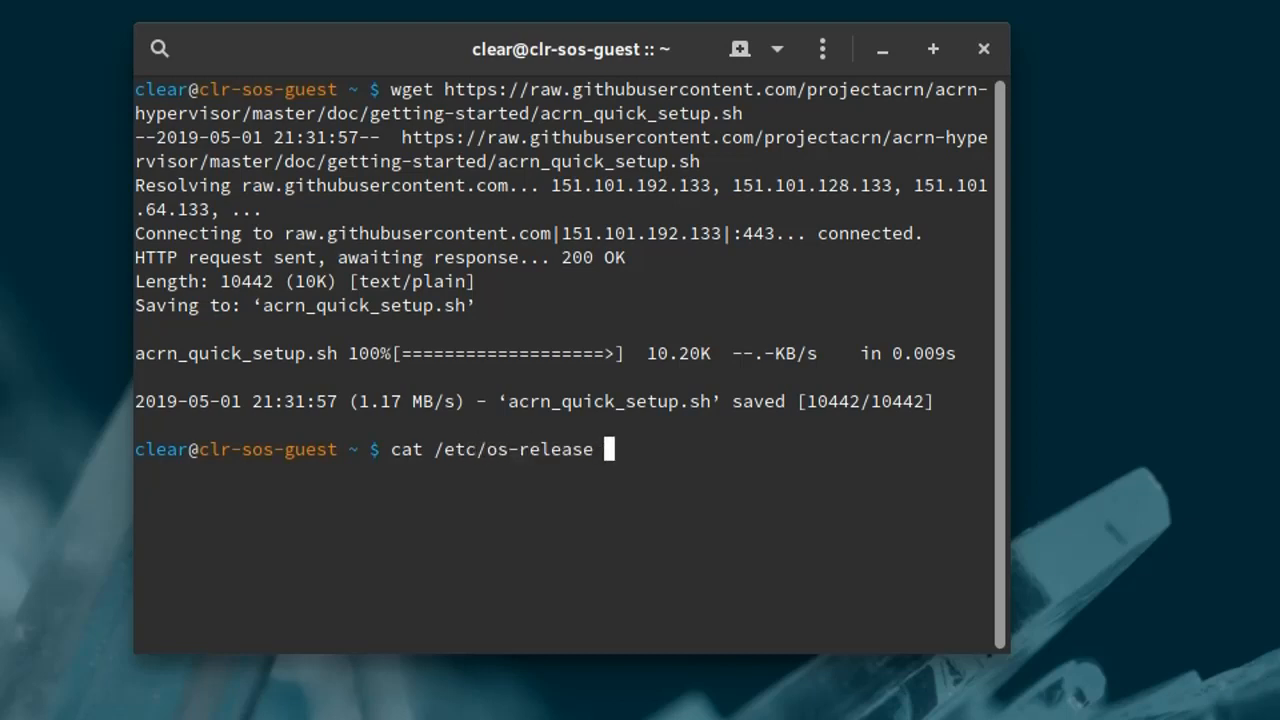
{"action": "key", "text": "Return"}
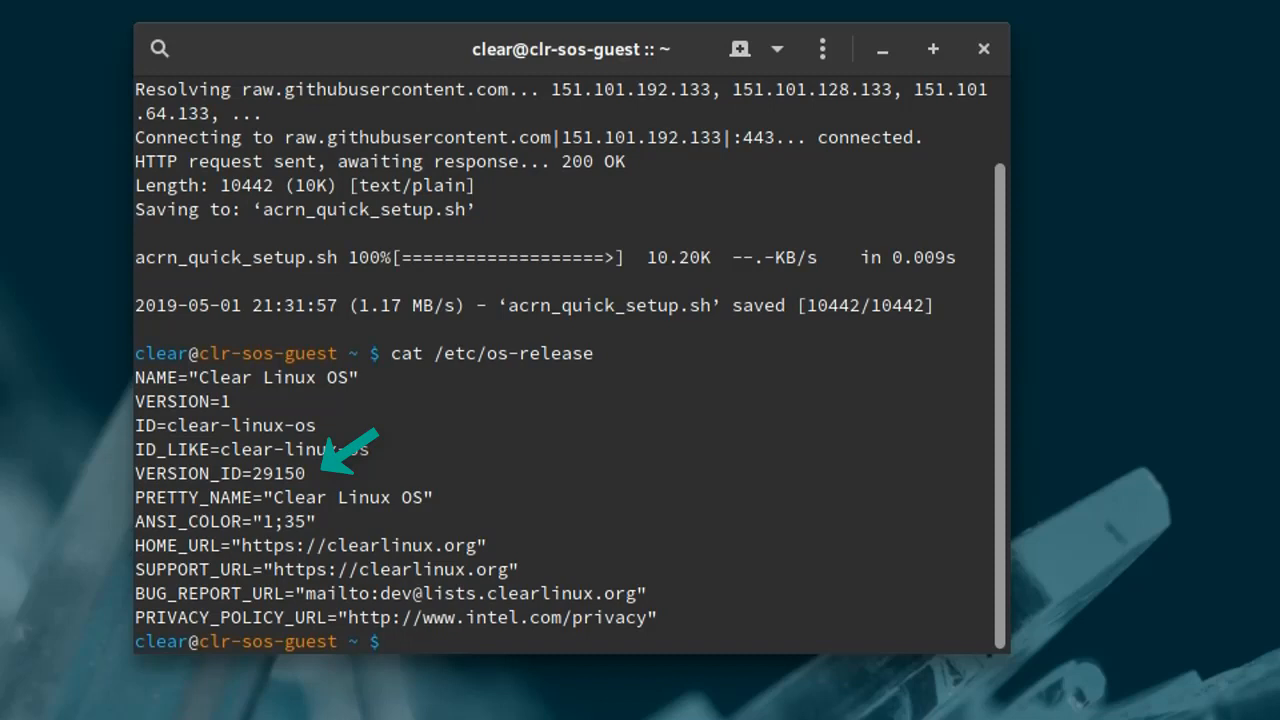
Run sudo sh acrn_quick_setup.sh -s 29150 to set up the service OS for release 29150
{"action": "type", "text": "sudo"}
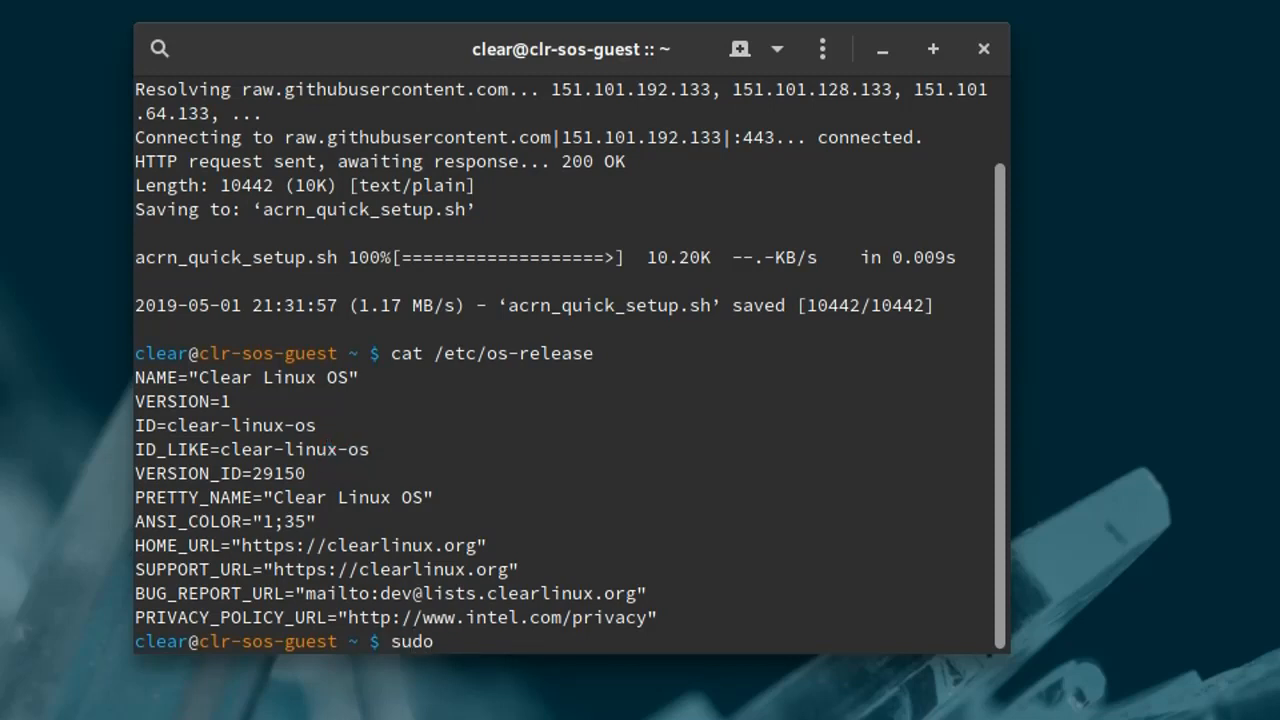
{"action": "type", "text": "sh a"}
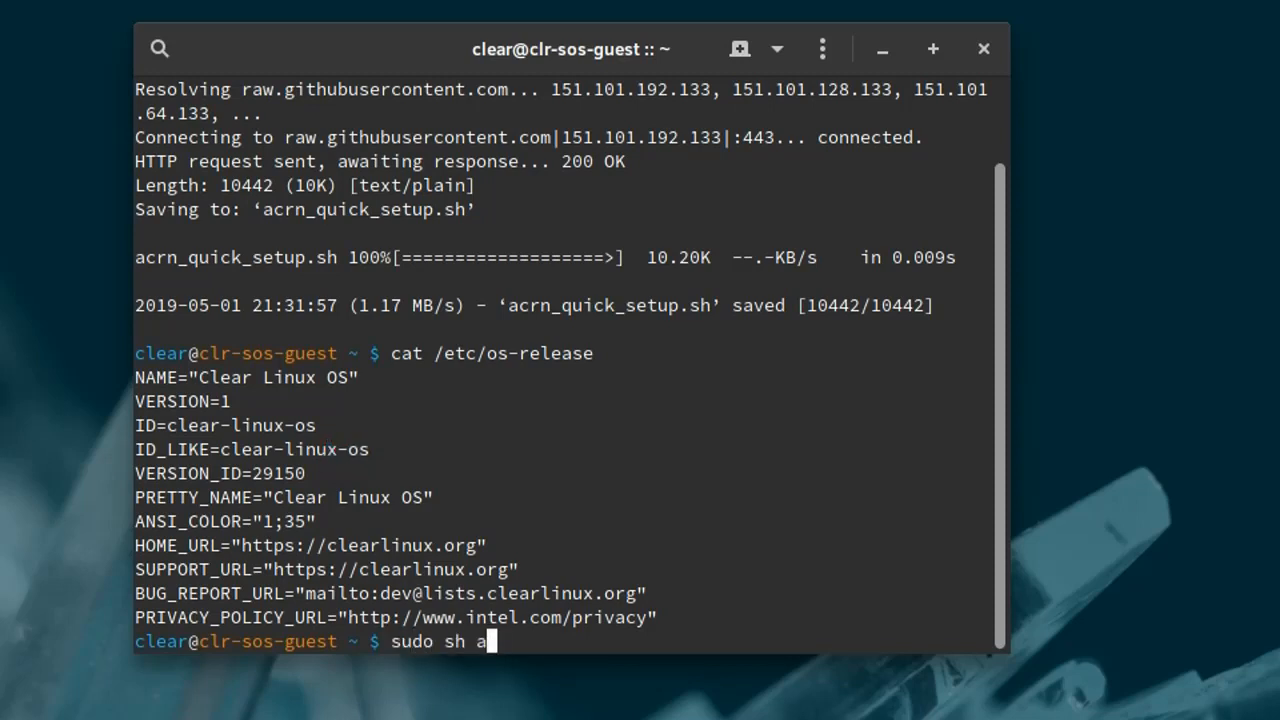
{"action": "type", "text": "crn_quick_setup.sh"}
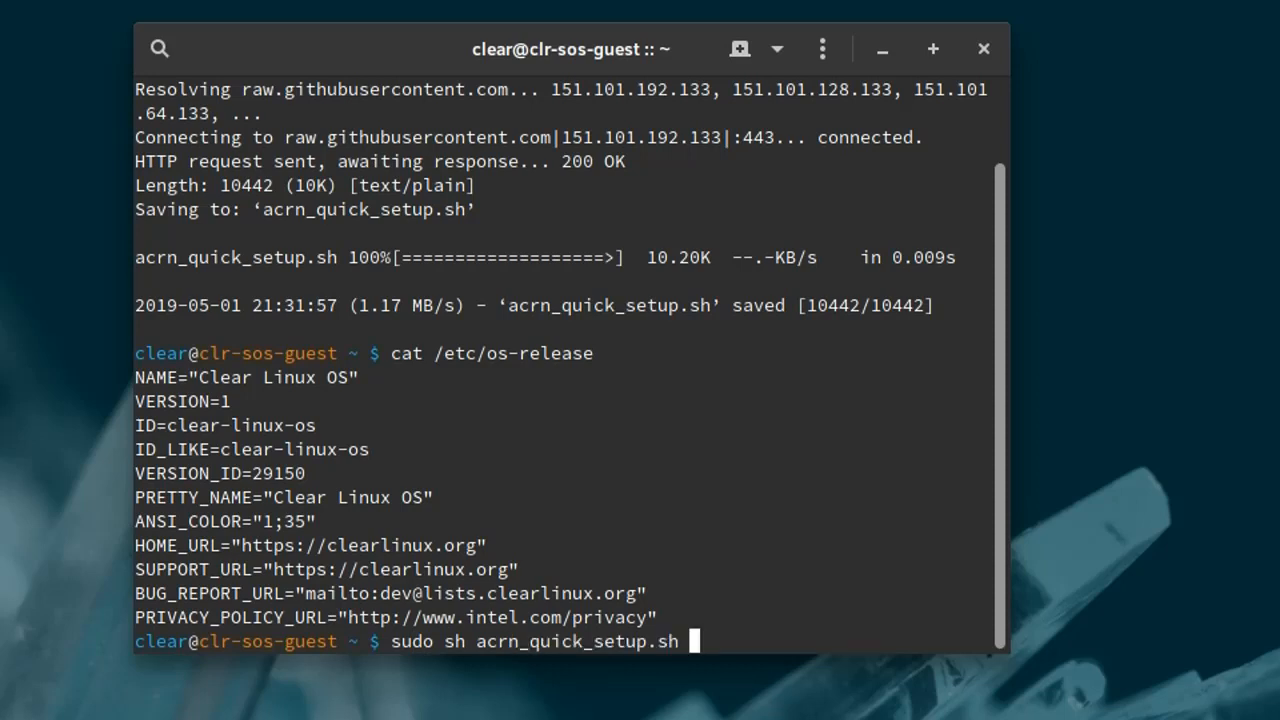
{"action": "type", "text": "-s"}
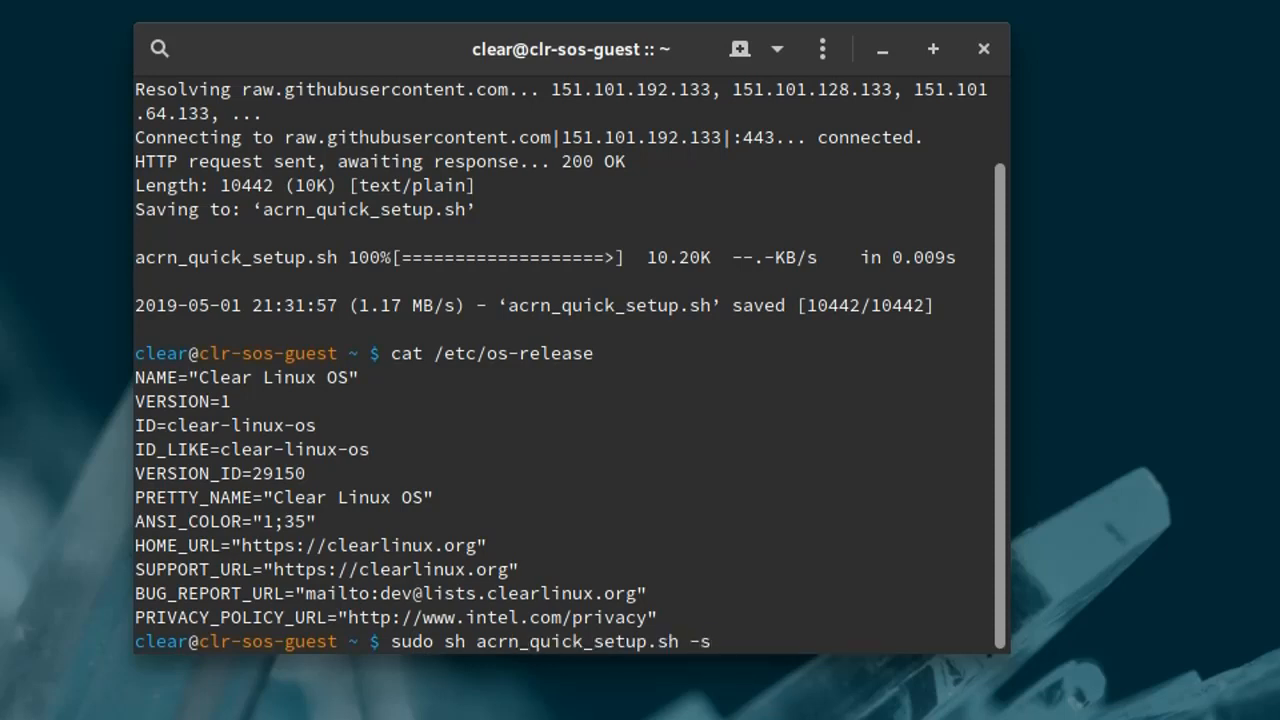
{"action": "type", "text": "29150"}
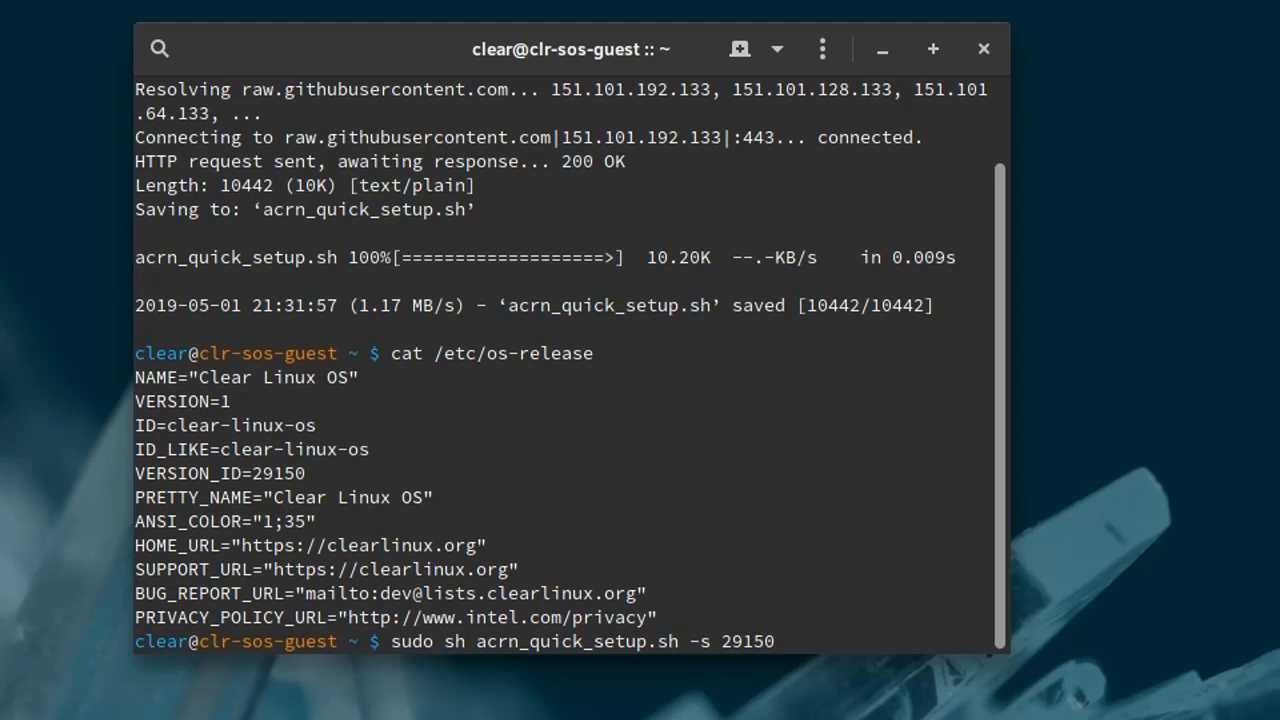
{"action": "key", "text": "Return"}
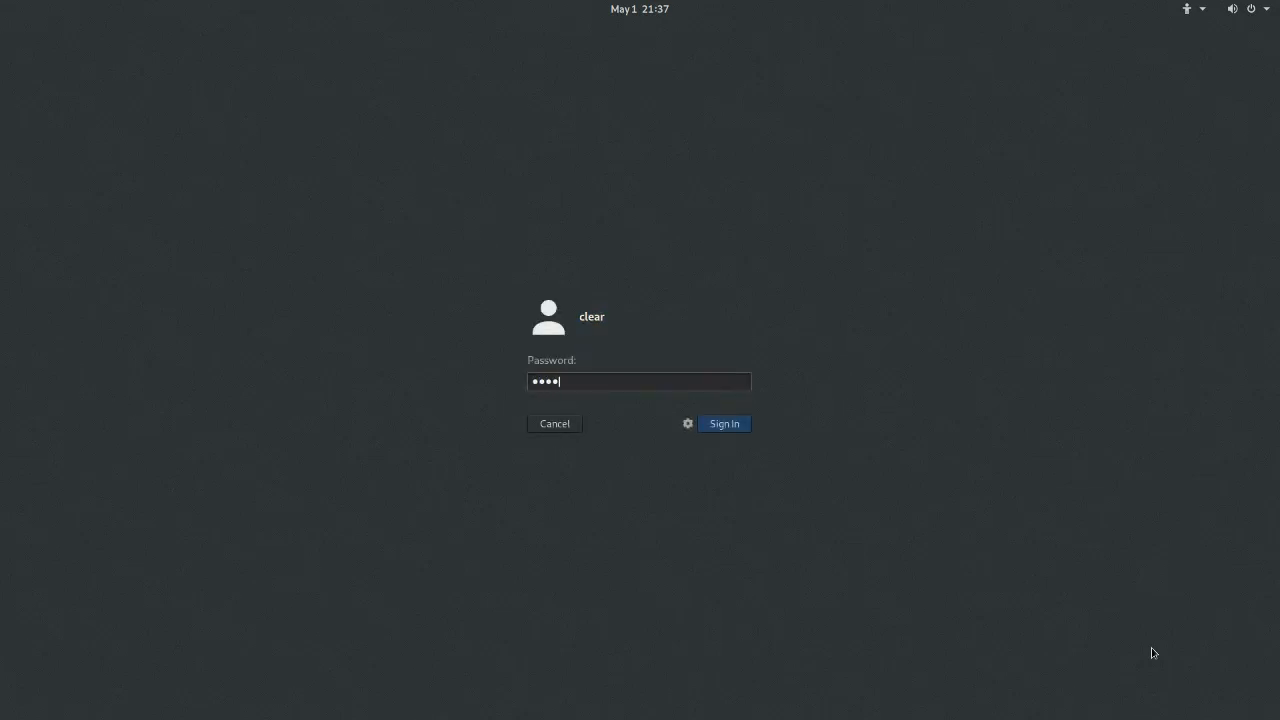
Sign in to the clear account with the entered password
{"action": "left_click", "coordinate": [723, 423]}
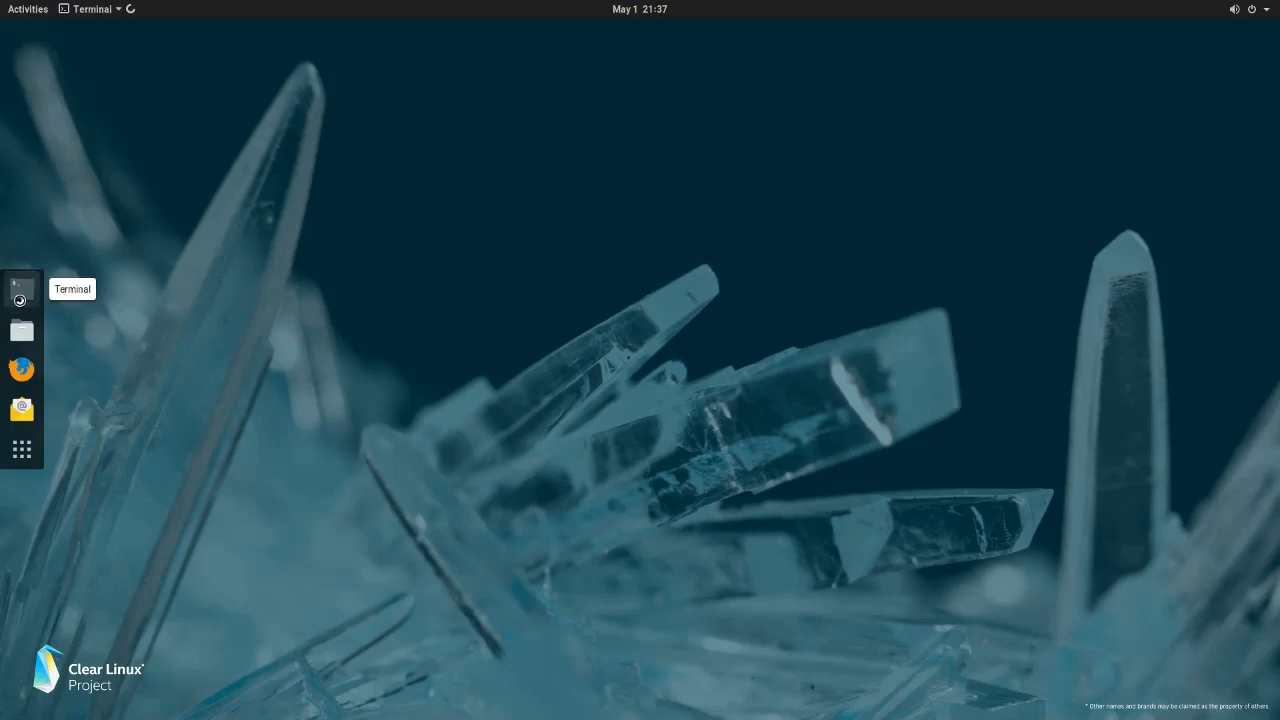
In a new terminal, search the kernel log with dmesg | grep ACRN
{"action": "left_click", "coordinate": [21, 289]}
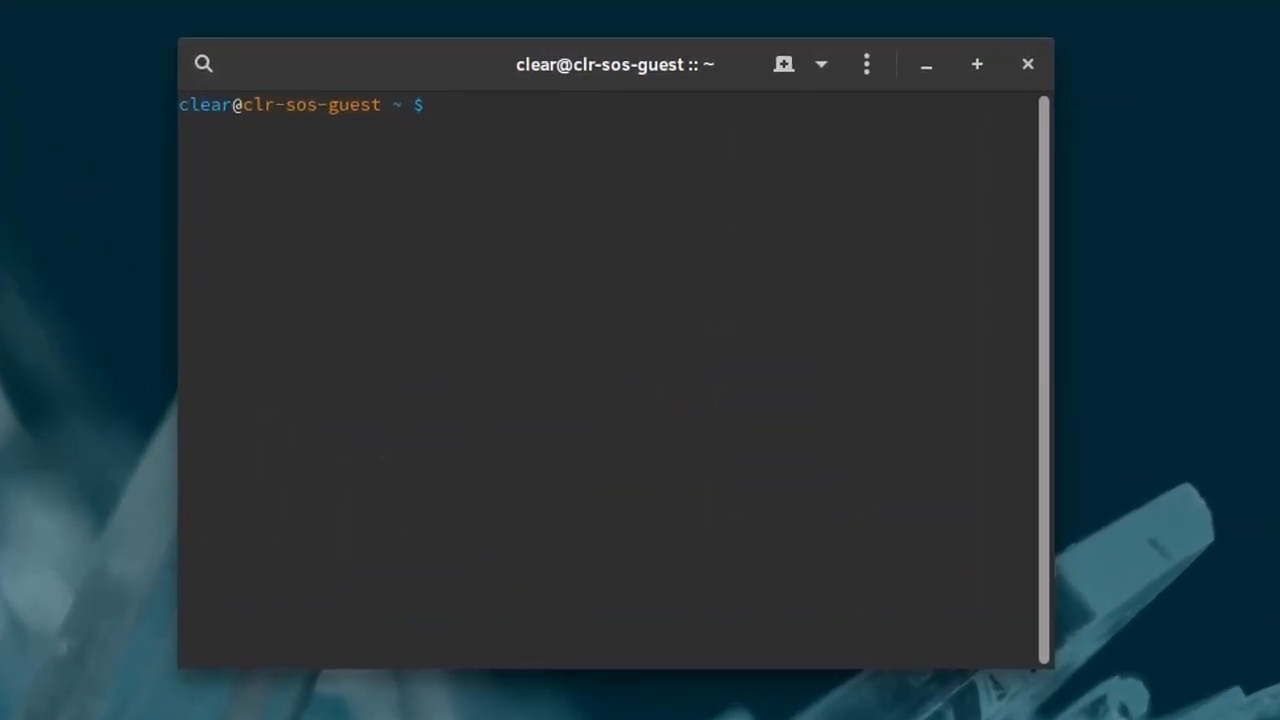
{"action": "type", "text": "dmesg"}
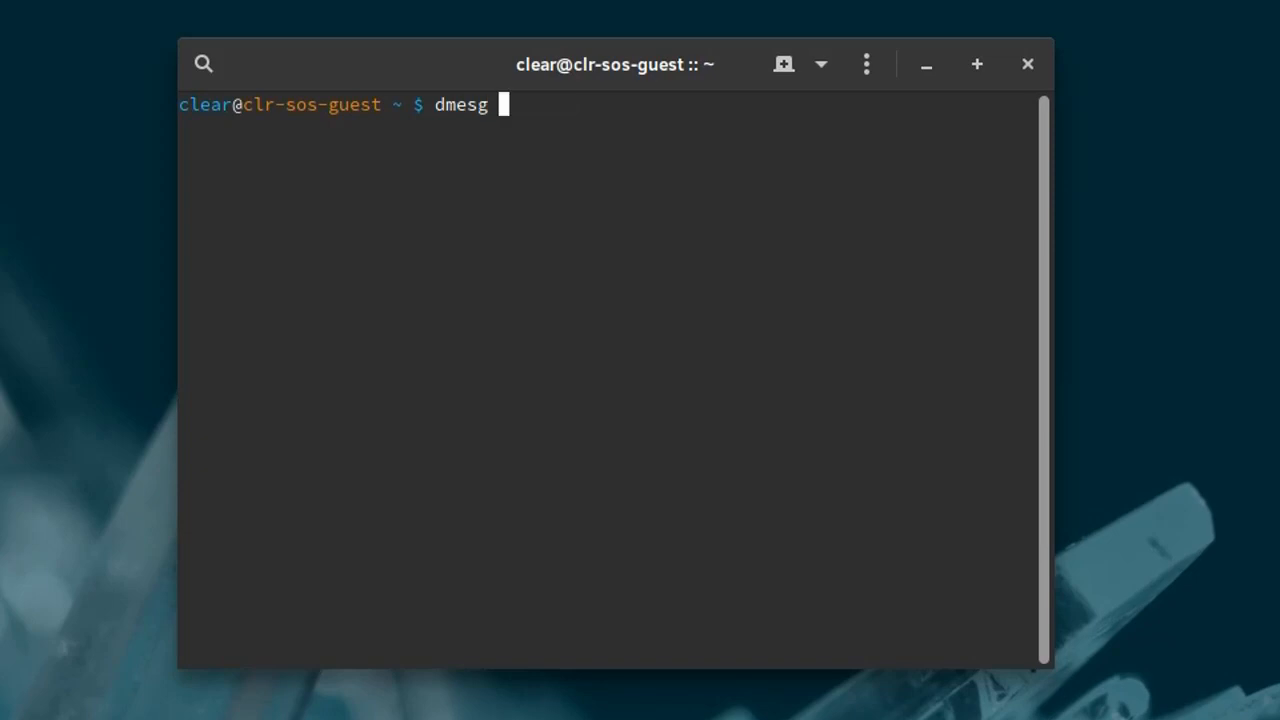
{"action": "type", "text": "| grep"}
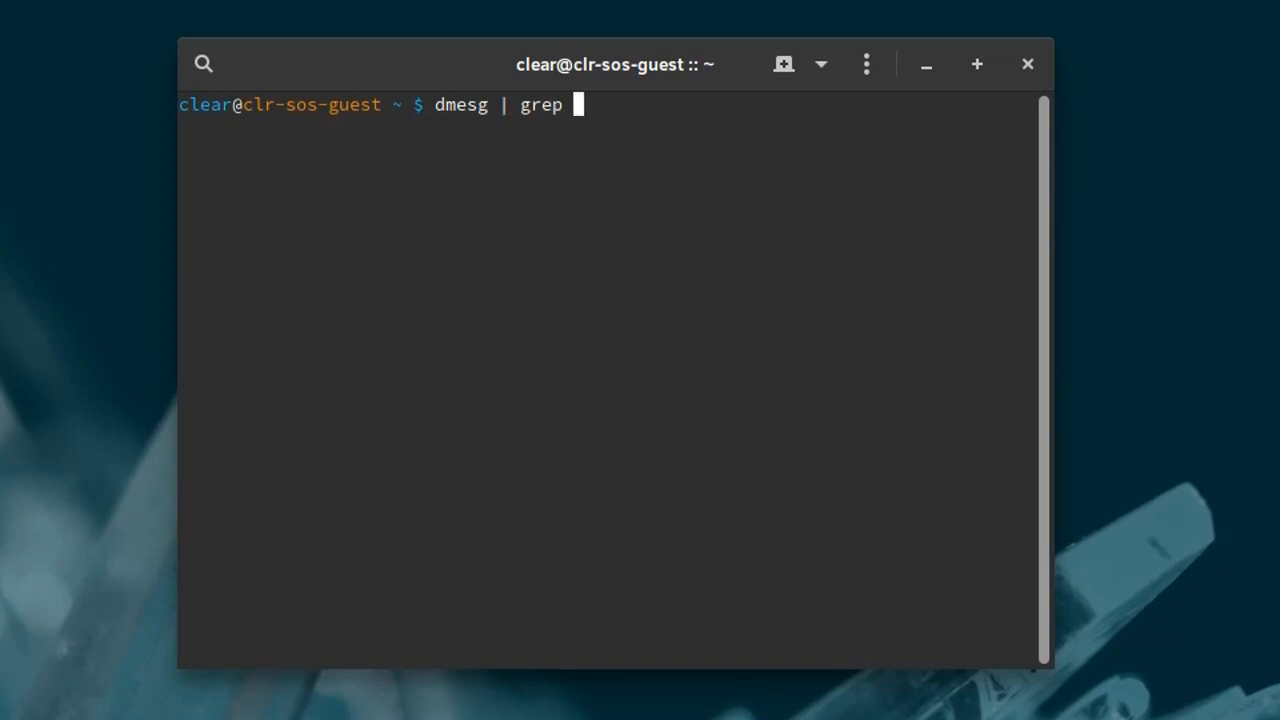
{"action": "type", "text": "ACRN"}
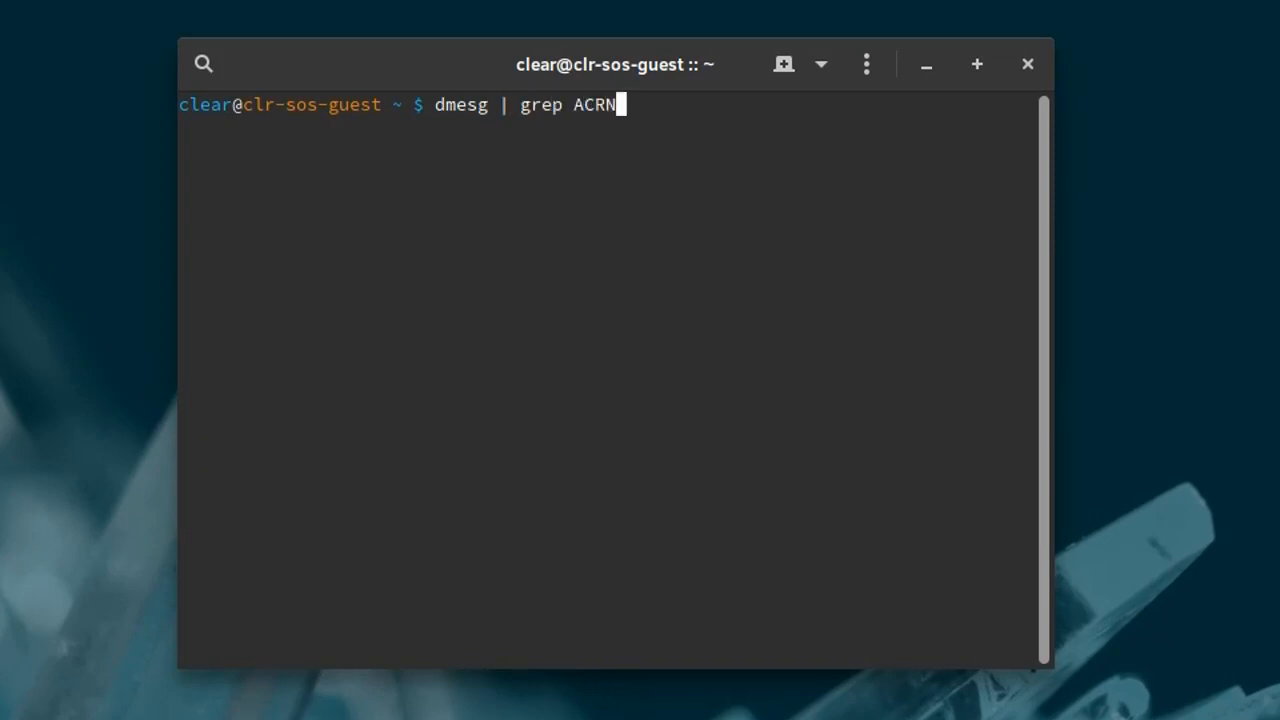
{"action": "key", "text": "Return"}
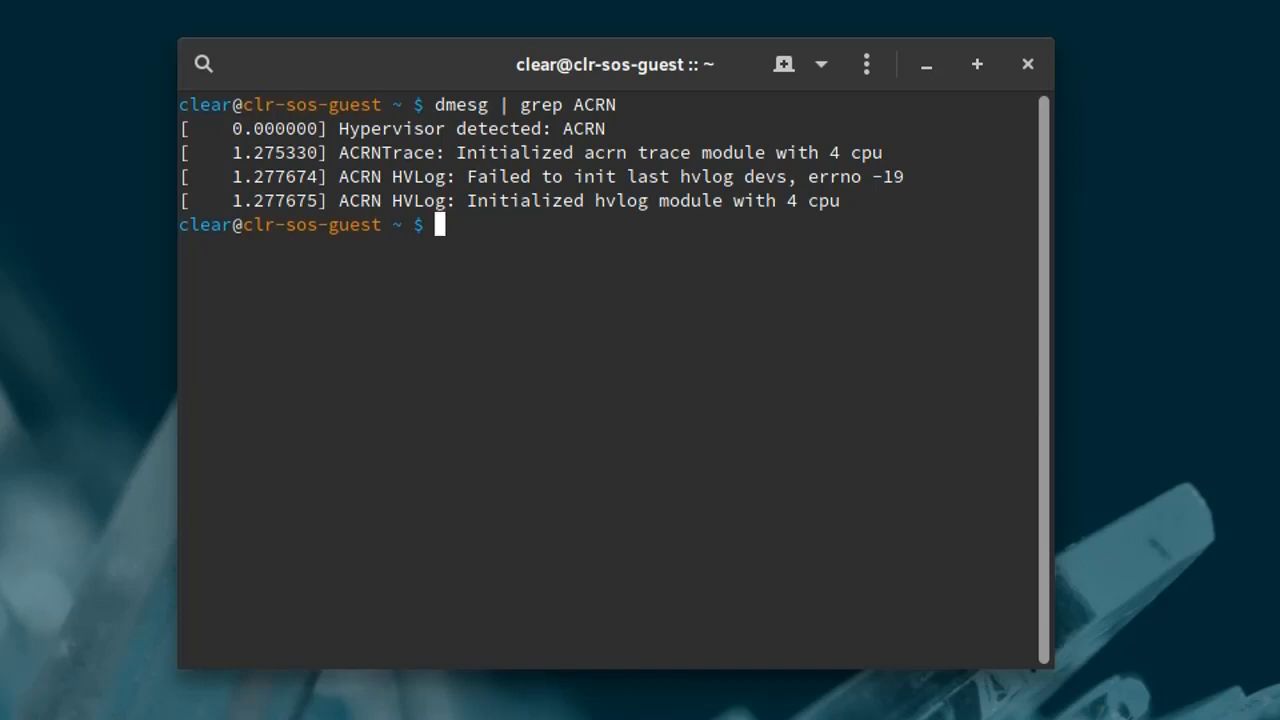
{"action": "type", "text": "sud"}
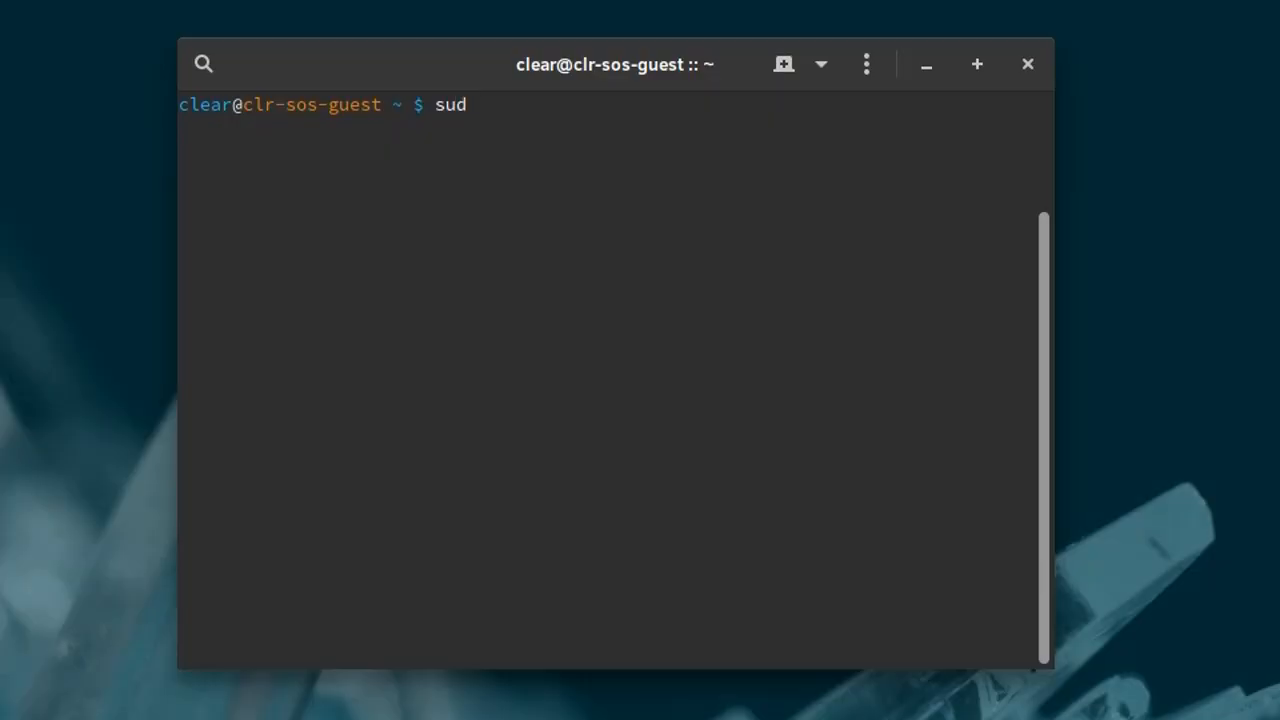
Upgrade the user OS image to release 29150 with acrn_quick_setup.sh -u 29150, entering the password
{"action": "type", "text": "o sh acrn_quick_setup.sh"}
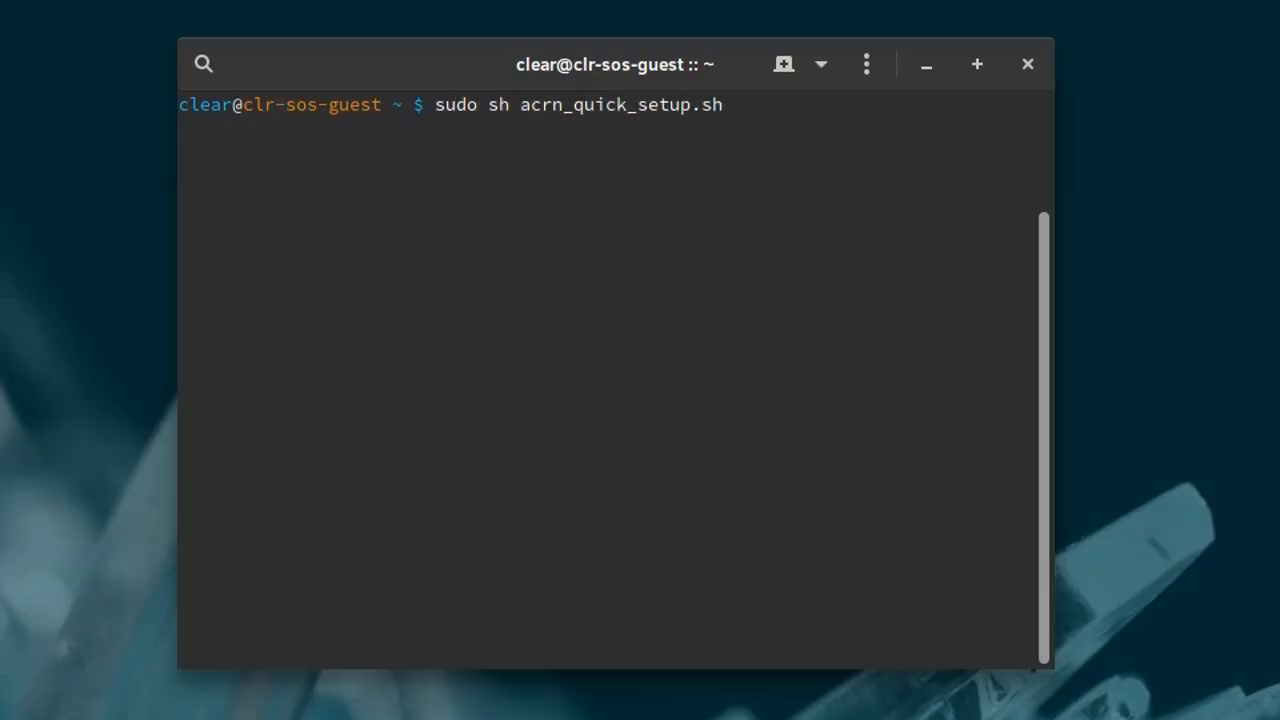
{"action": "type", "text": "-u"}
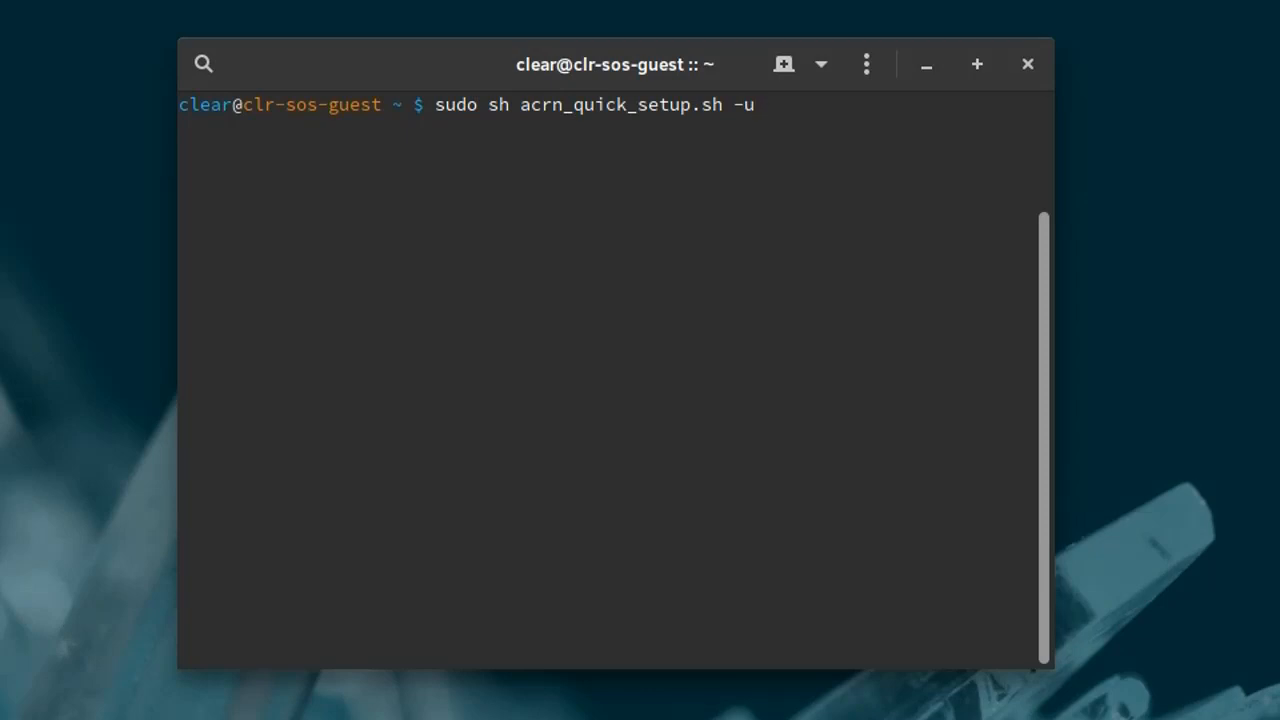
{"action": "type", "text": "291"}
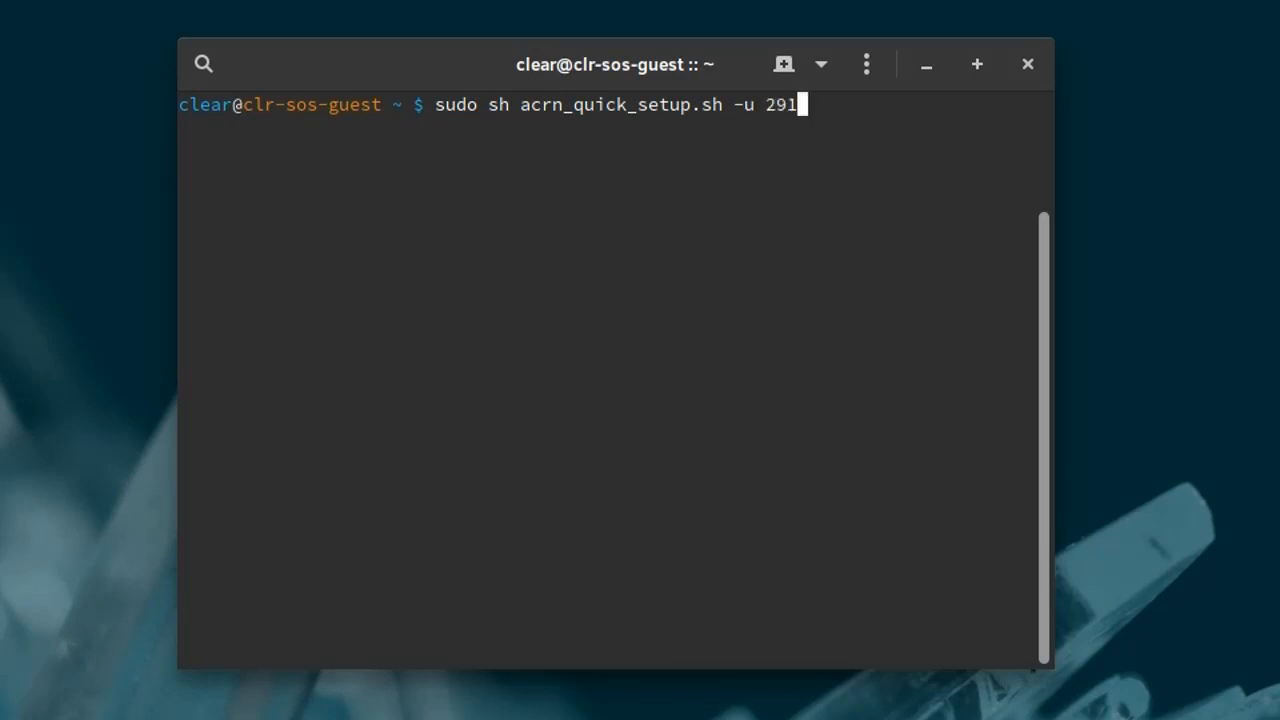
{"action": "type", "text": "50"}
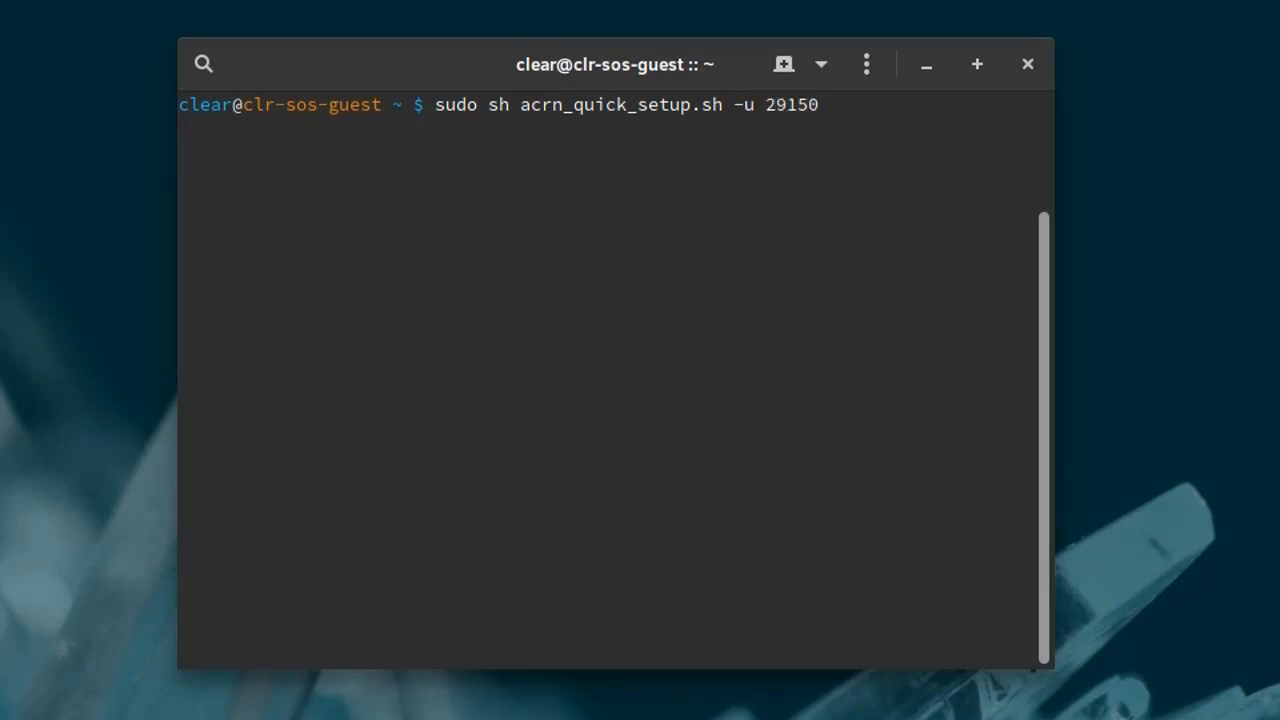
{"action": "key", "text": "Return"}
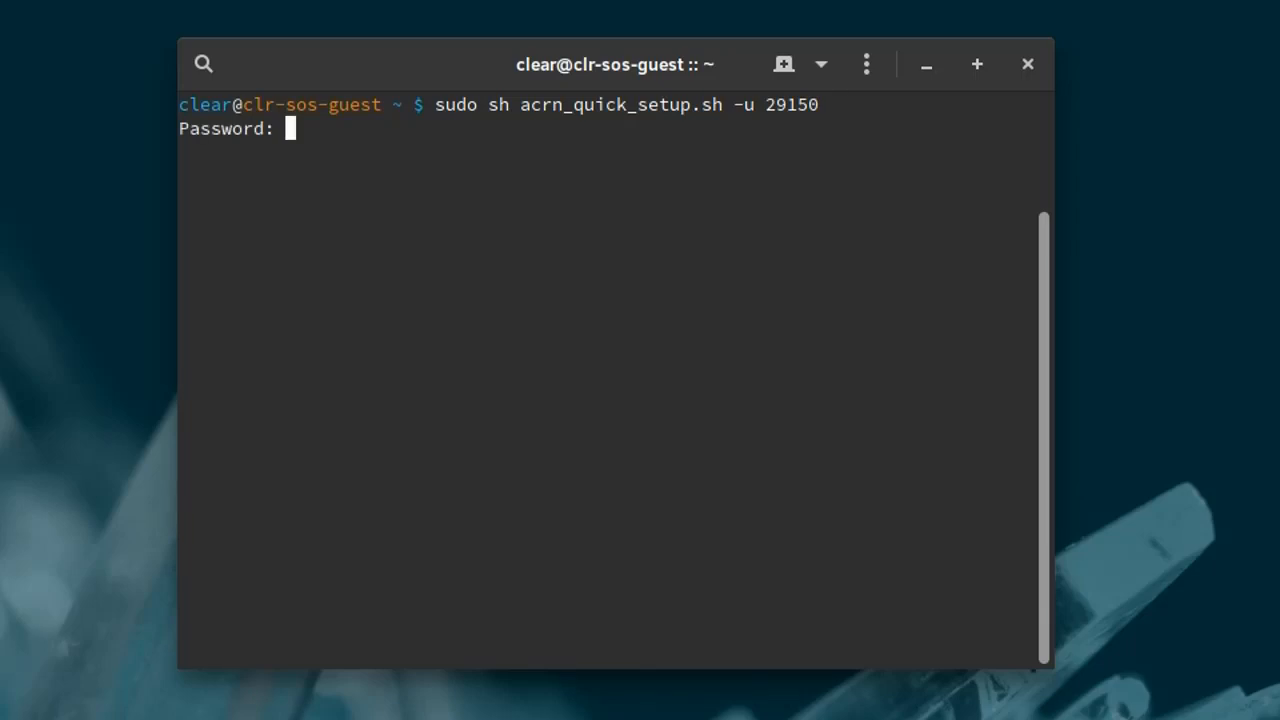
{"action": "key", "text": "Return"}
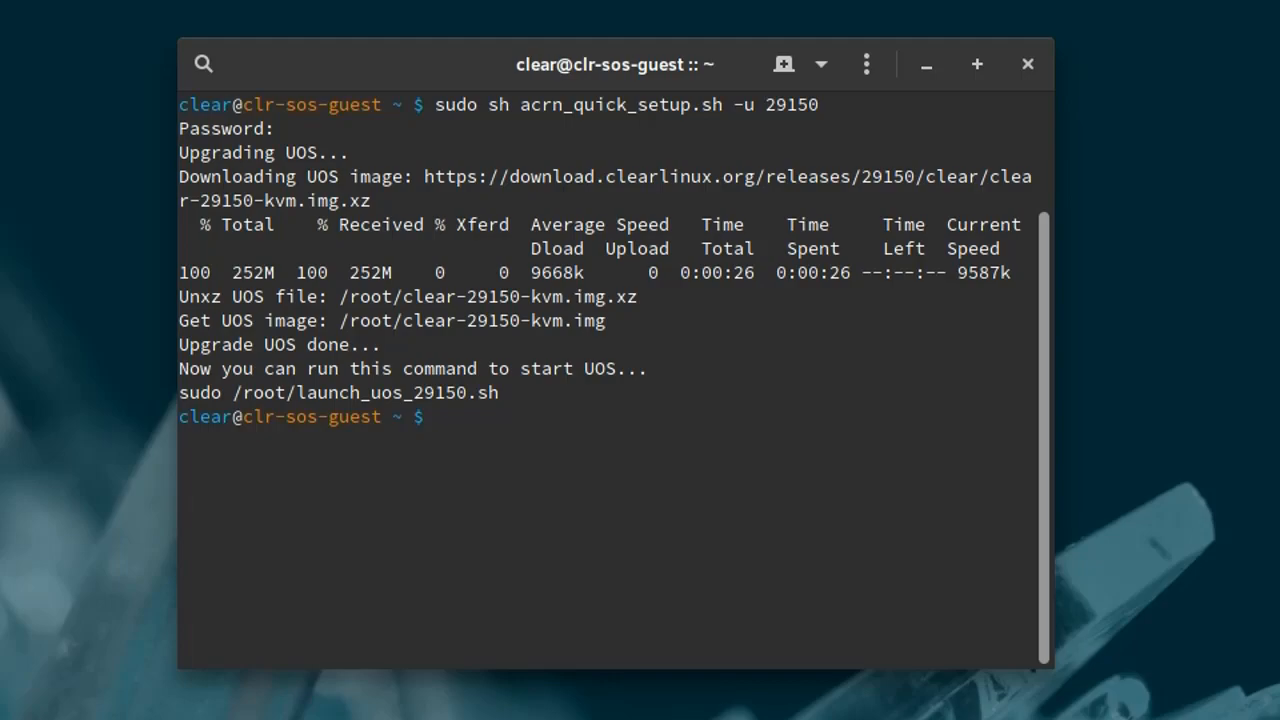
{"action": "type", "text": "sudo"}
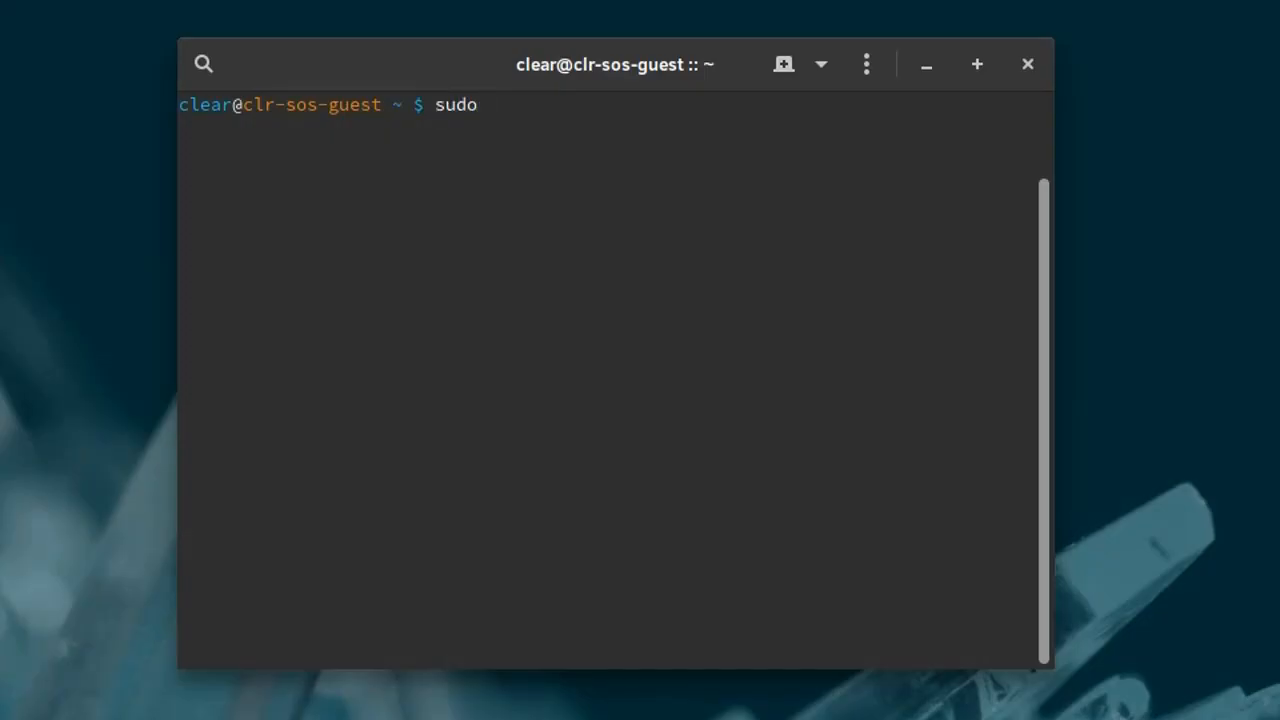
Boot the user OS VM with sudo /root/launch_uos_29150.sh
{"action": "type", "text": "/root/launch_uos_"}
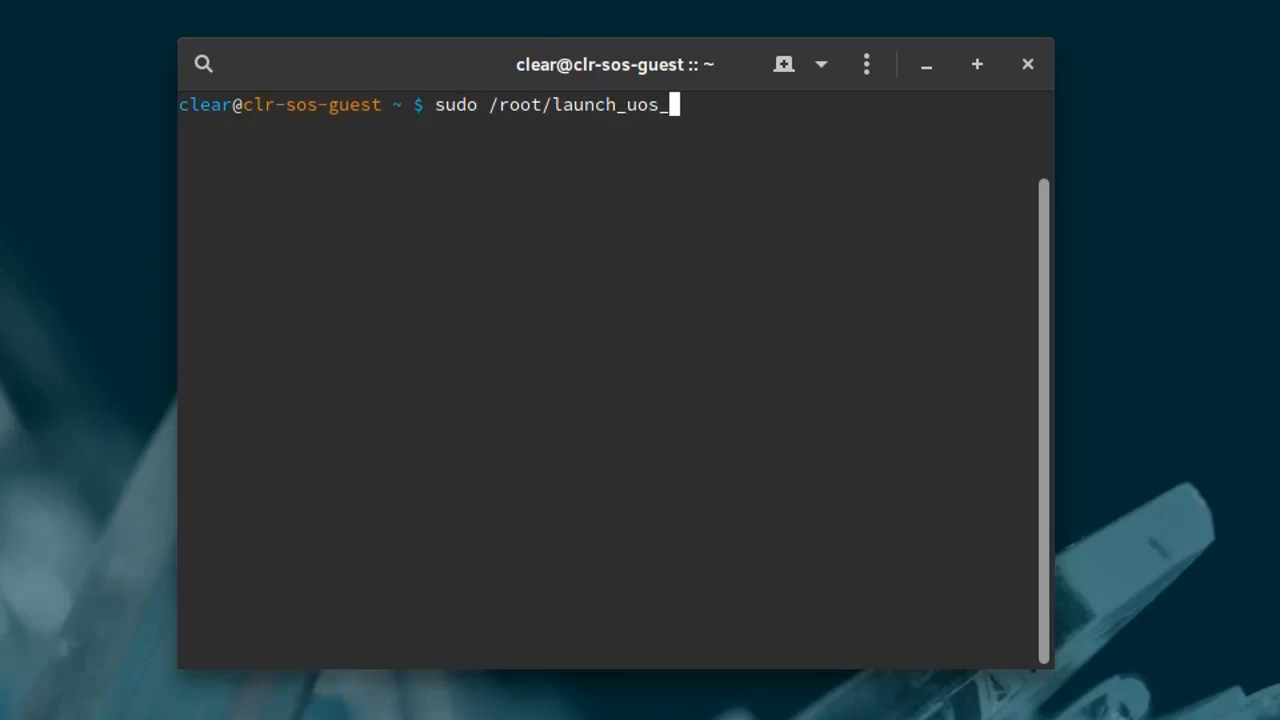
{"action": "type", "text": "29150.sh"}
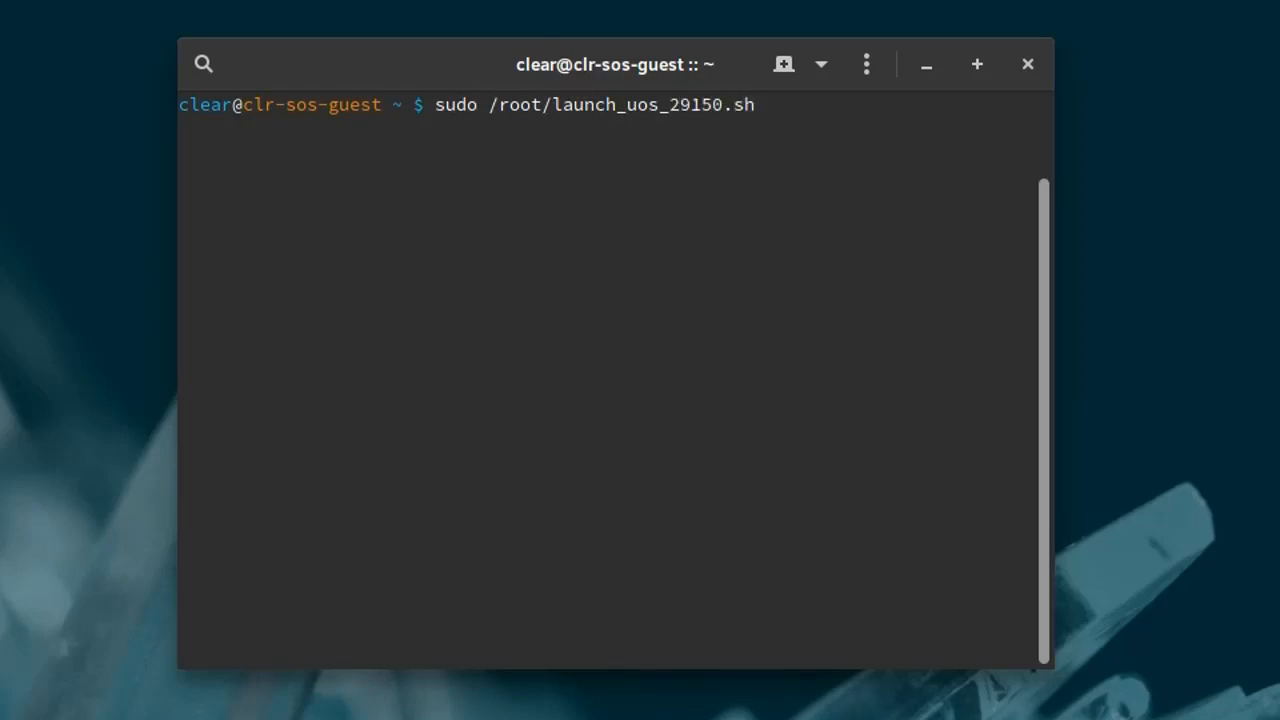
{"action": "key", "text": "Return"}
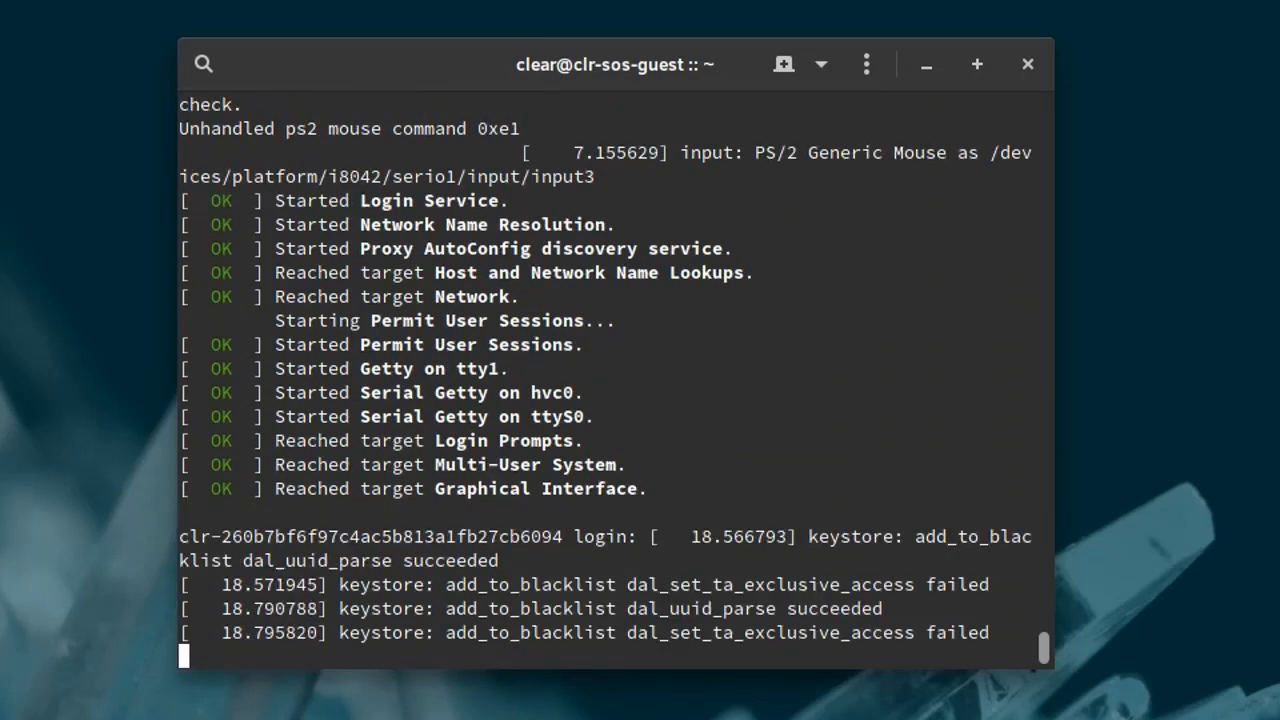
Log into the VM as root and check the kernel release with uname -r
{"action": "scroll", "scroll_direction": "down", "scroll_amount": 3}
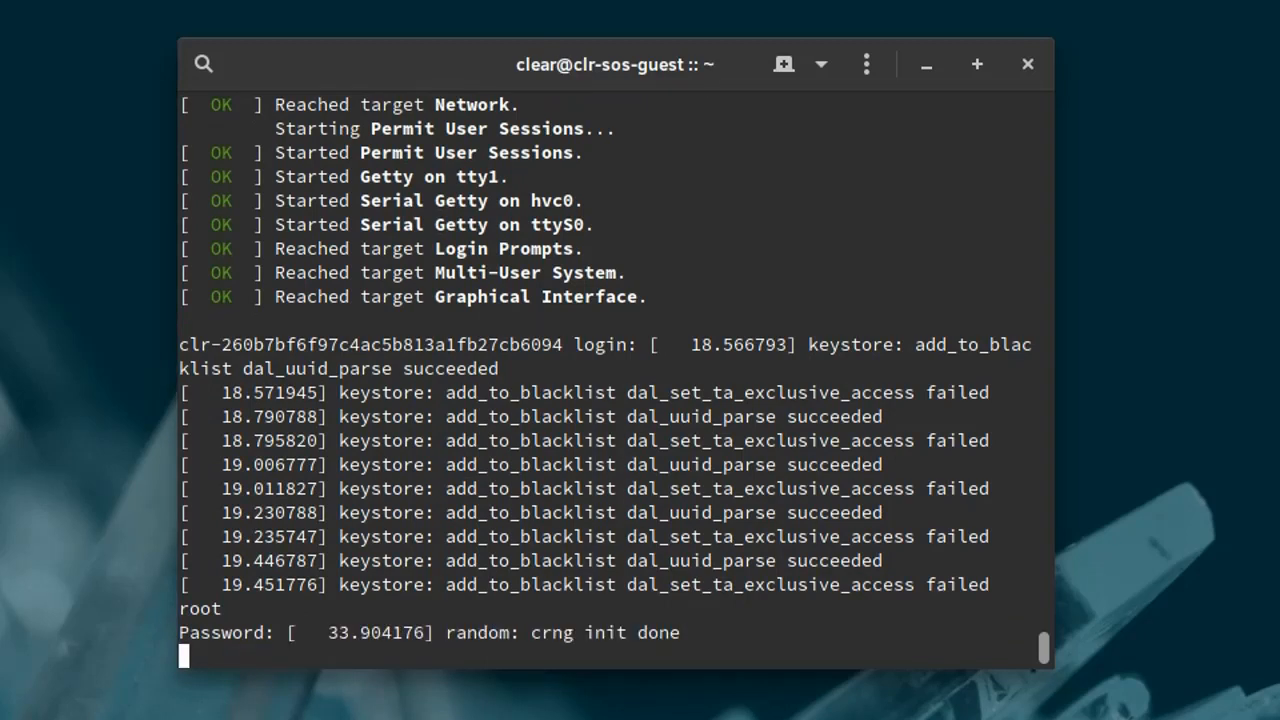
{"action": "key", "text": "Return"}
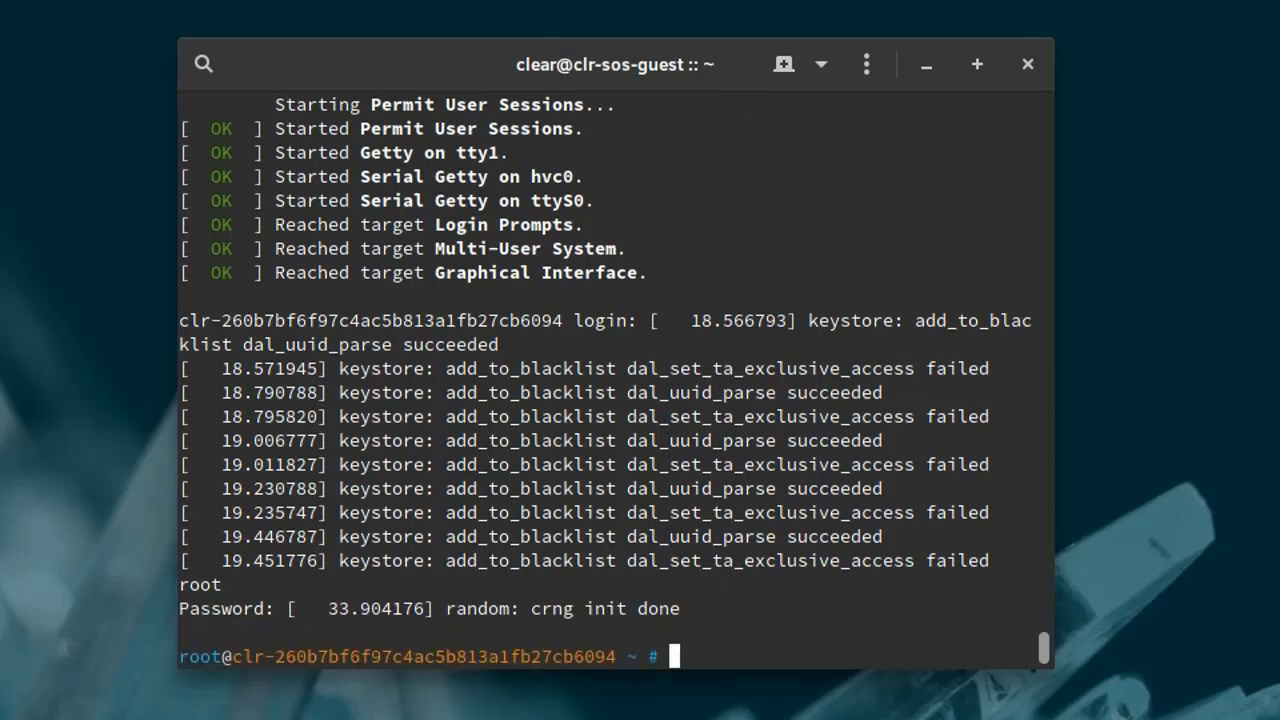
{"action": "type", "text": "uname -r"}
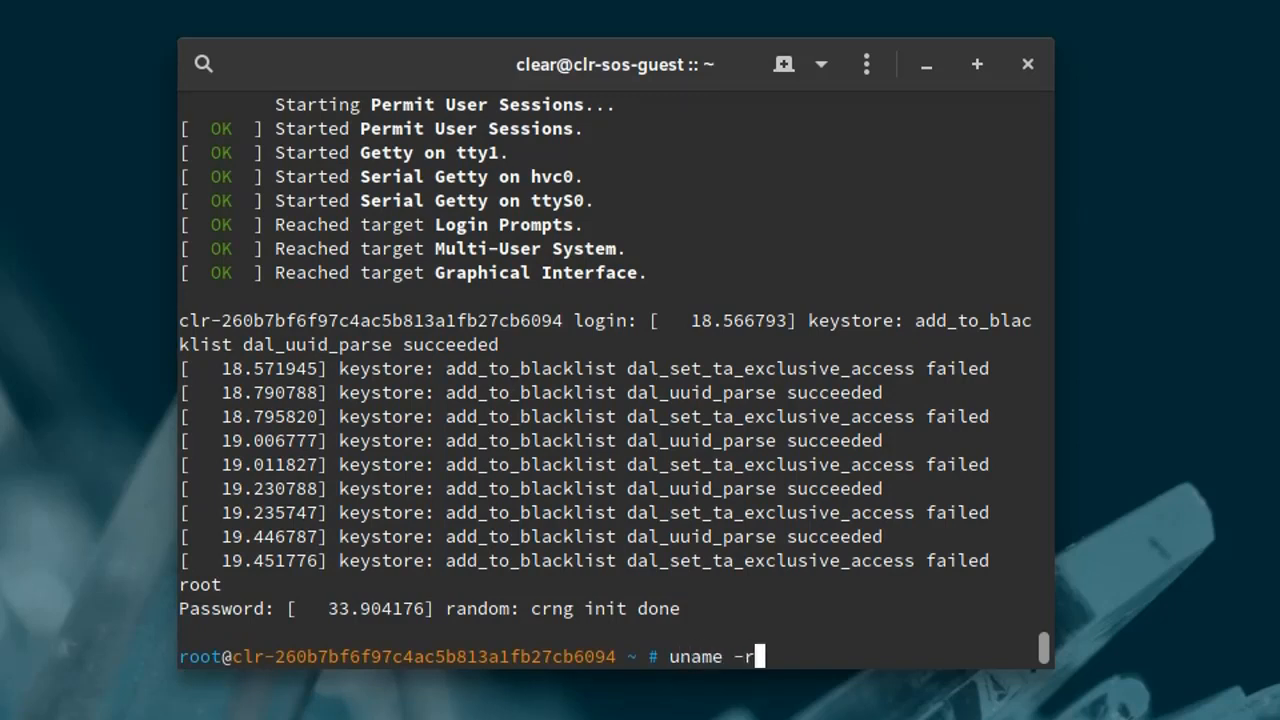
{"action": "key", "text": "Return"}
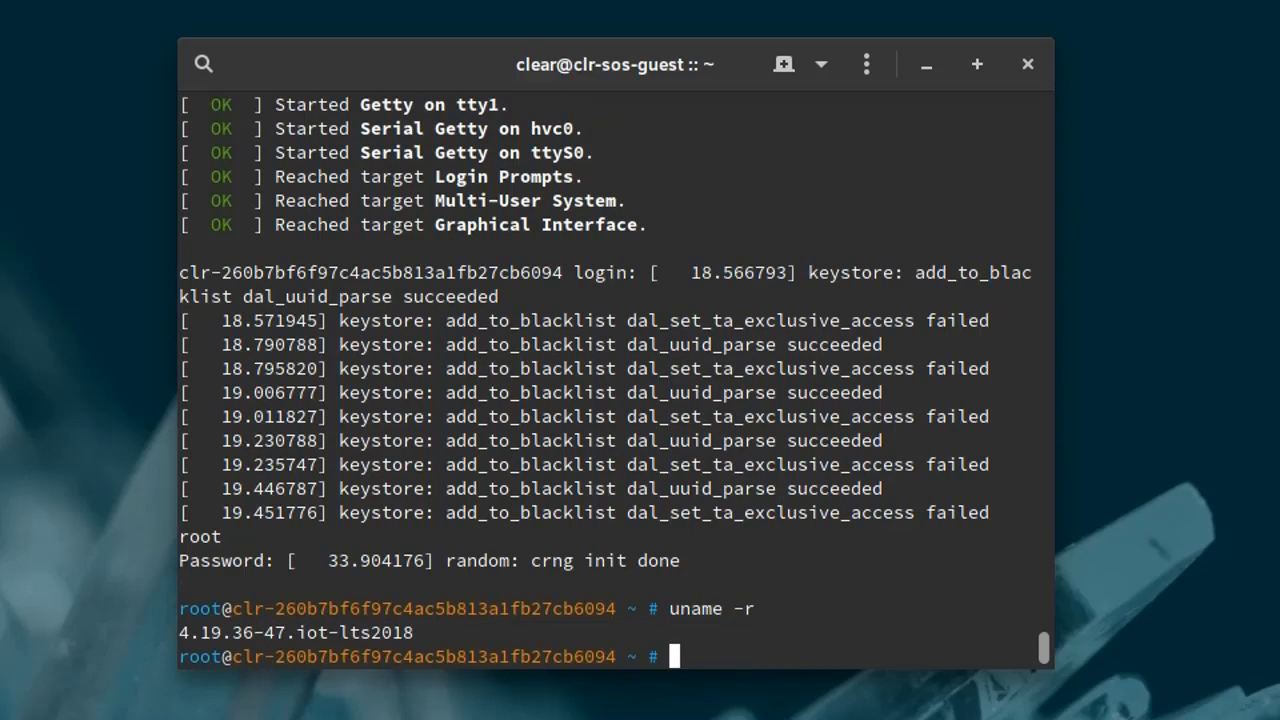
List /dev/acrn* to confirm no ACRN device nodes exist in the VM
{"action": "type", "text": "ls /de"}
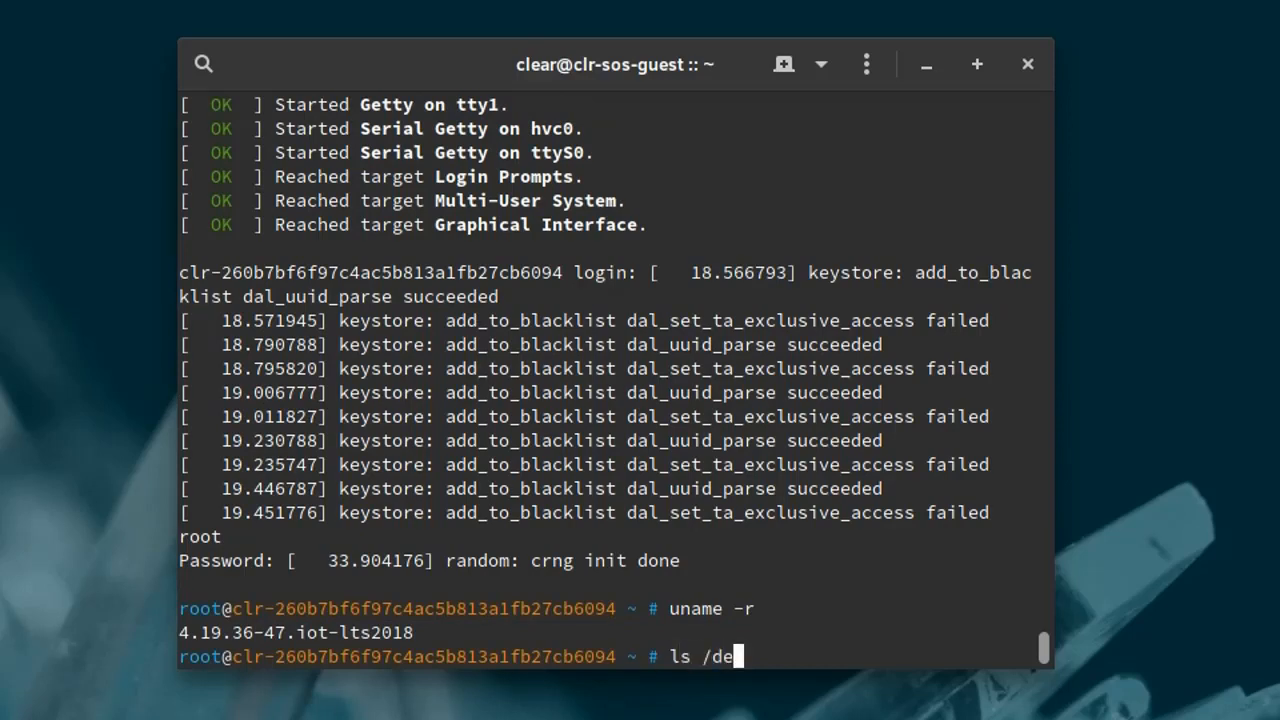
{"action": "type", "text": "v/acrn"}
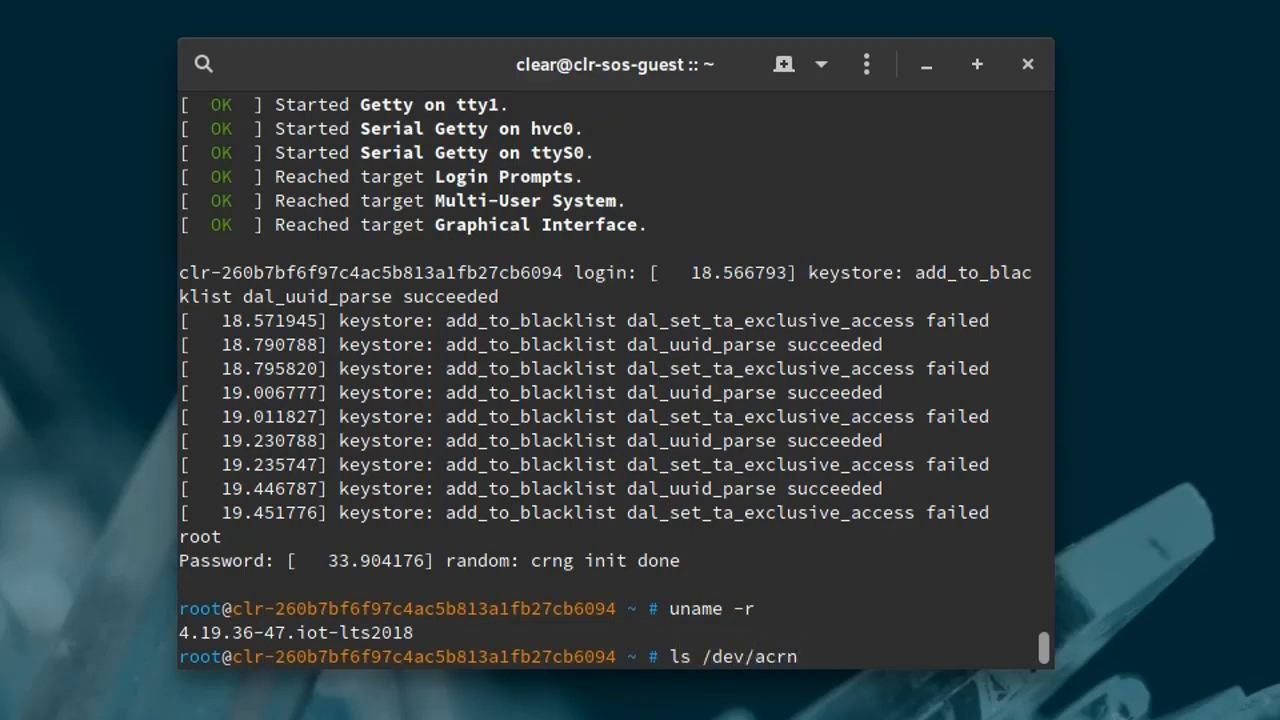
{"action": "key", "text": "Return"}
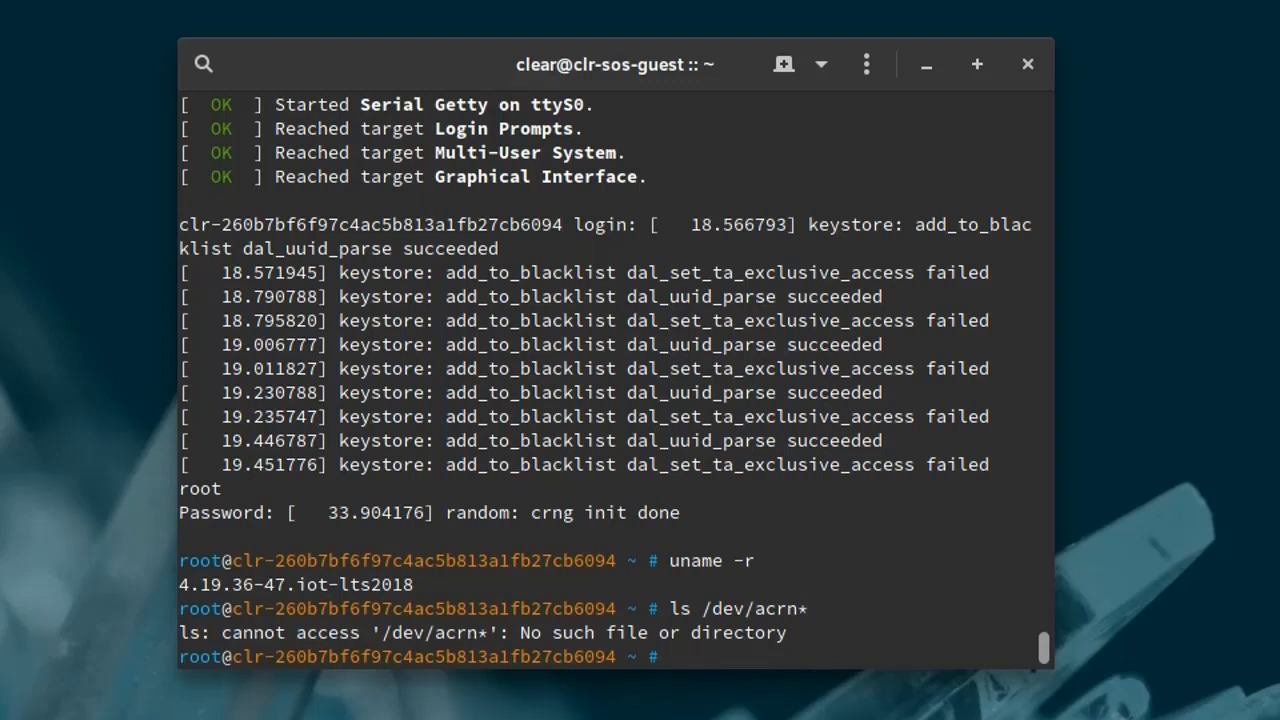